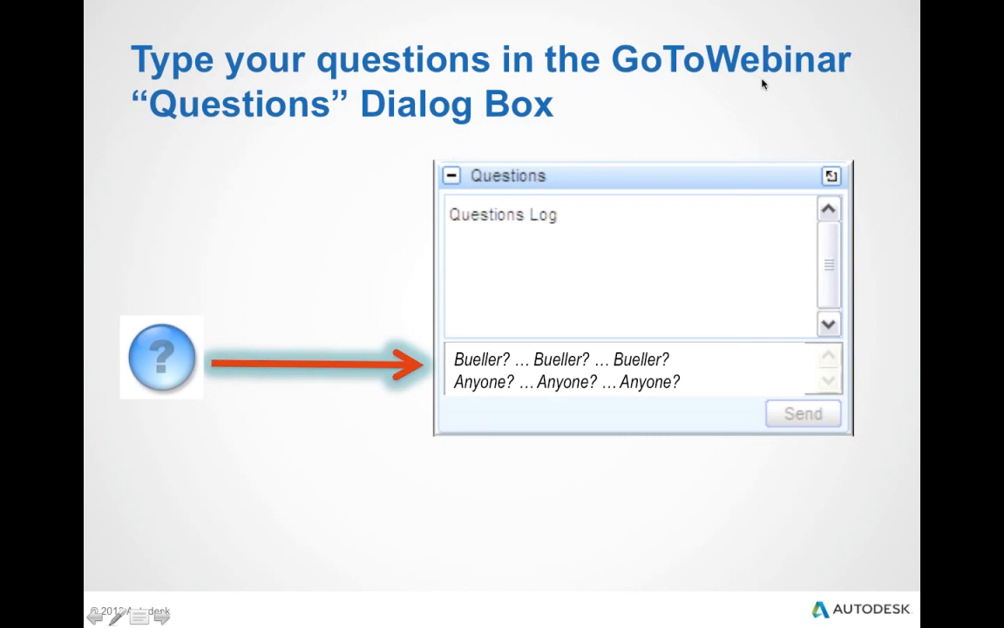
pyautogui.moveTo(701, 135)
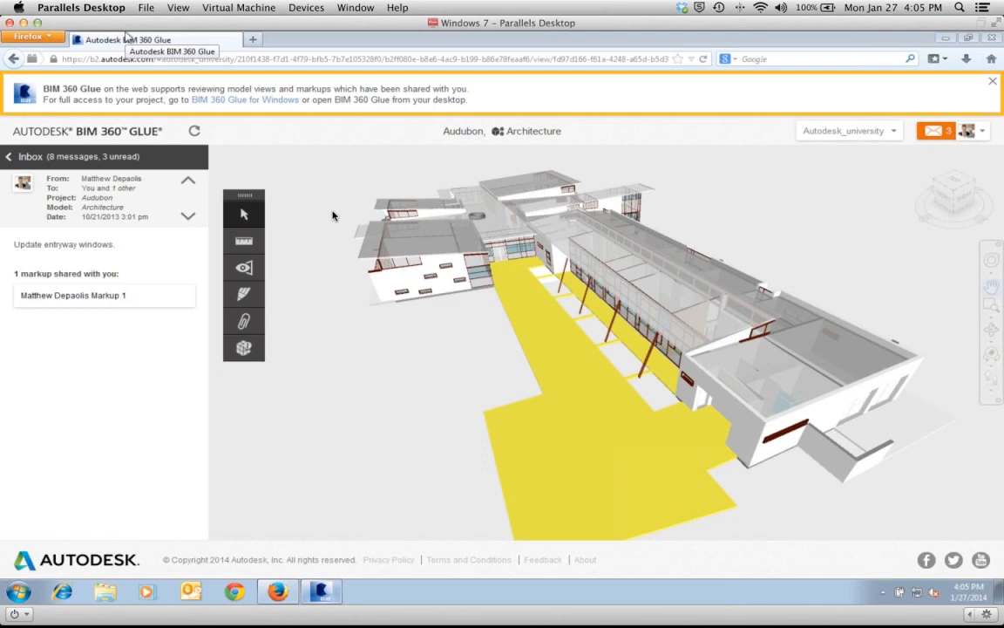
pyautogui.moveTo(830, 139)
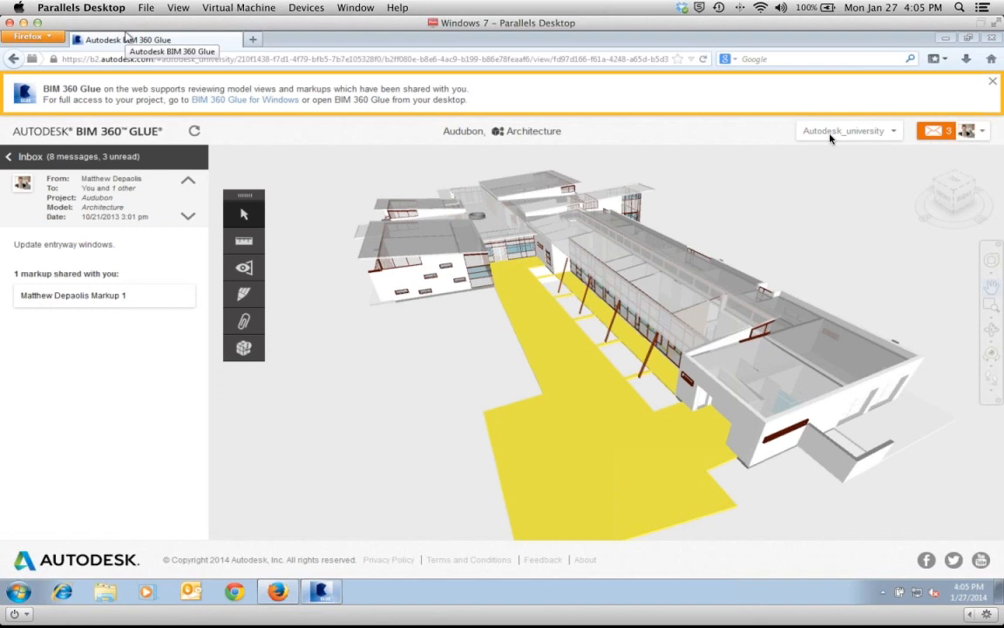
pyautogui.moveTo(233, 139)
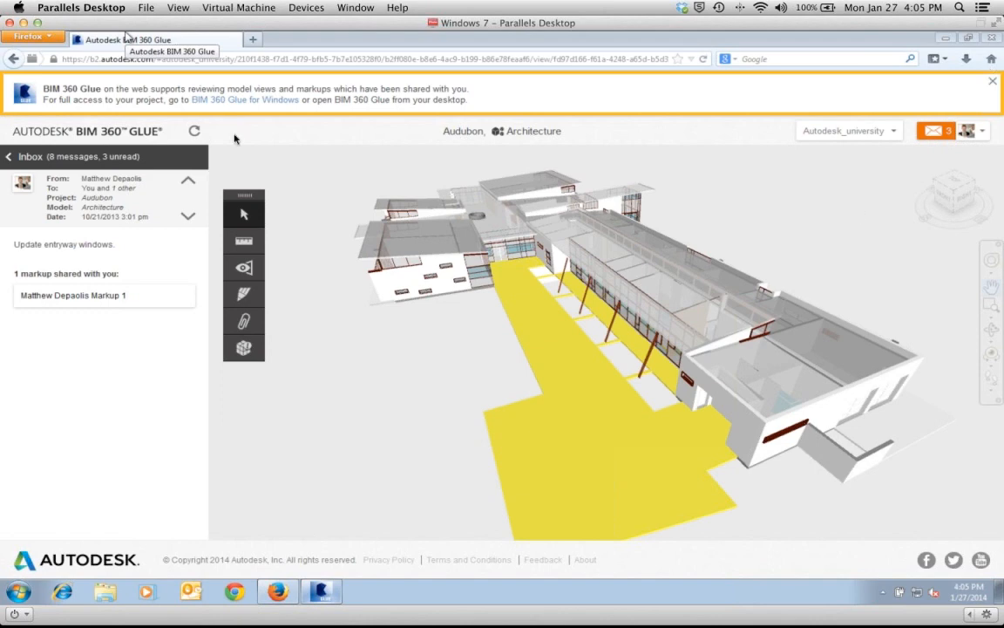
pyautogui.moveTo(985, 132)
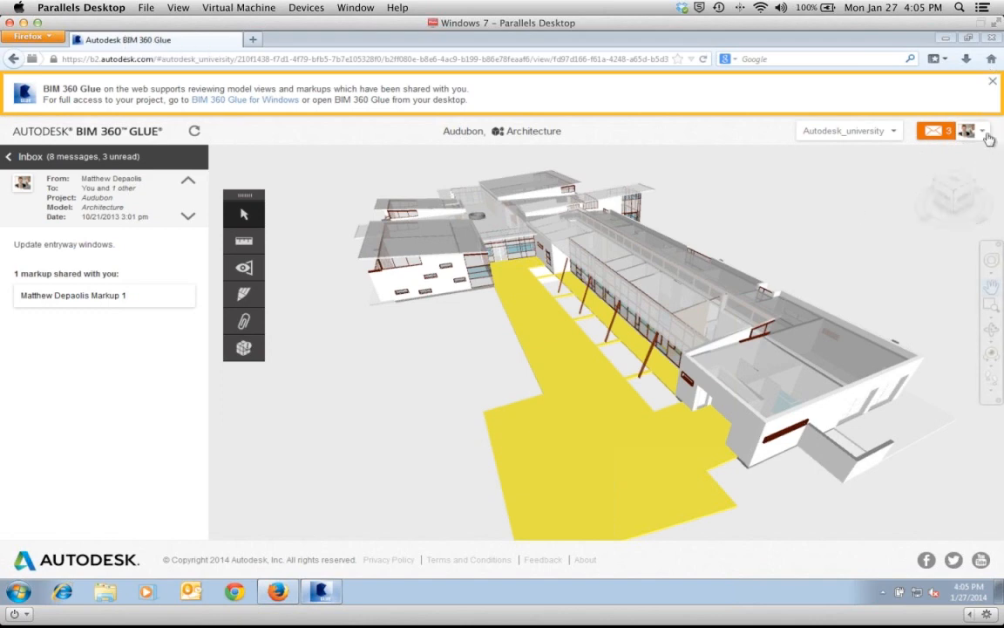
# - Choose Admin Overview from the profile avatar menu for the Autodesk_university host
pyautogui.click(987, 131)
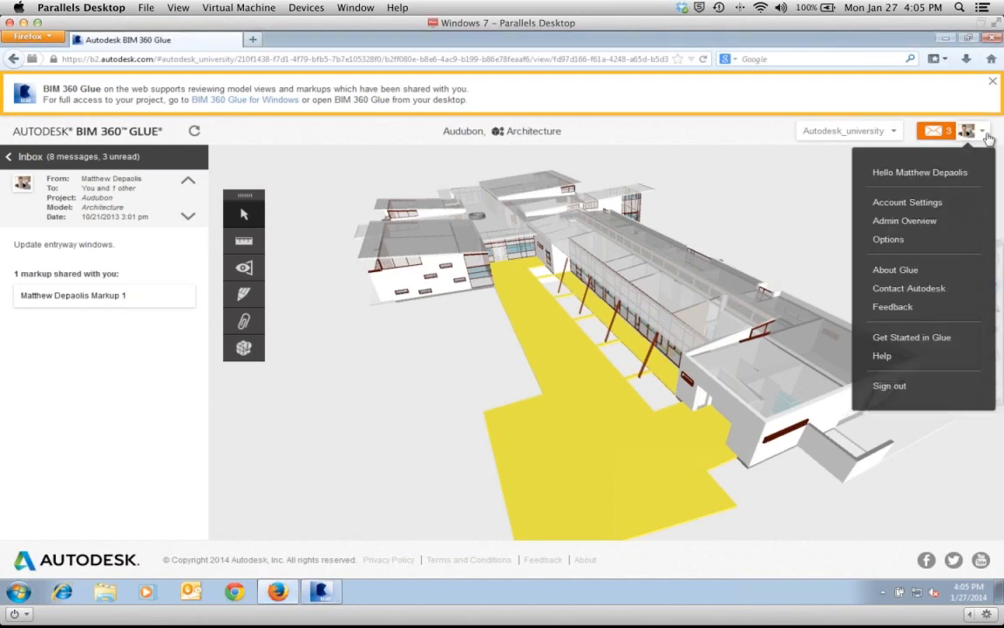
pyautogui.moveTo(904, 219)
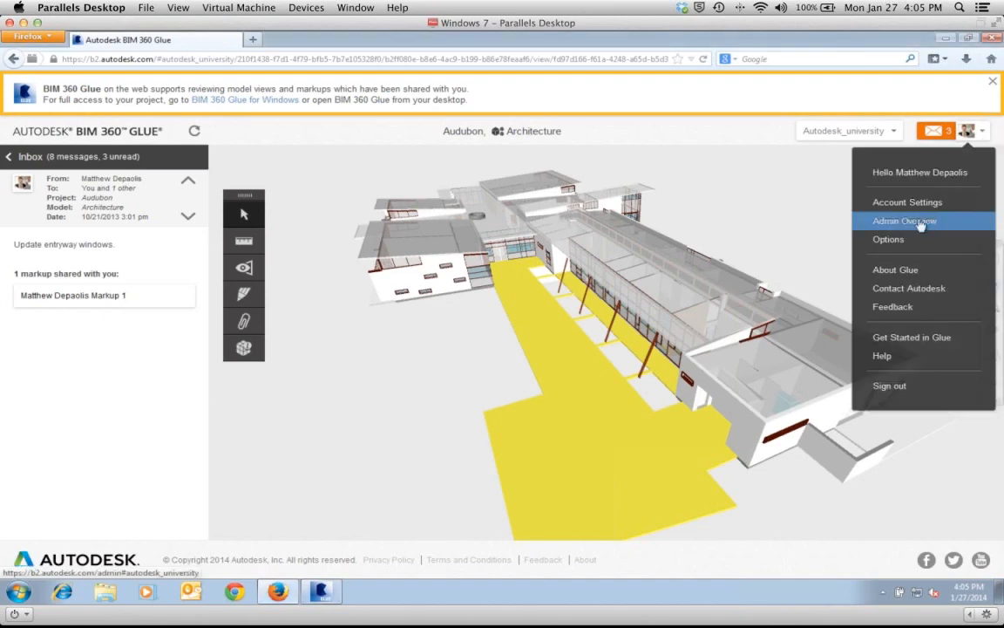
pyautogui.click(903, 219)
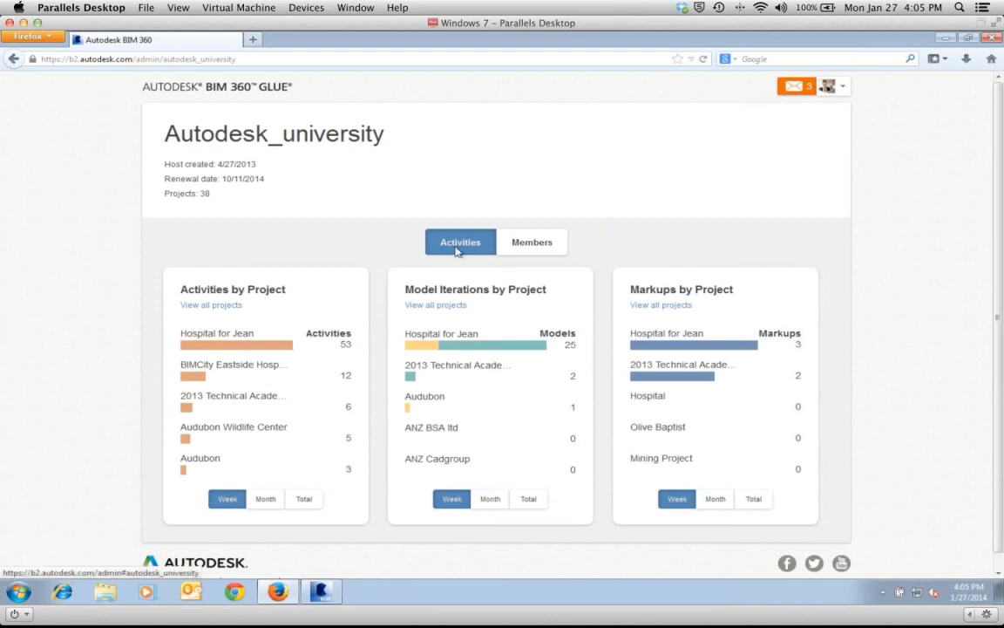
# - Show the Activities reports with Activities by Project switched to all-time Total counts
pyautogui.click(531, 240)
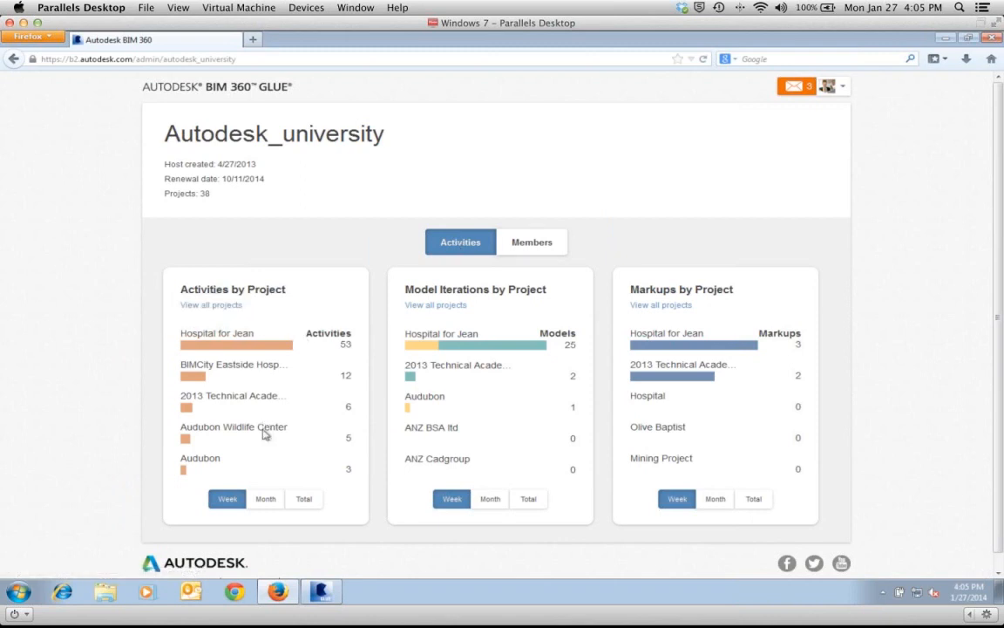
pyautogui.moveTo(225, 314)
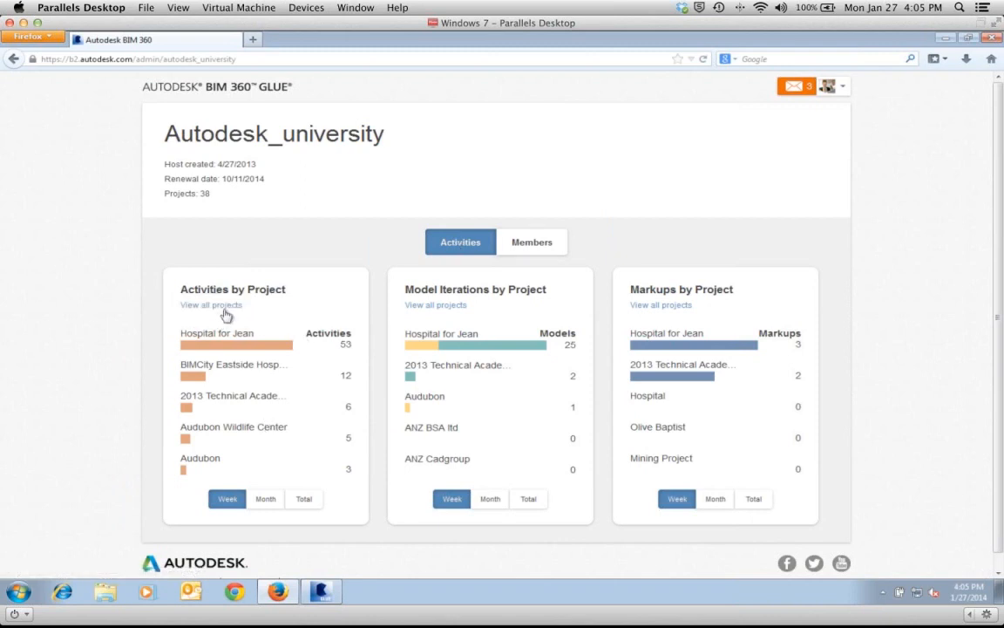
pyautogui.moveTo(157, 381)
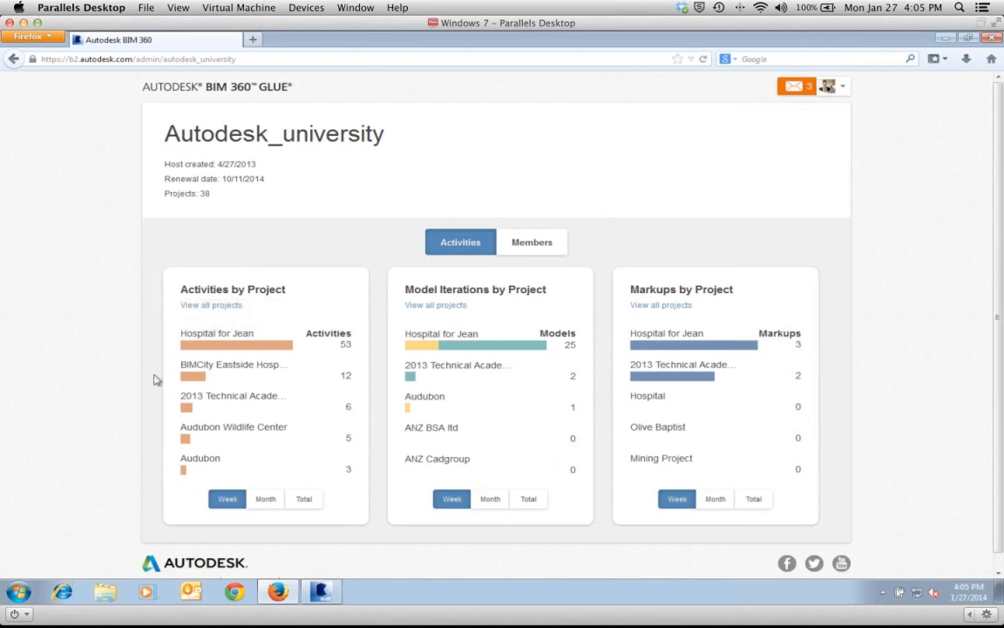
pyautogui.moveTo(335, 450)
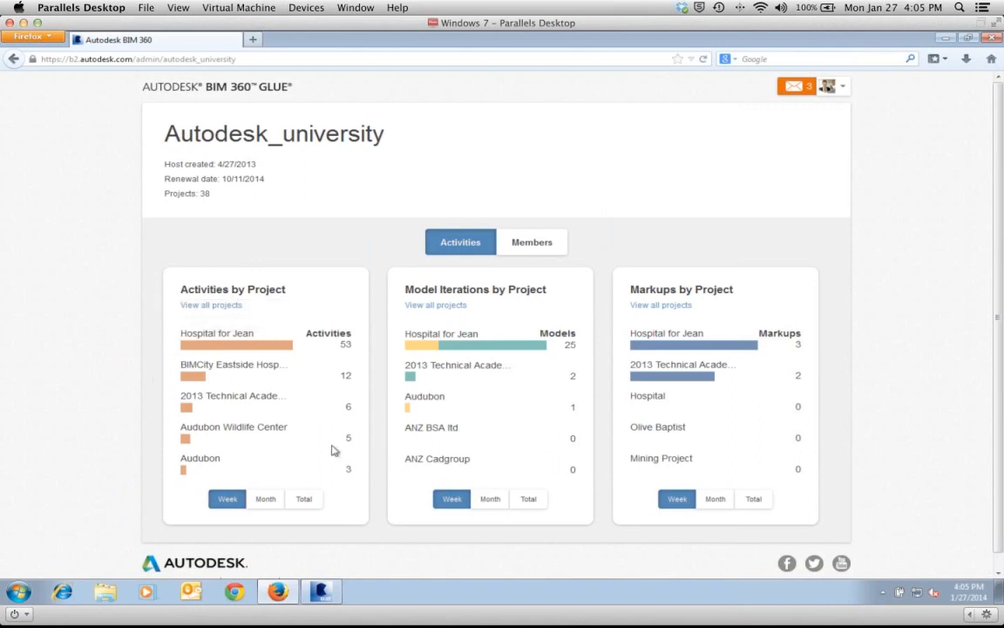
pyautogui.moveTo(317, 397)
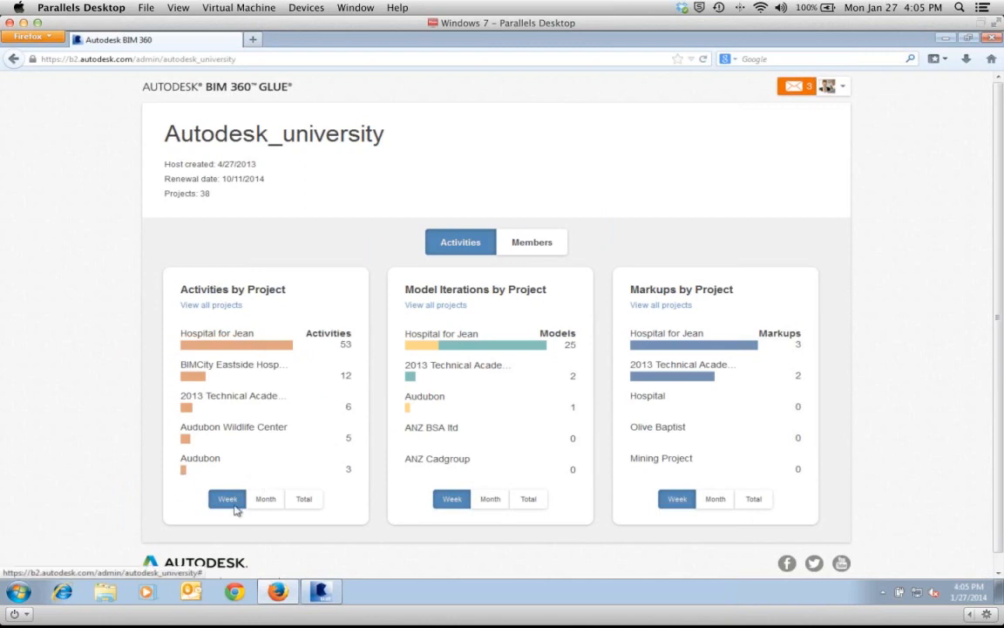
pyautogui.click(265, 499)
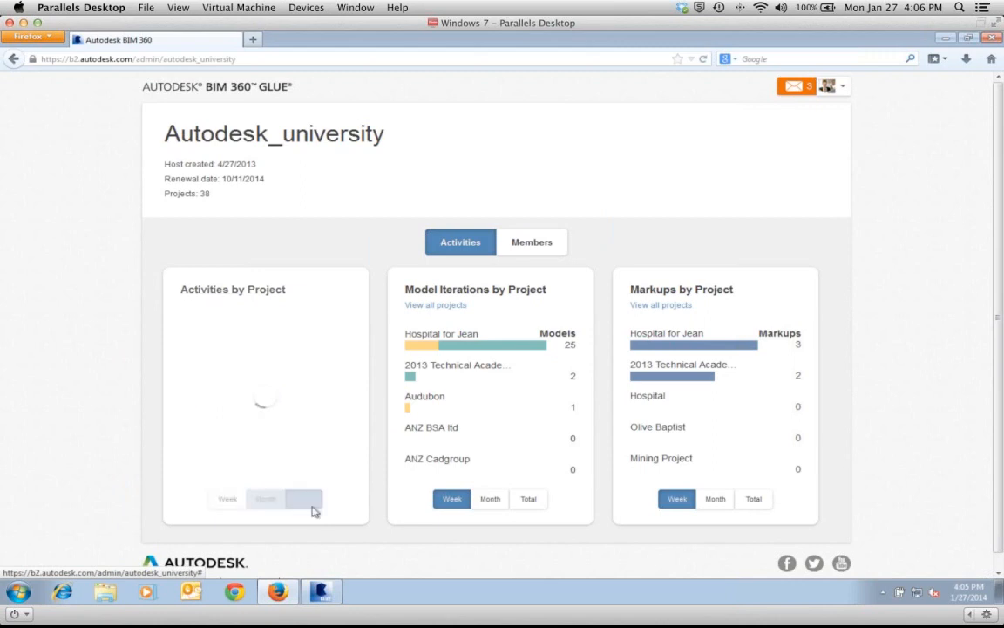
pyautogui.click(303, 498)
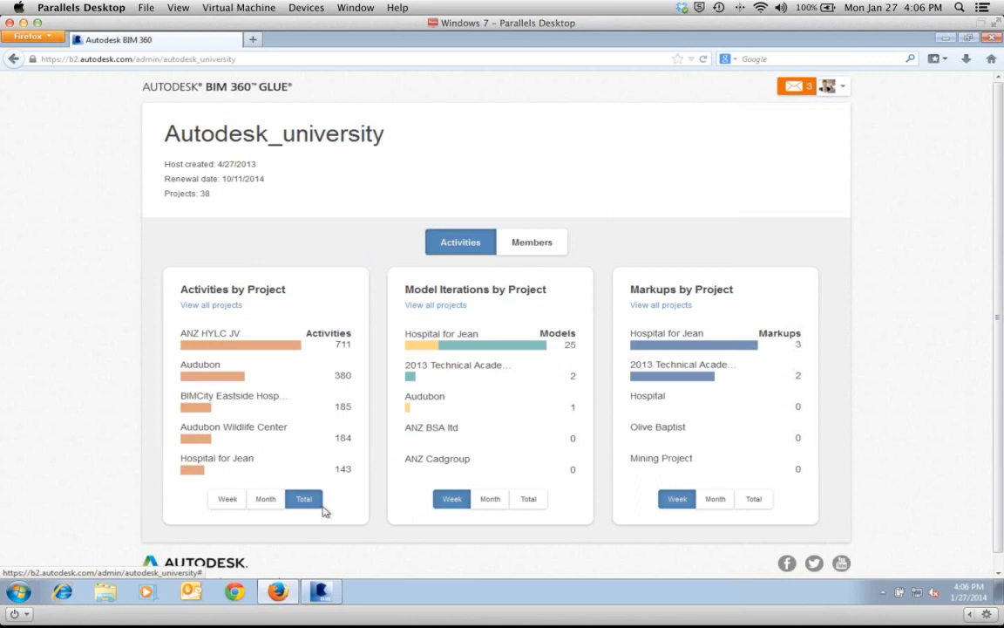
pyautogui.moveTo(324, 361)
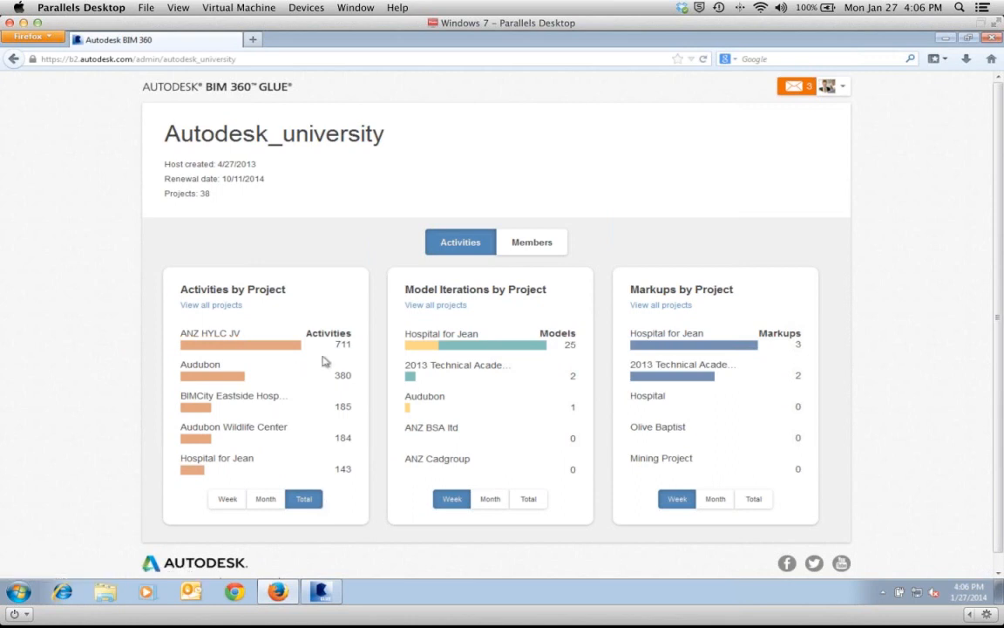
pyautogui.moveTo(227, 505)
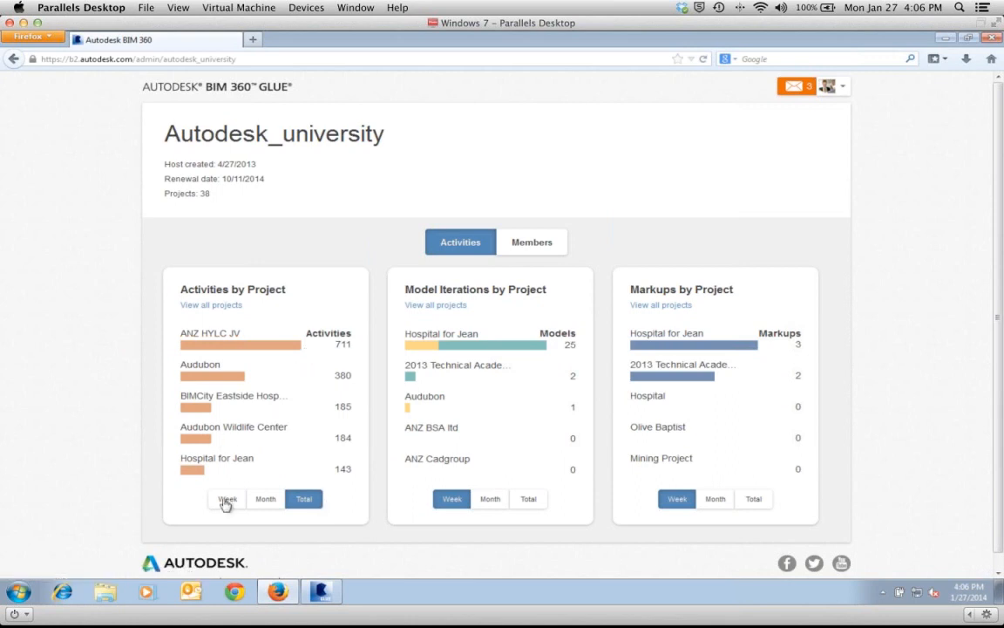
pyautogui.moveTo(211, 303)
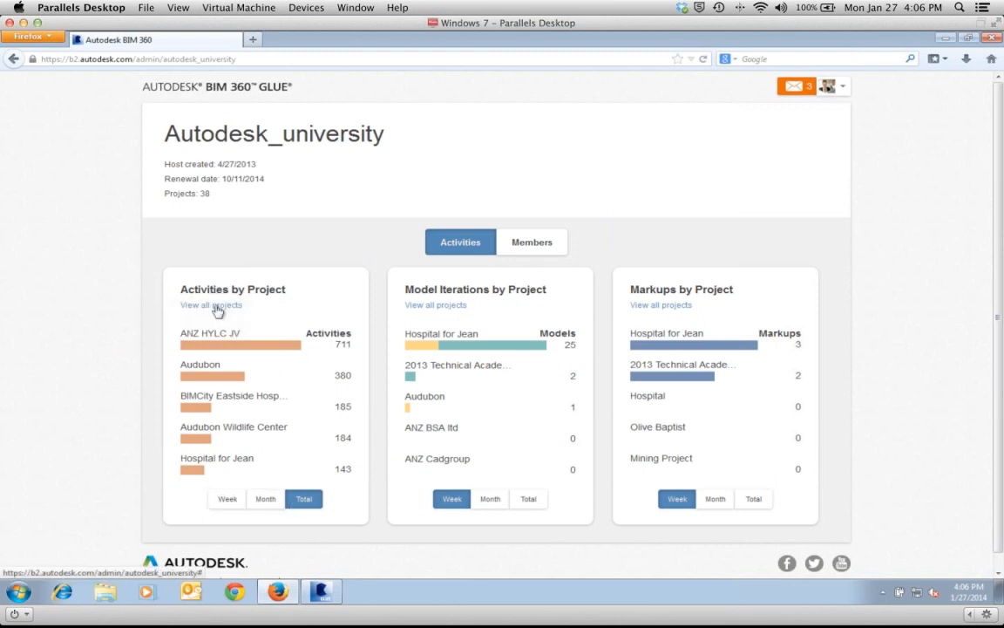
pyautogui.moveTo(219, 427)
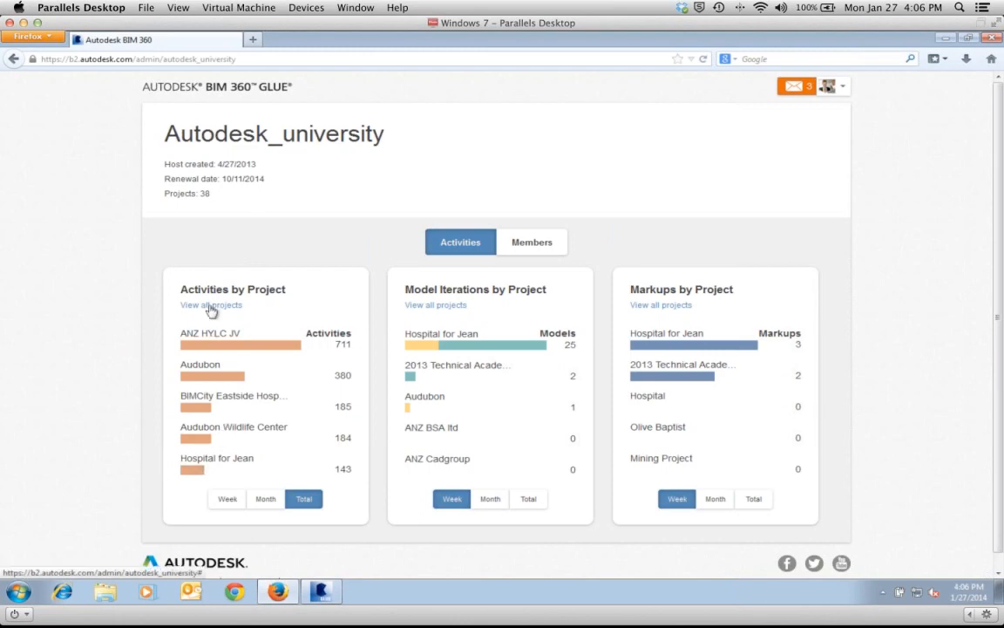
# - Review the full View all projects activity list, then close the popup
pyautogui.click(211, 304)
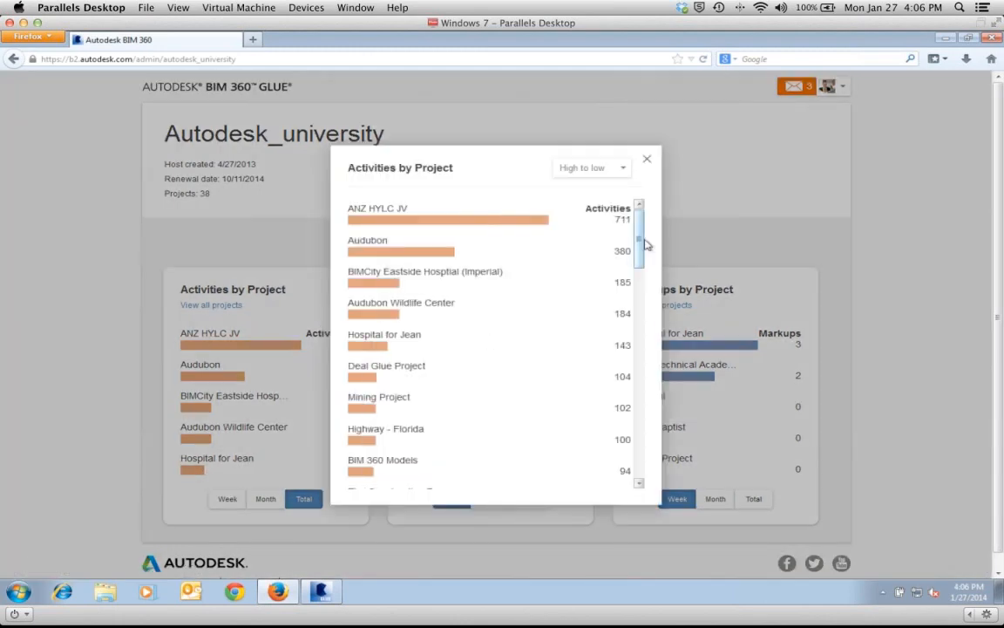
pyautogui.moveTo(640, 247); pyautogui.dragTo(640, 373)
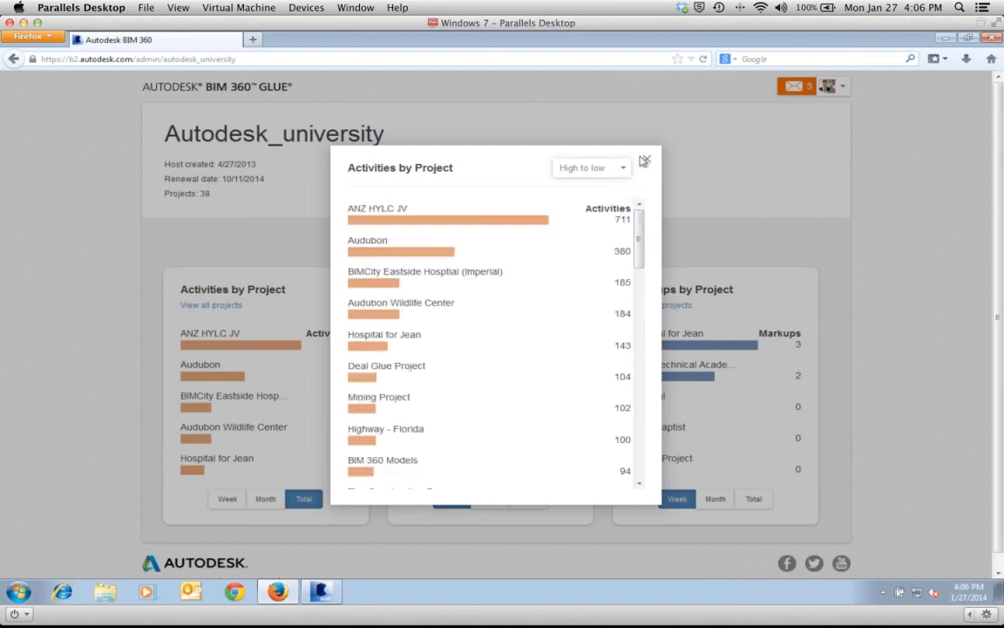
pyautogui.click(645, 162)
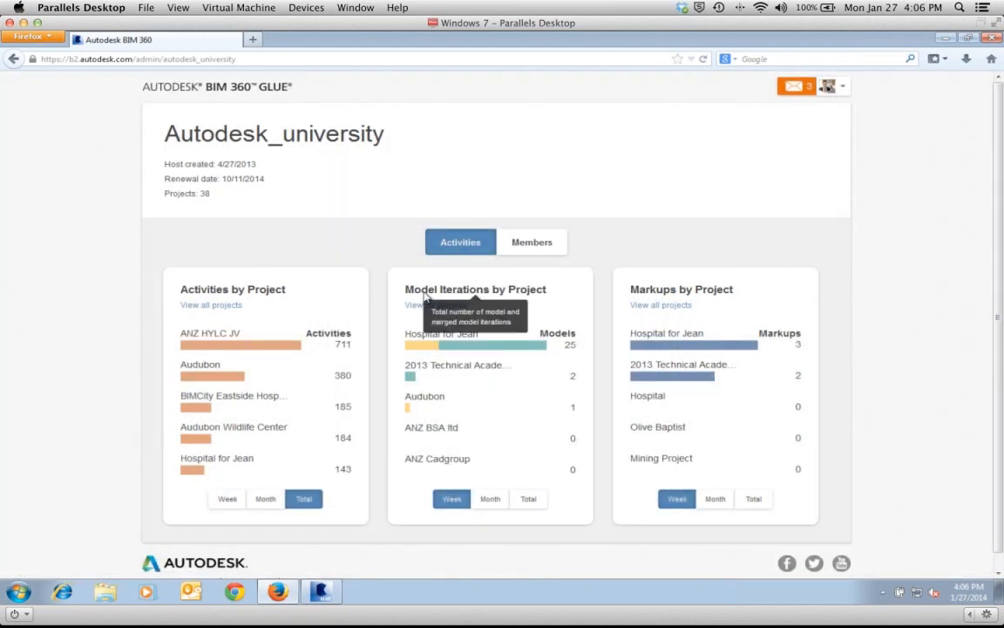
pyautogui.moveTo(578, 276)
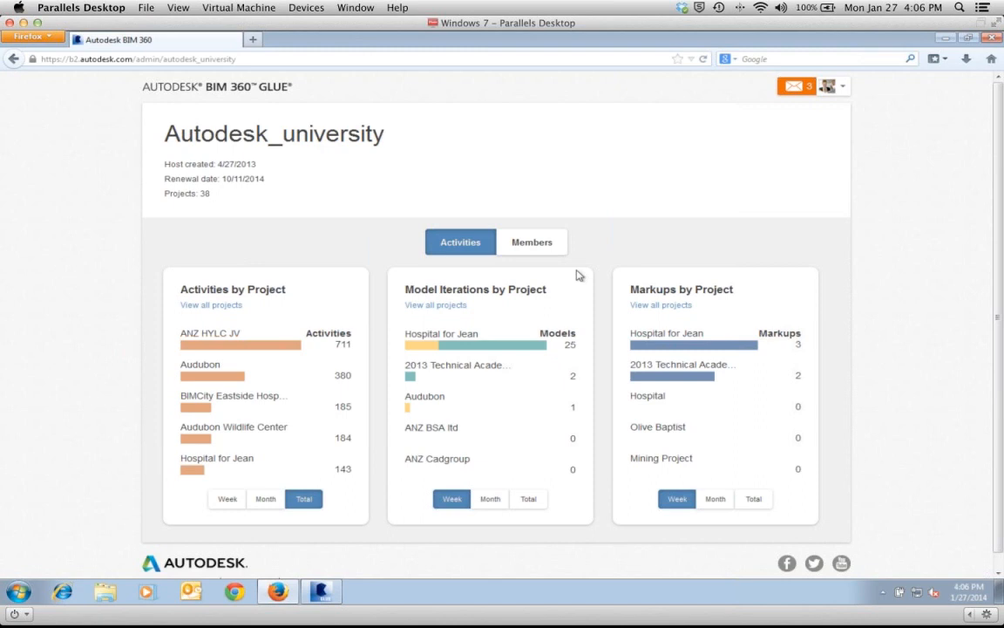
pyautogui.moveTo(434, 406)
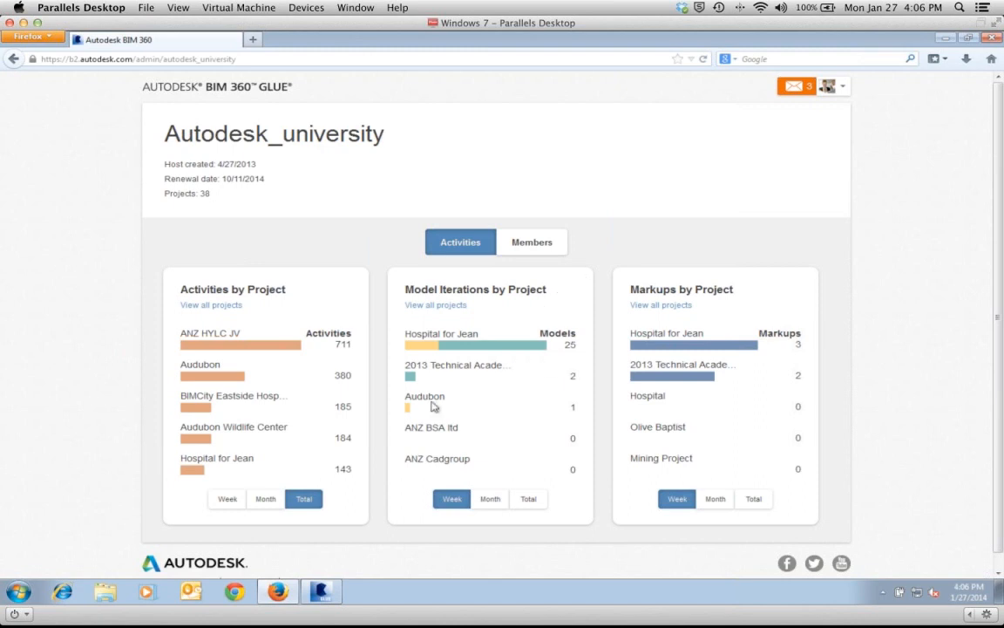
pyautogui.moveTo(420, 361)
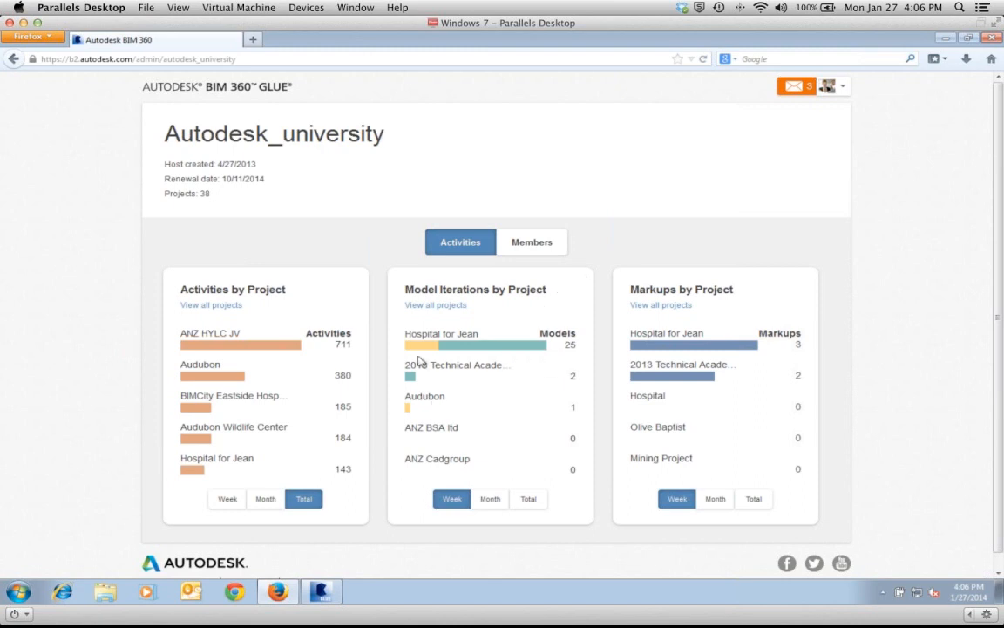
pyautogui.moveTo(422, 345)
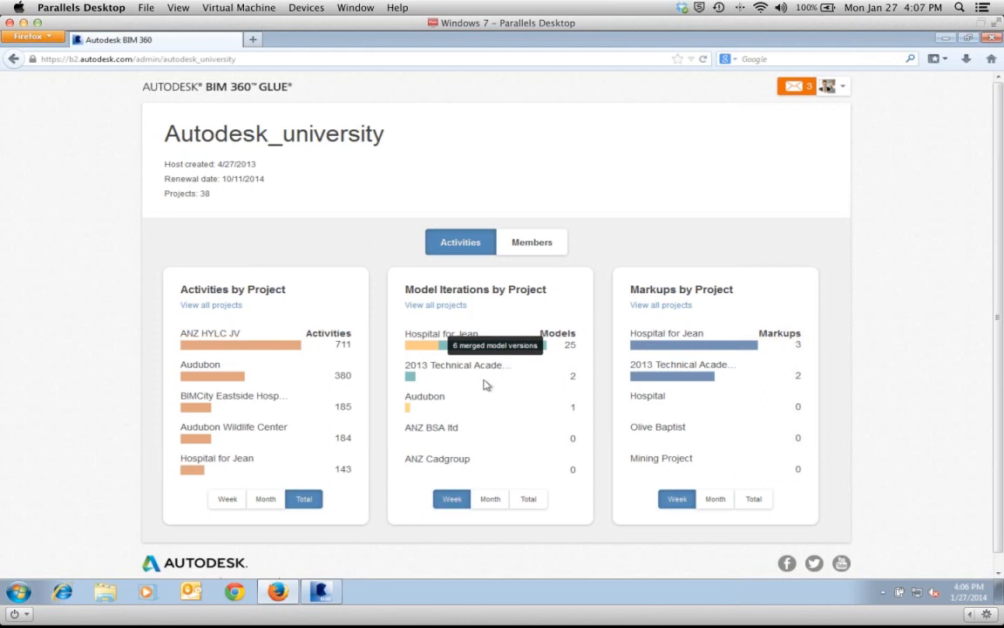
pyautogui.moveTo(464, 352)
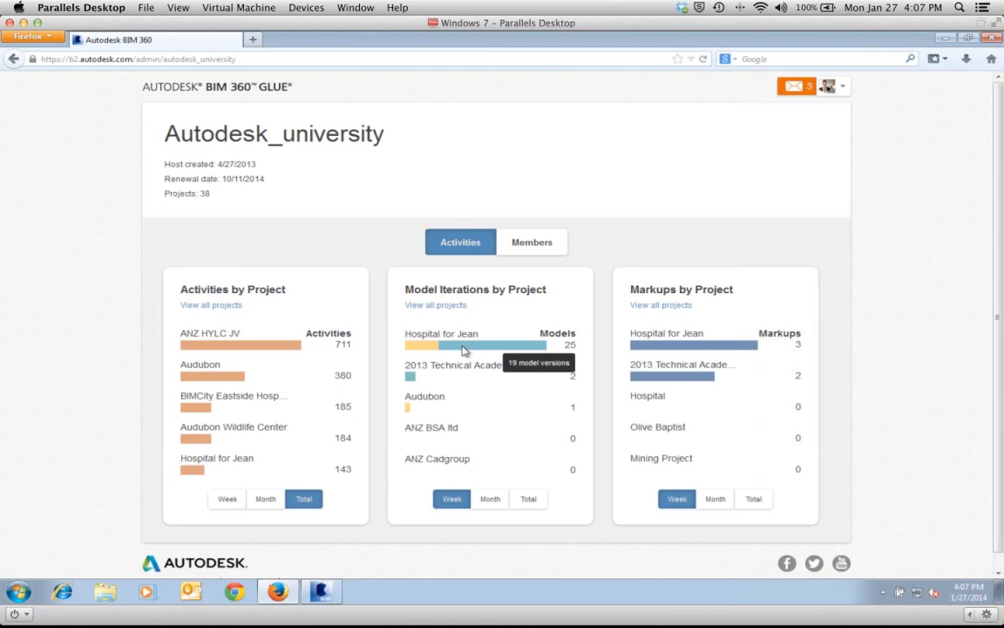
pyautogui.moveTo(513, 352)
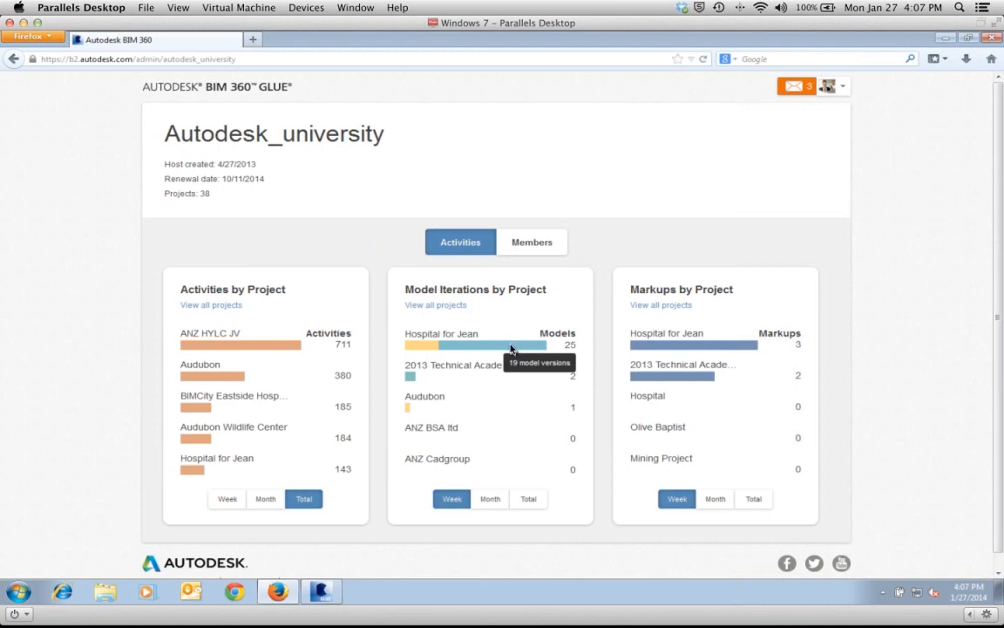
pyautogui.moveTo(427, 346)
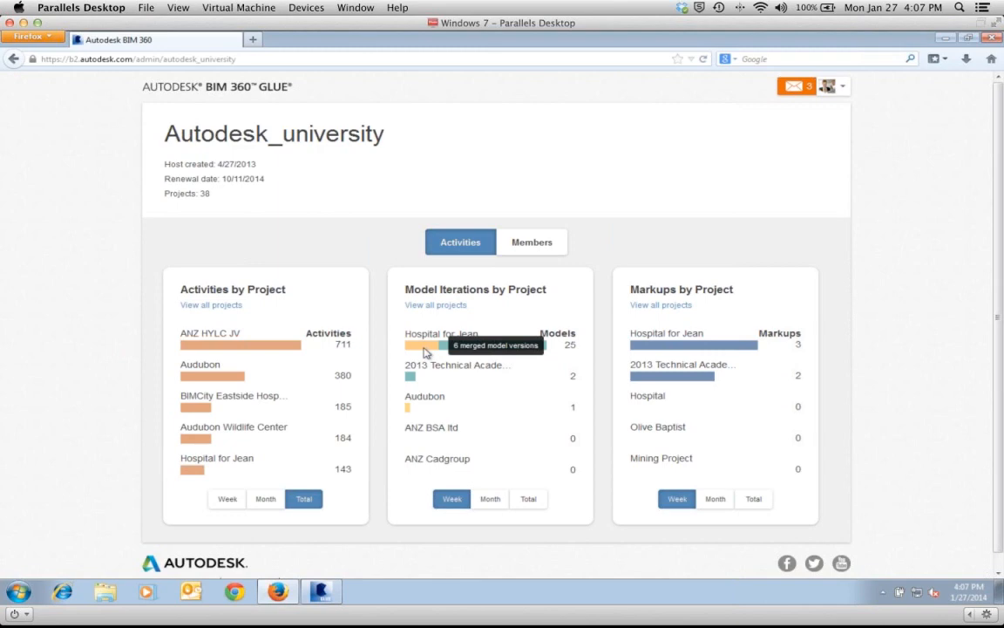
pyautogui.moveTo(533, 365)
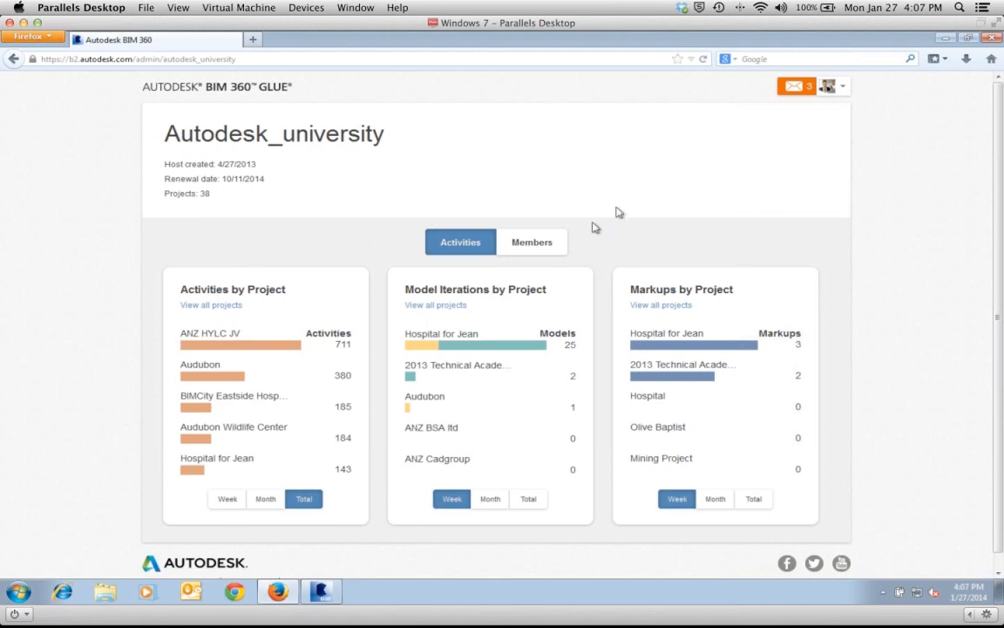
pyautogui.moveTo(686, 462)
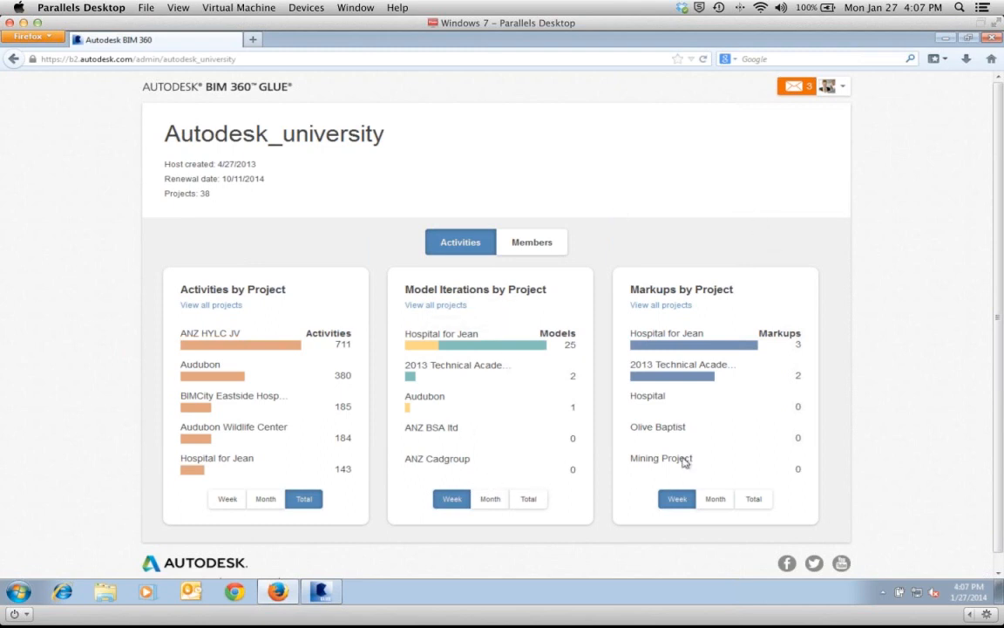
pyautogui.moveTo(638, 289)
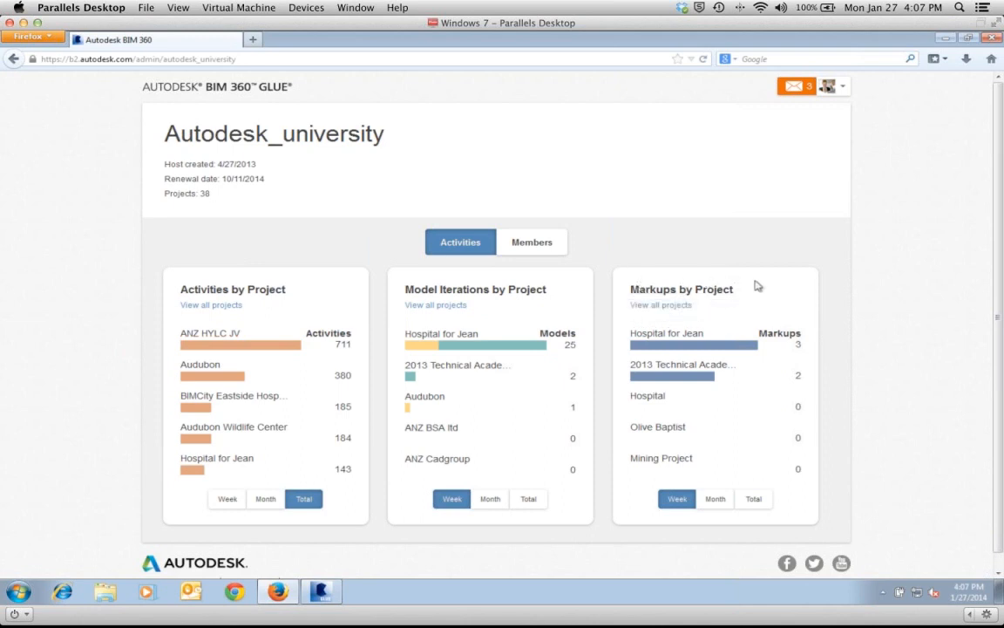
pyautogui.moveTo(761, 286)
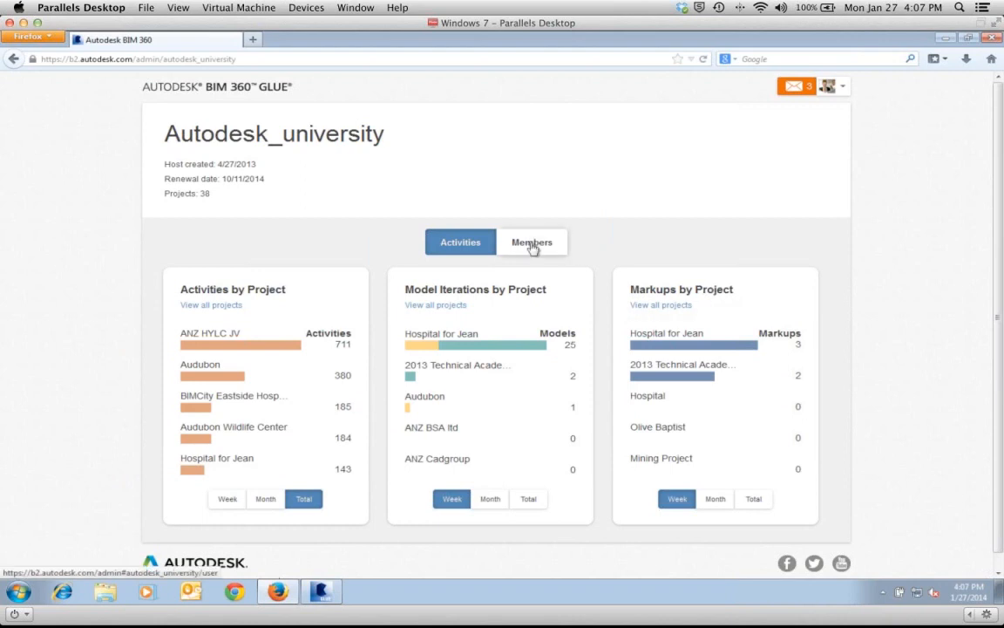
# - Show the Members reports and scroll through member status, members by project and access levels
pyautogui.click(532, 241)
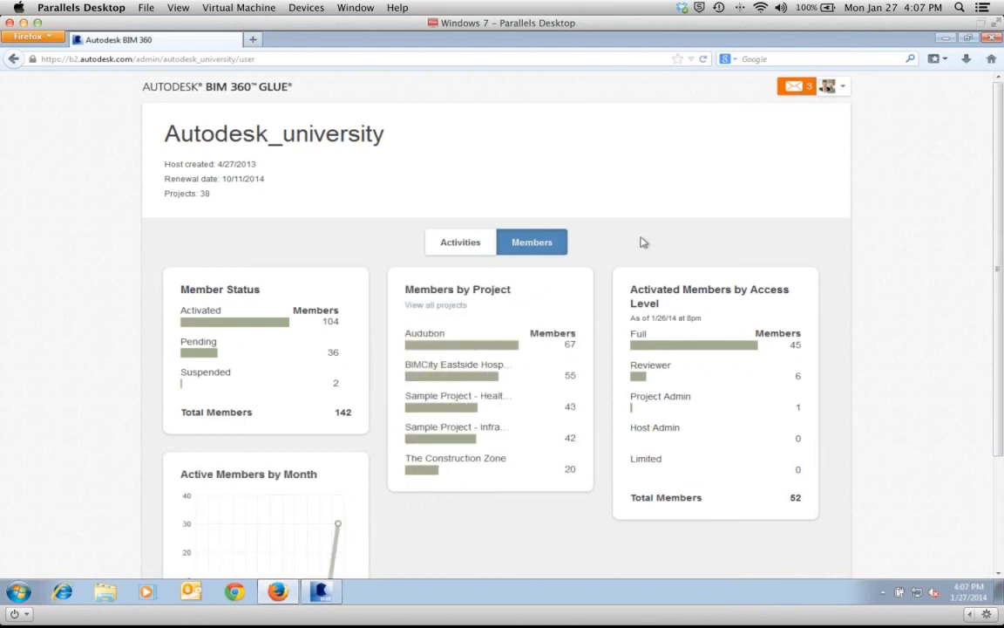
pyautogui.scroll(-3)
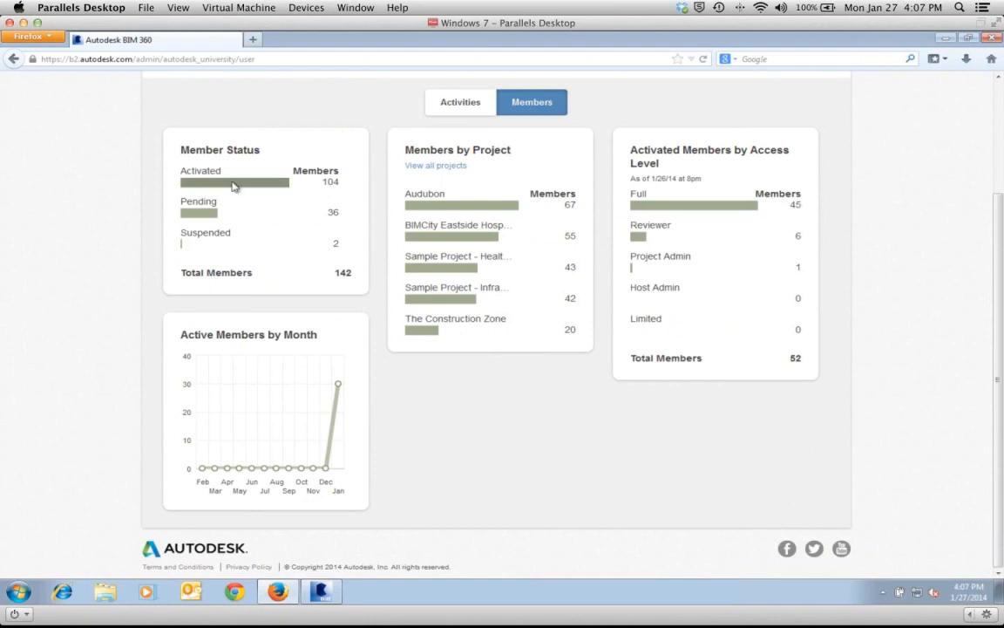
pyautogui.moveTo(347, 287)
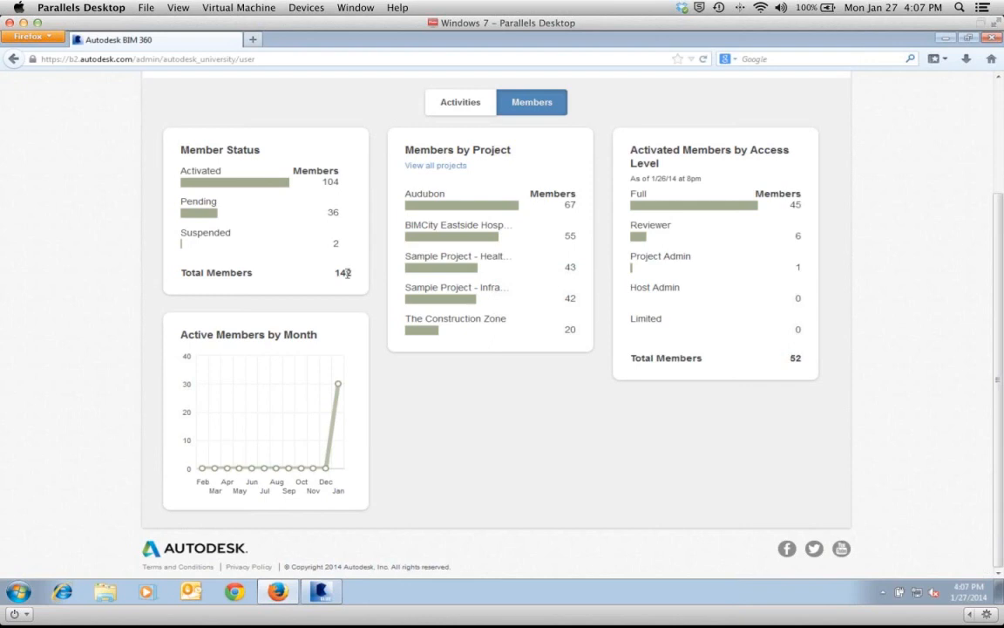
pyautogui.moveTo(339, 188)
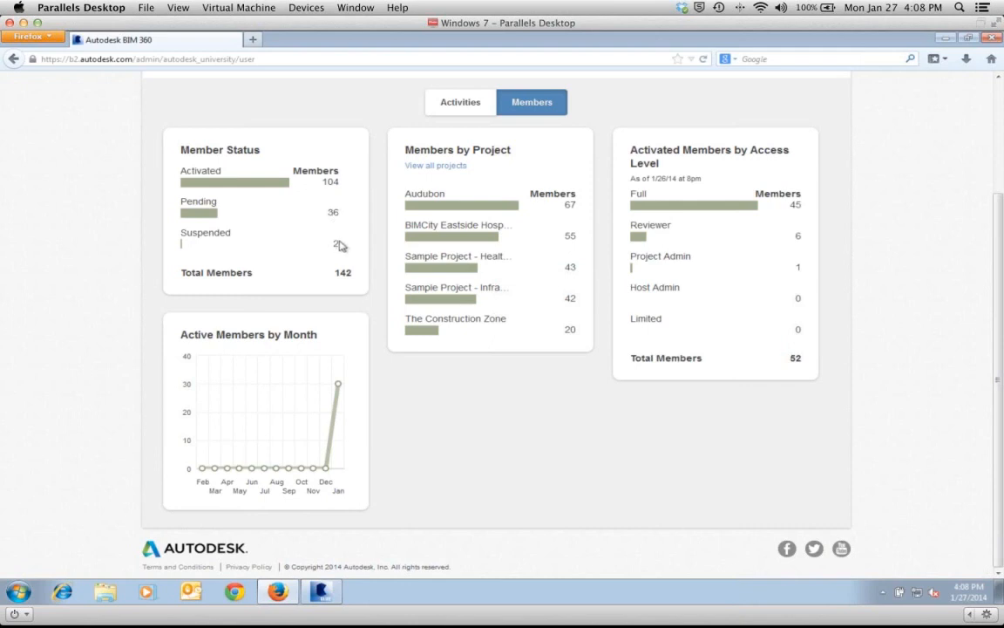
pyautogui.moveTo(558, 174)
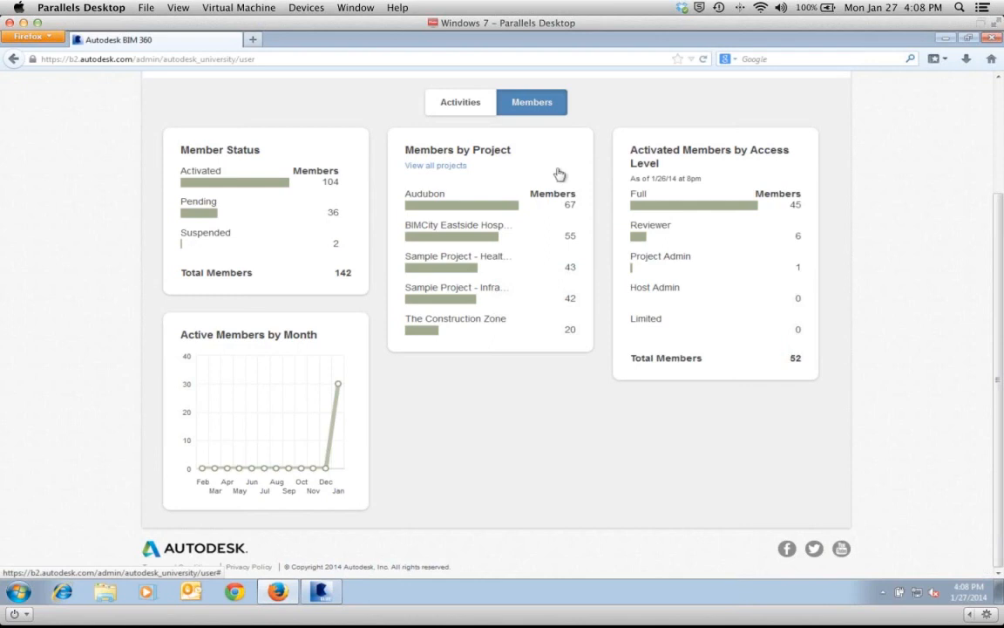
pyautogui.moveTo(563, 306)
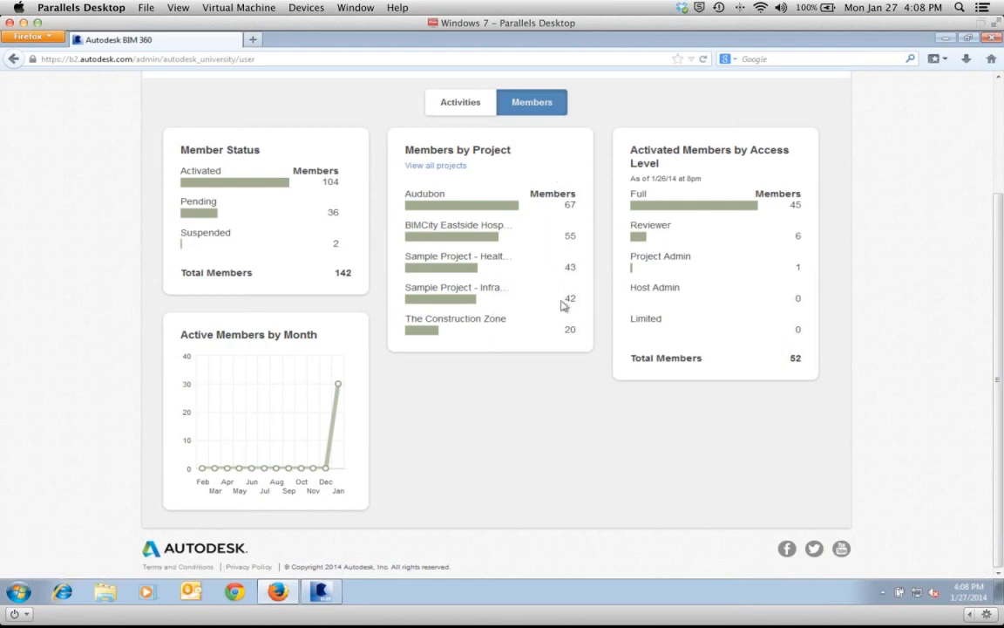
pyautogui.moveTo(572, 337)
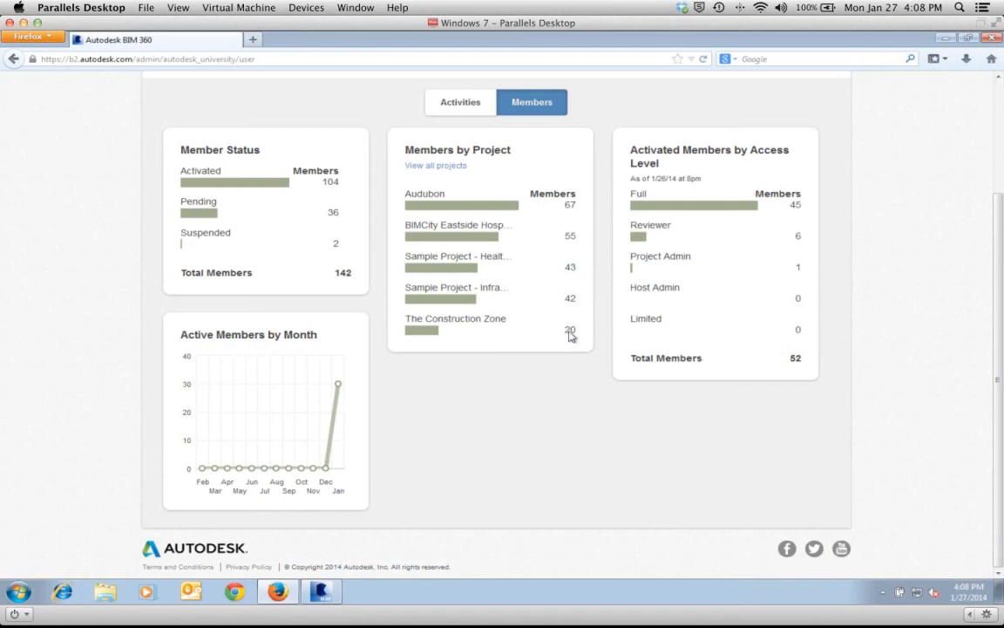
pyautogui.moveTo(784, 180)
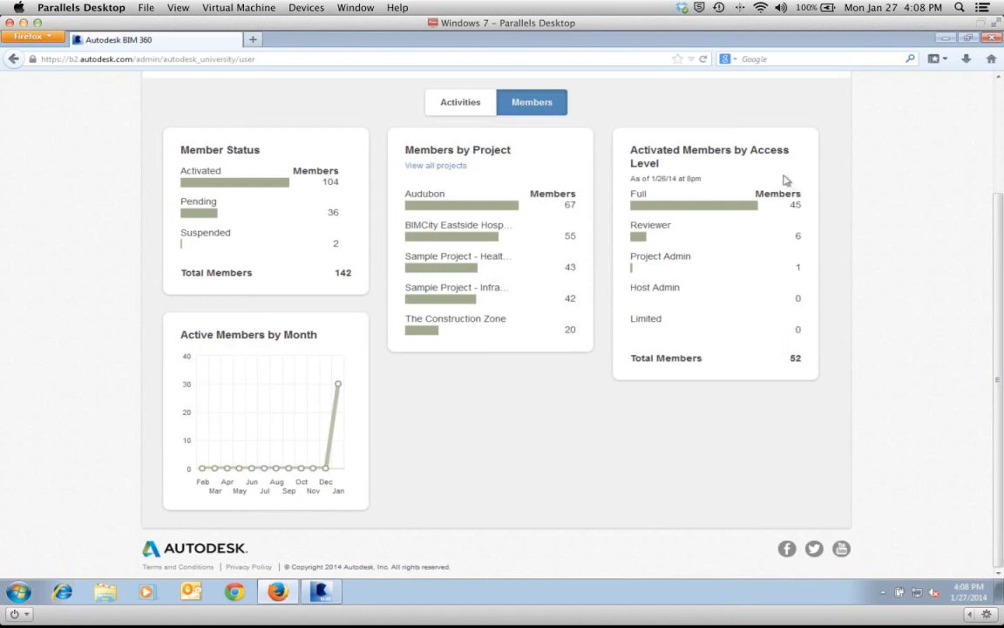
pyautogui.moveTo(788, 185)
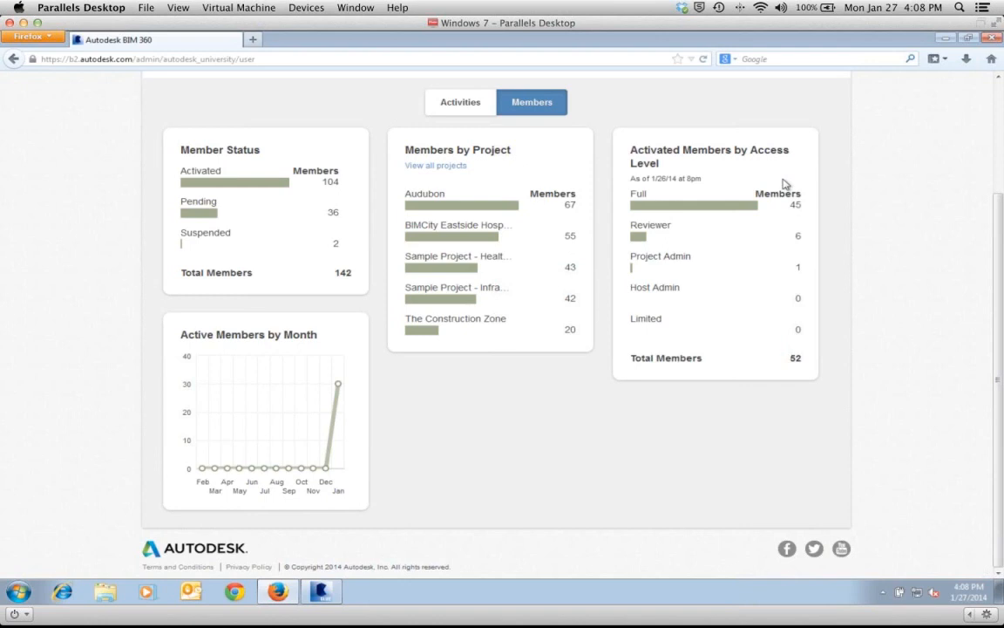
pyautogui.moveTo(666, 237)
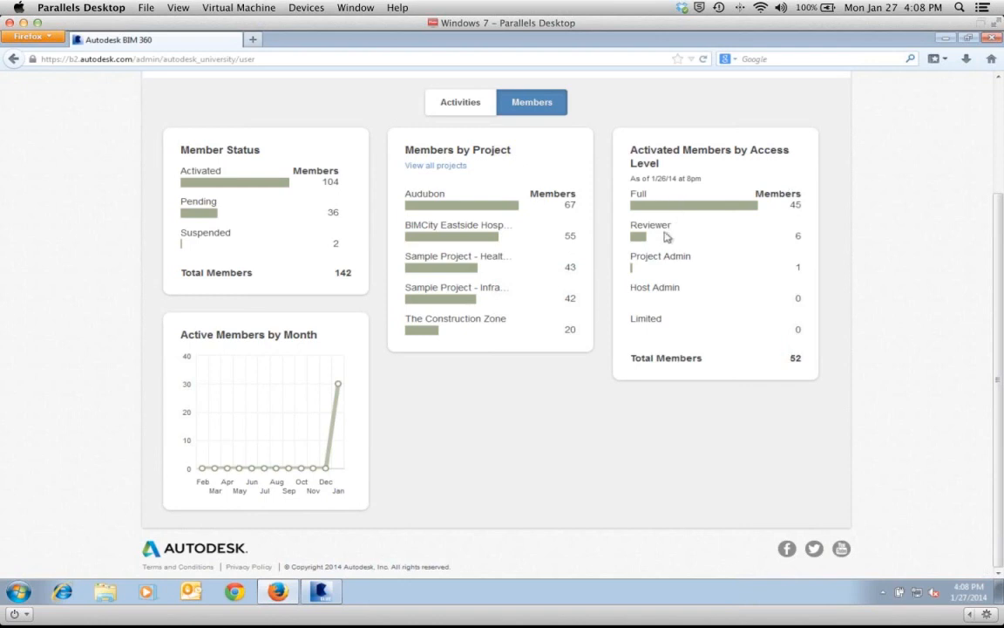
pyautogui.moveTo(659, 270)
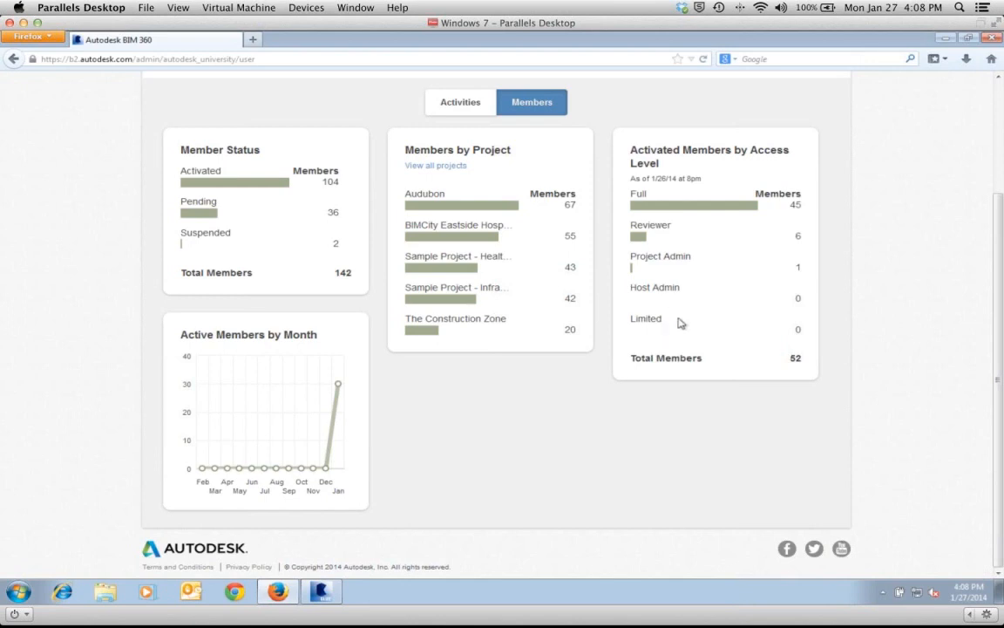
pyautogui.moveTo(729, 326)
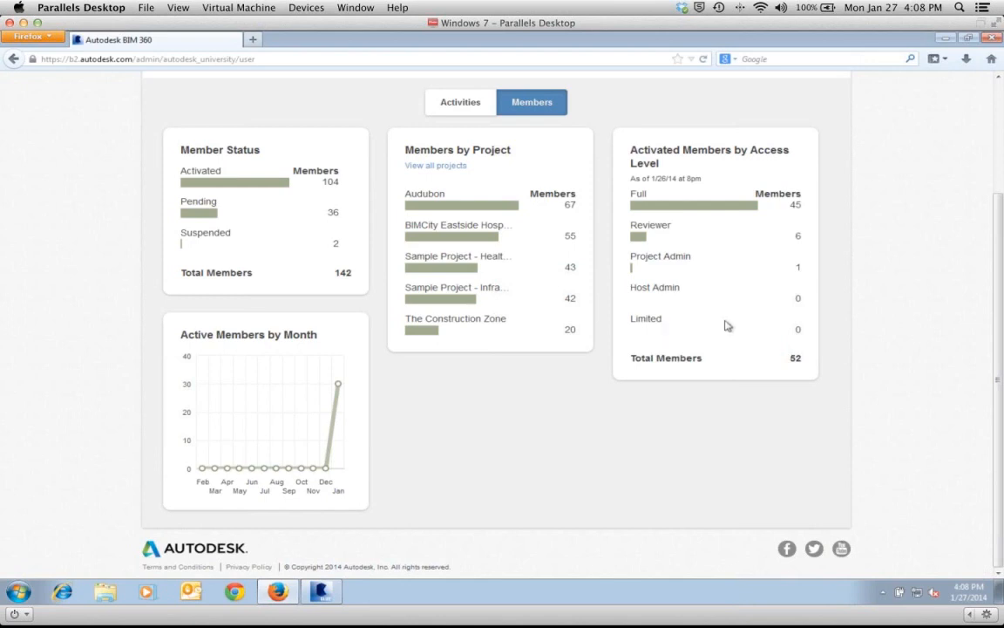
pyautogui.moveTo(275, 394)
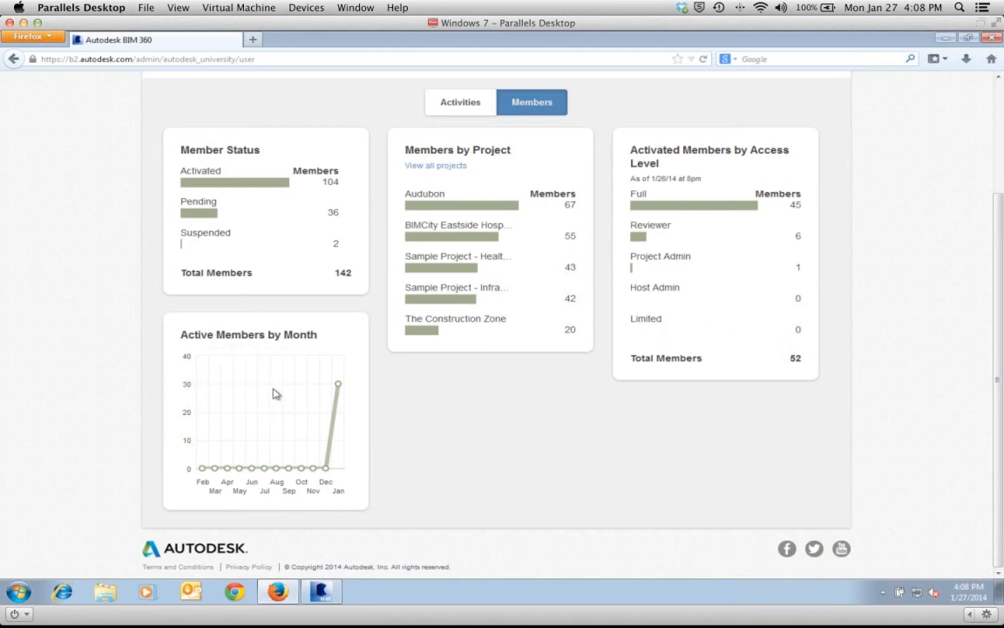
pyautogui.moveTo(193, 453)
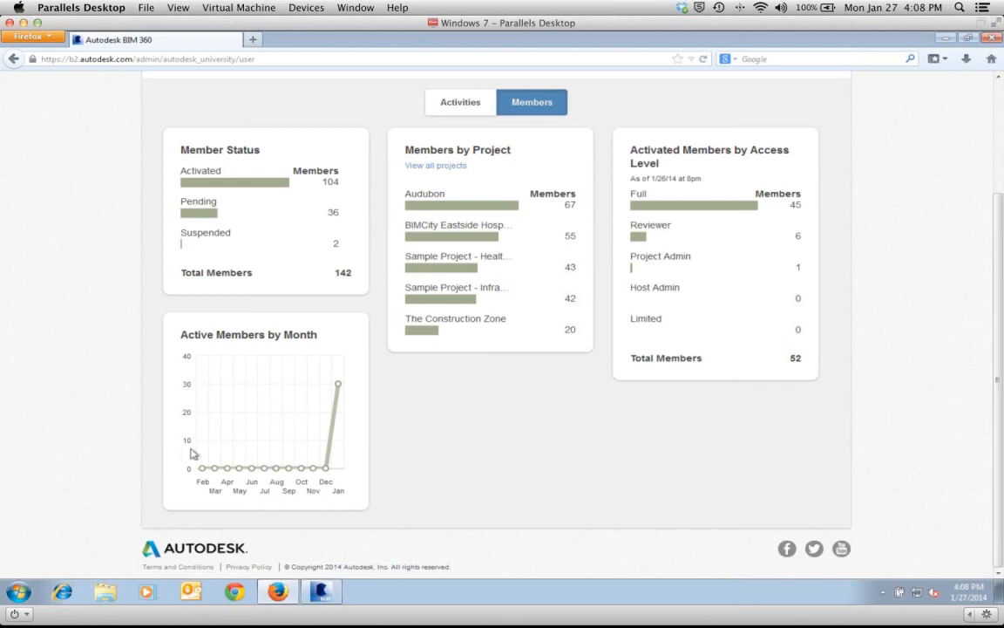
pyautogui.moveTo(273, 439)
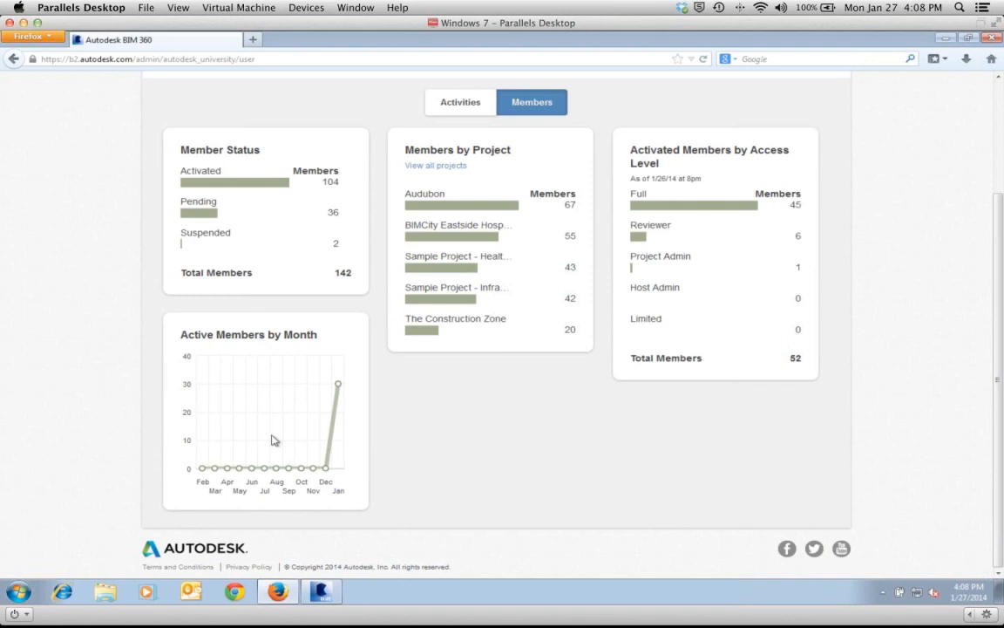
pyautogui.moveTo(324, 467)
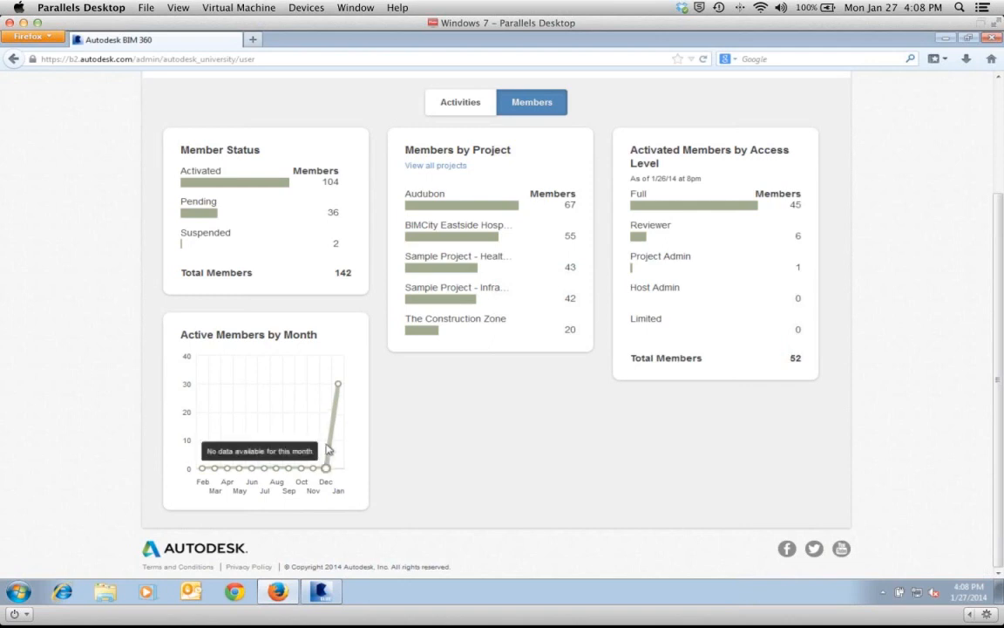
pyautogui.moveTo(339, 387)
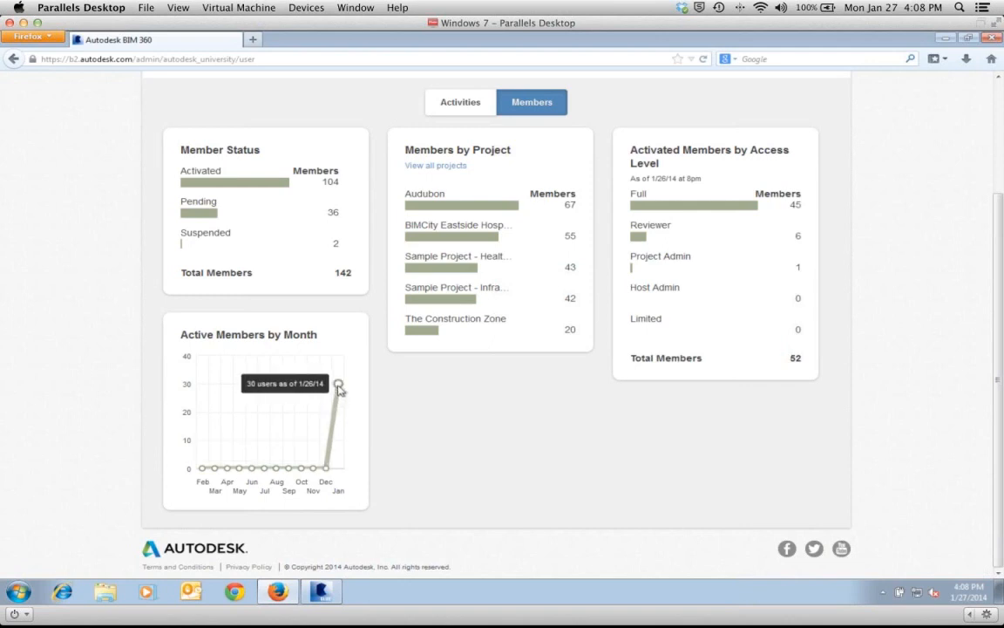
pyautogui.moveTo(347, 385)
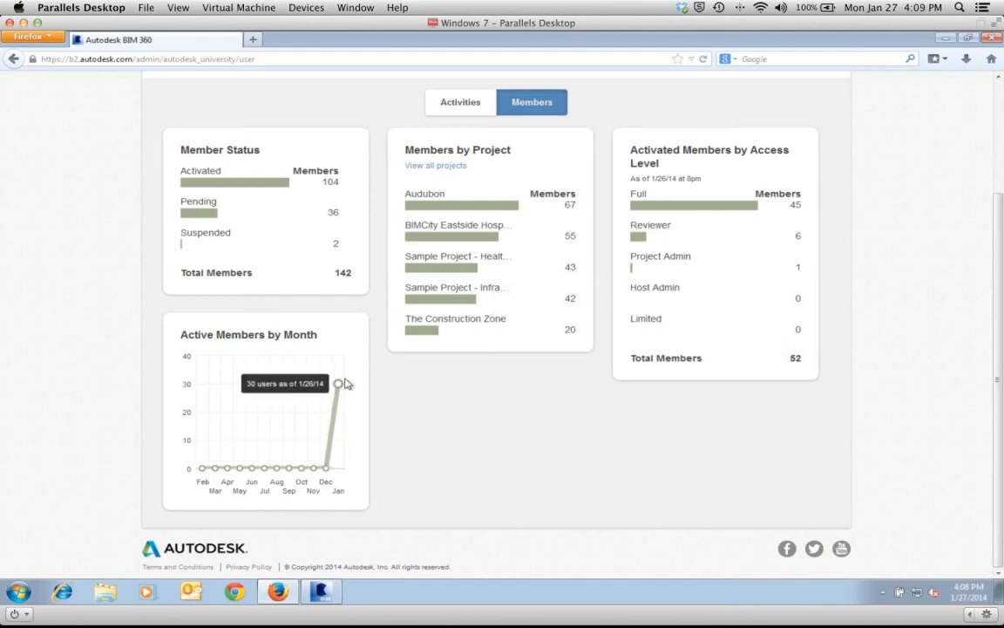
pyautogui.moveTo(527, 408)
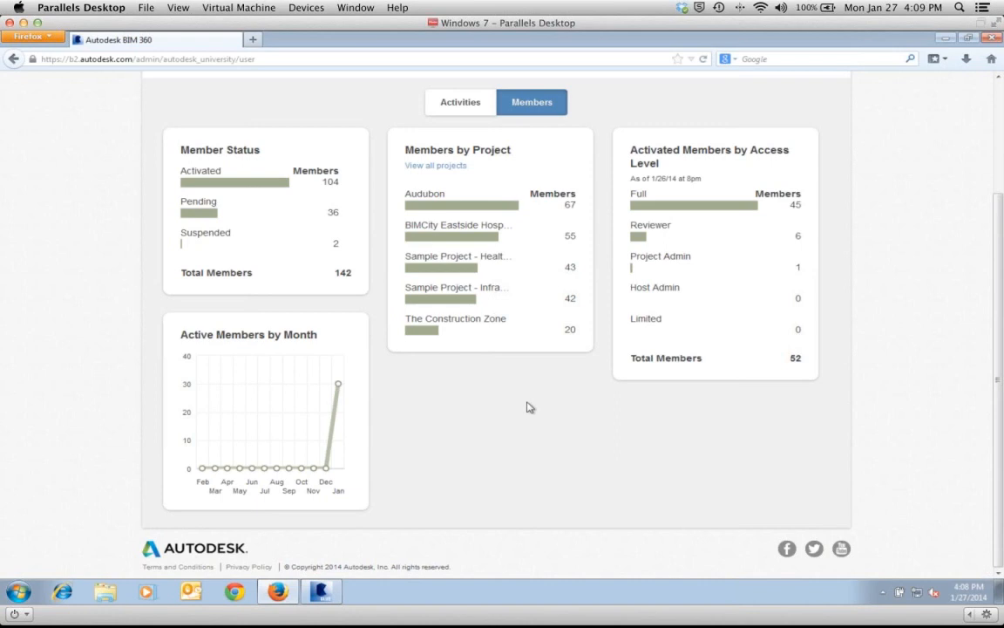
pyautogui.moveTo(527, 413)
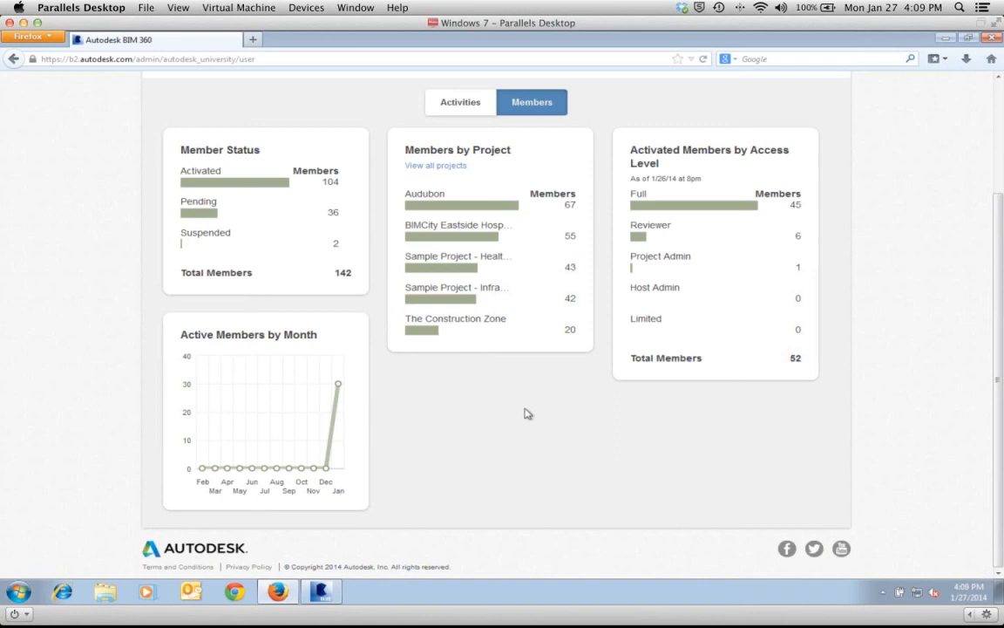
pyautogui.moveTo(816, 35)
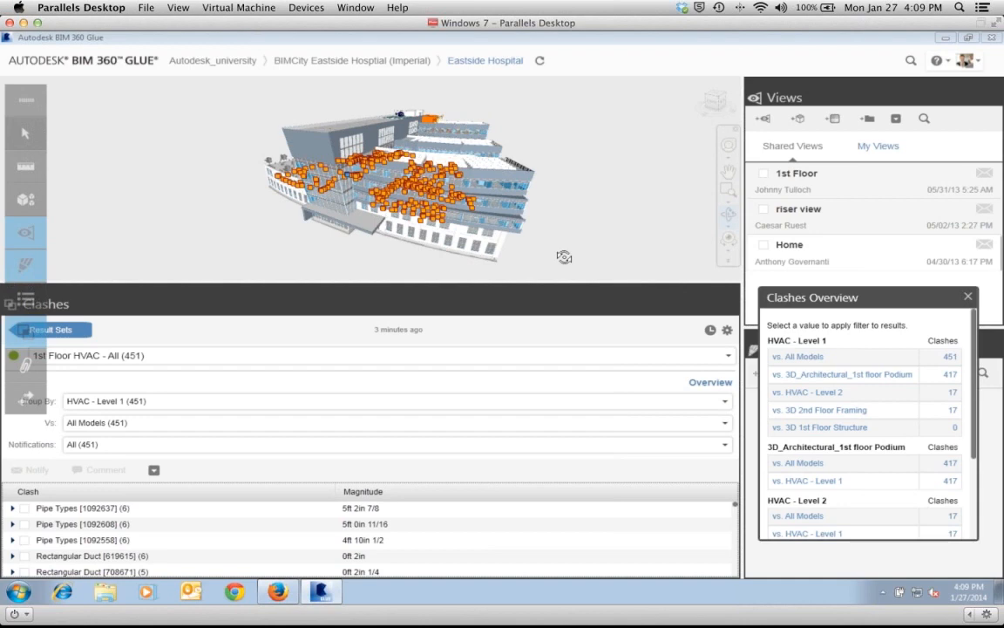
pyautogui.moveTo(781, 321)
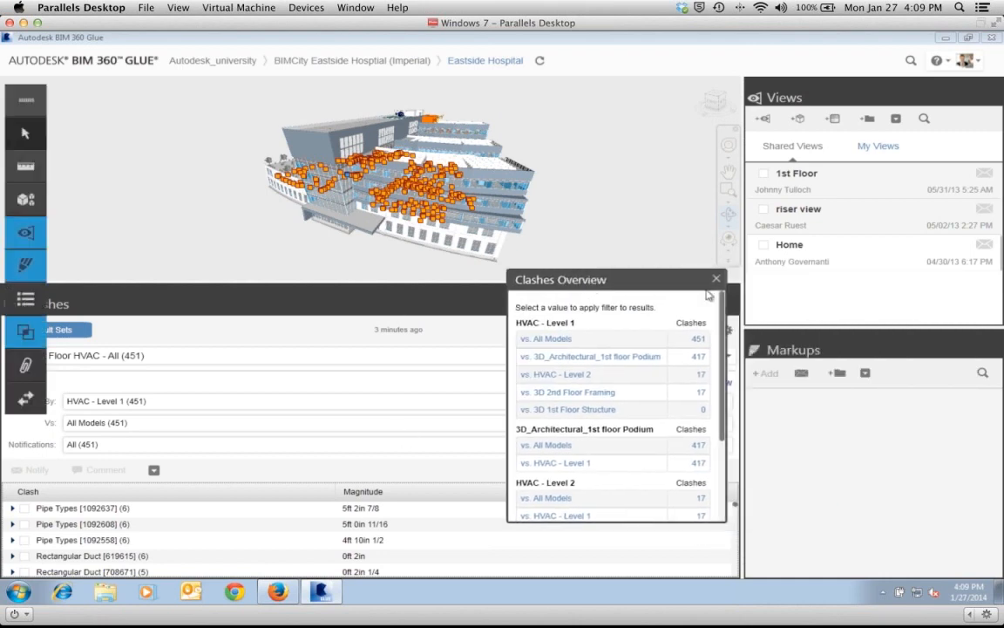
pyautogui.moveTo(614, 279); pyautogui.dragTo(793, 298)
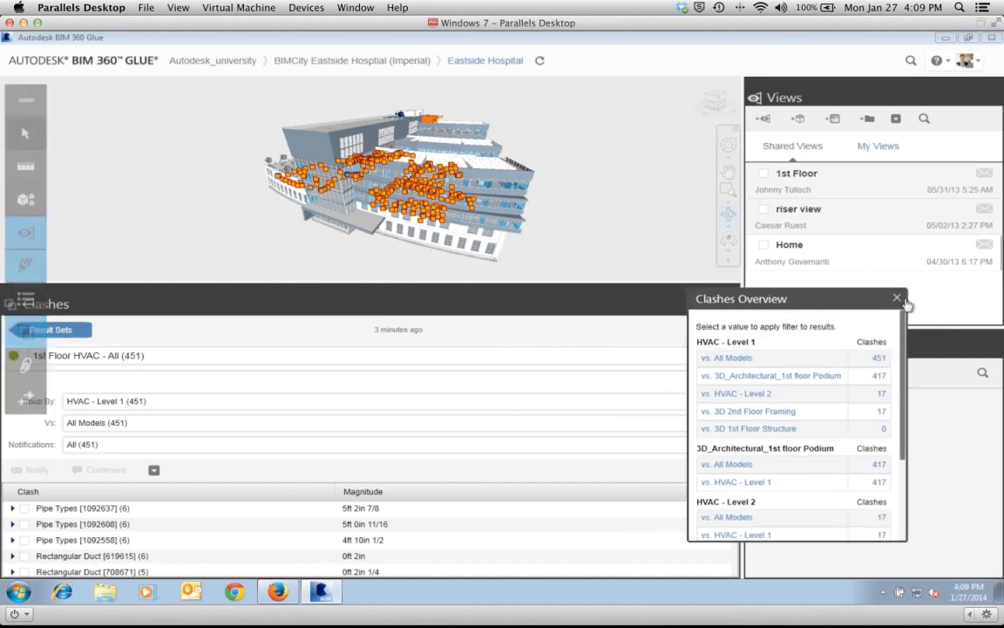
pyautogui.click(896, 298)
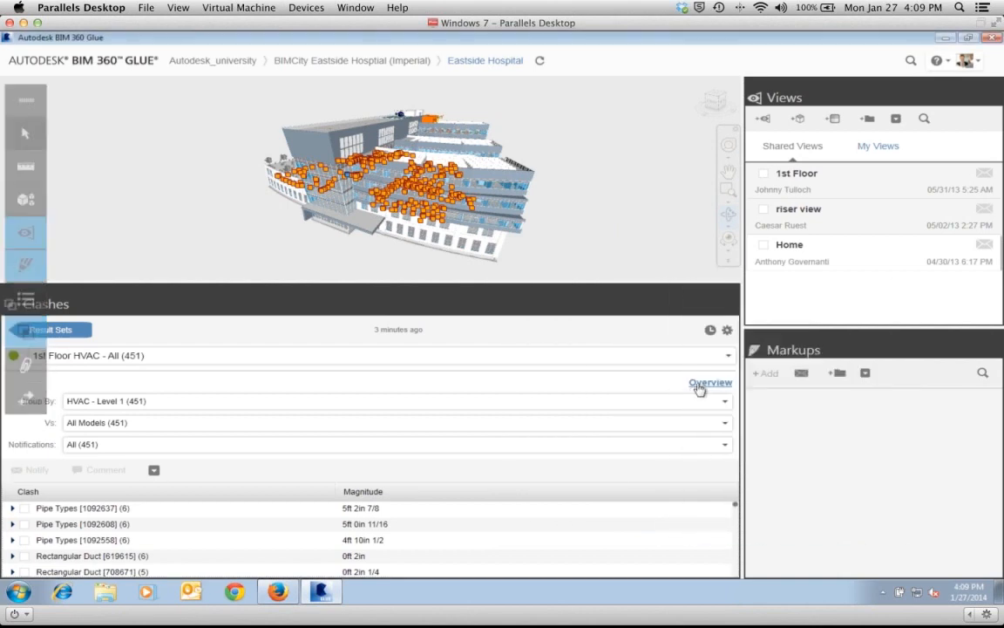
pyautogui.click(711, 382)
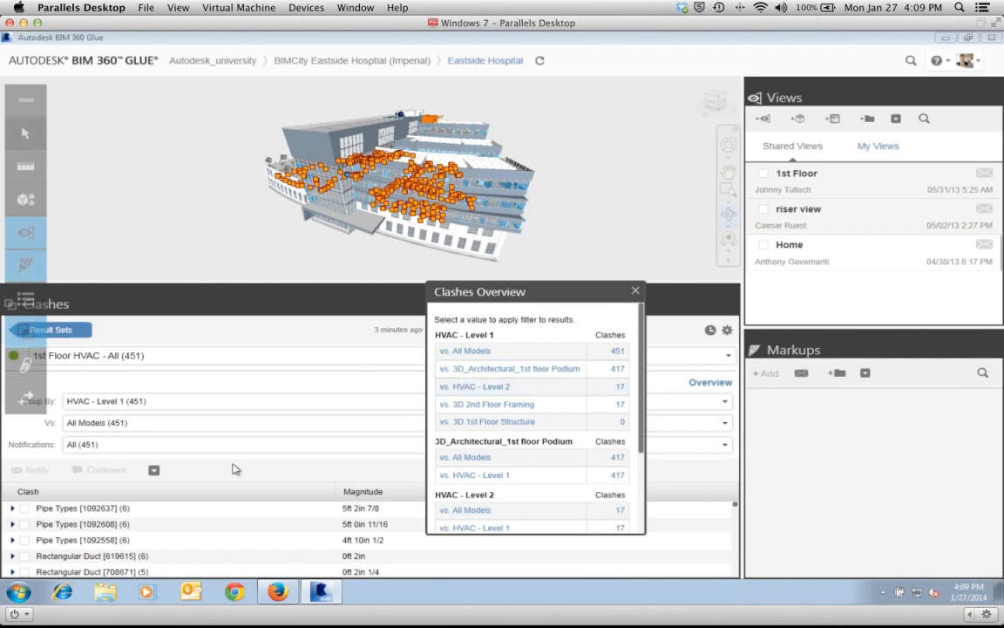
pyautogui.moveTo(108, 398)
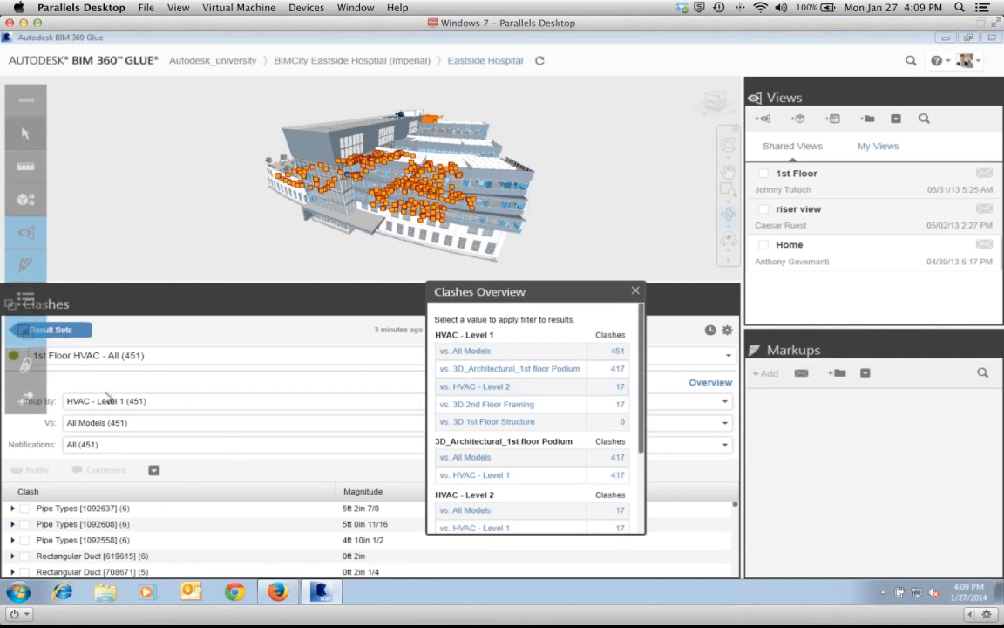
pyautogui.moveTo(87, 376)
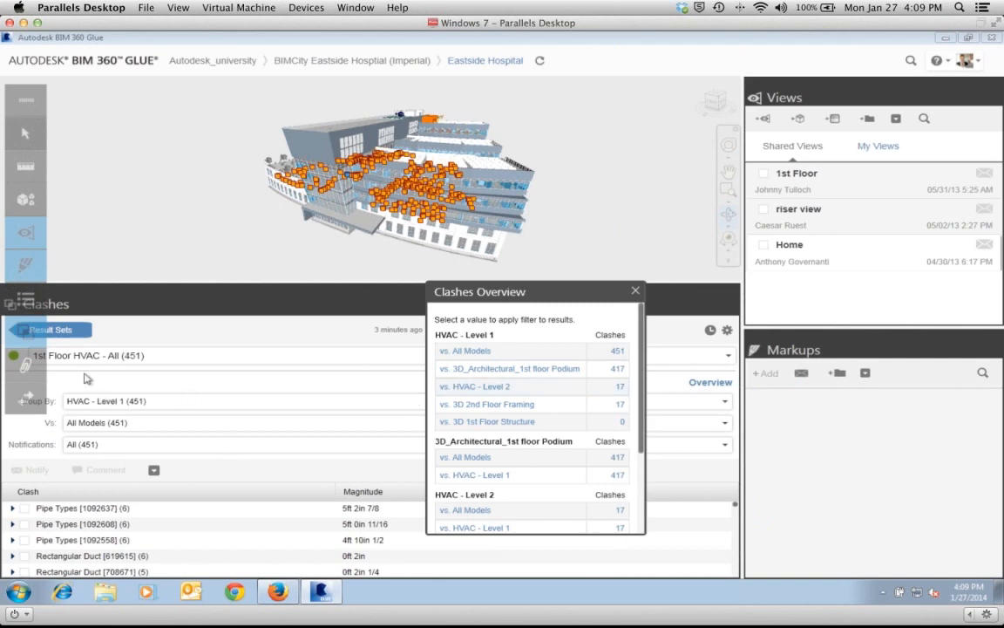
pyautogui.moveTo(120, 377)
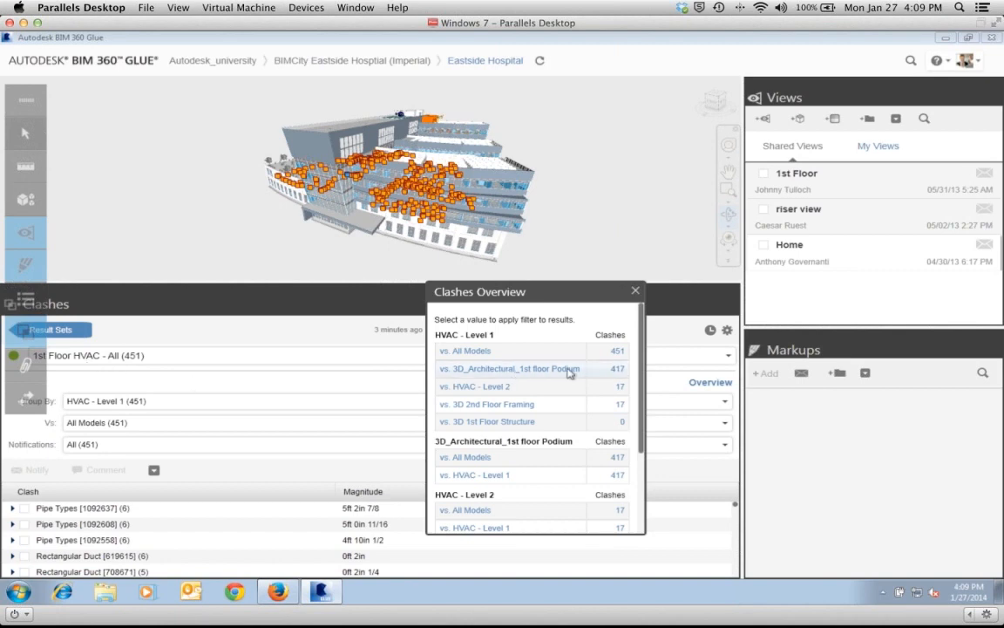
pyautogui.moveTo(547, 361)
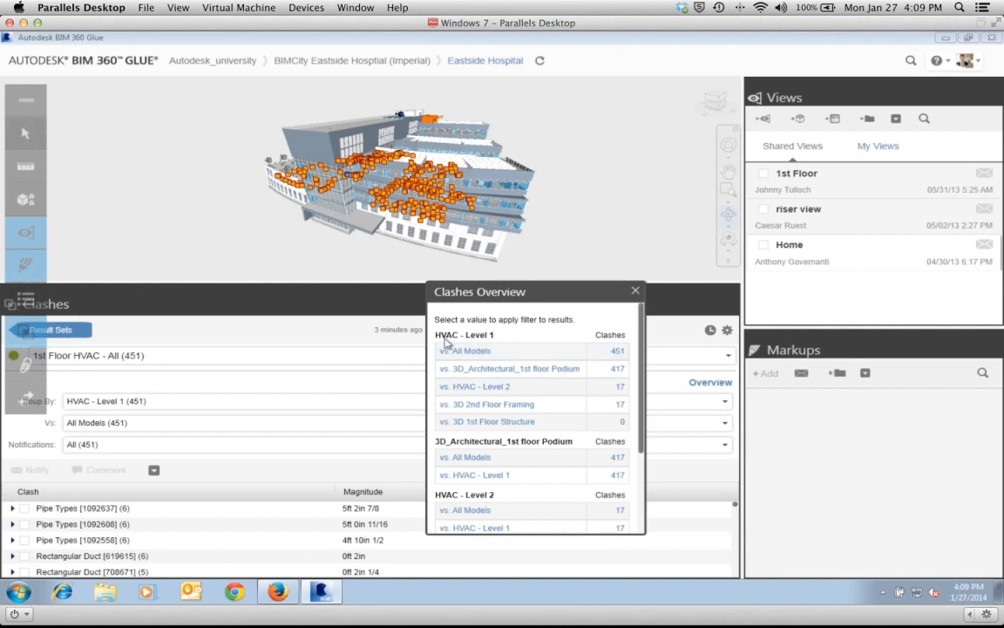
pyautogui.moveTo(486, 352)
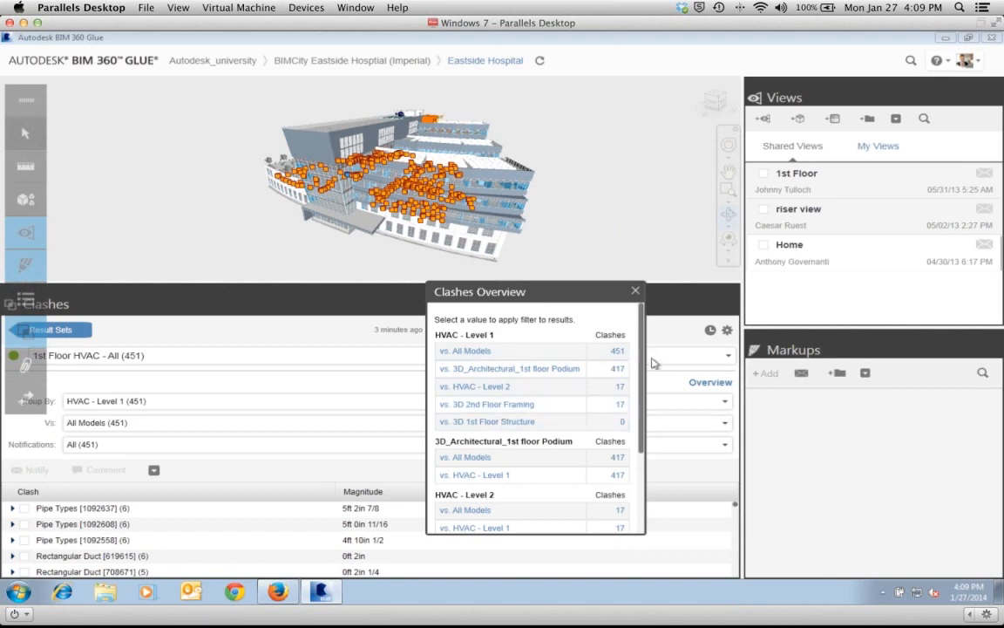
pyautogui.scroll(-3)
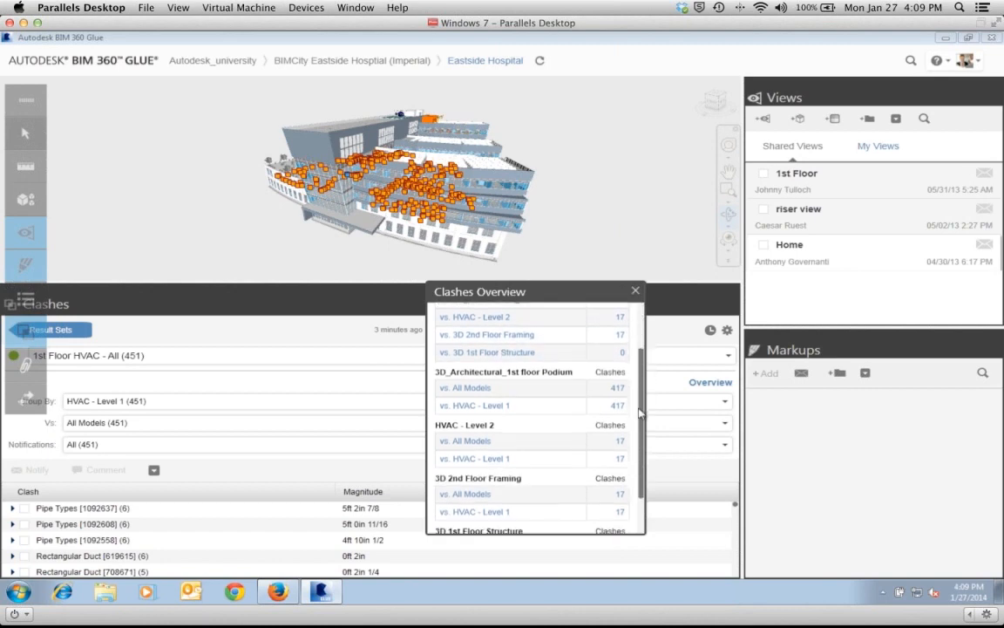
pyautogui.scroll(-3)
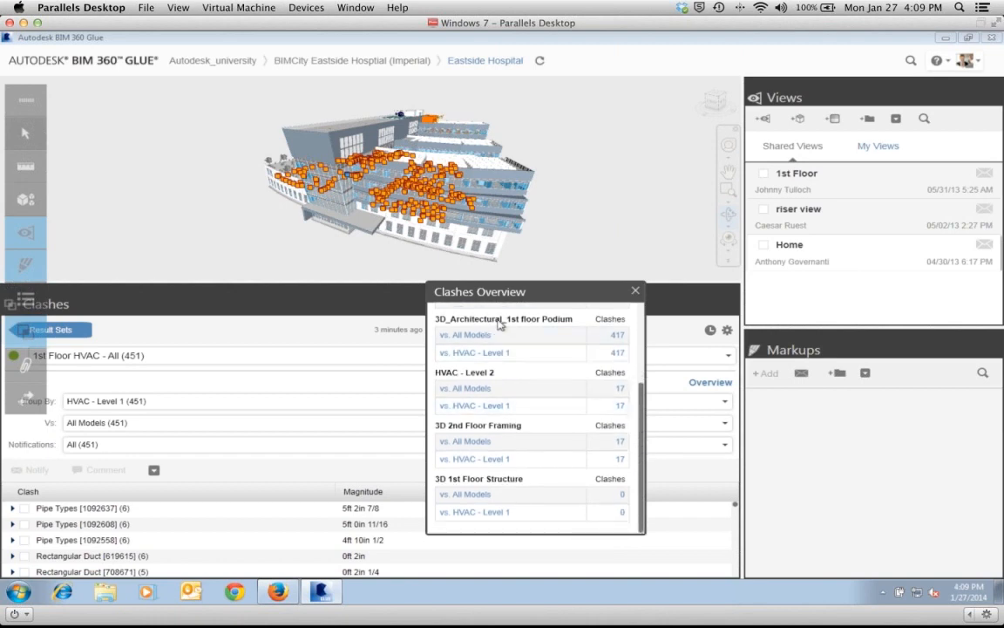
pyautogui.moveTo(541, 332)
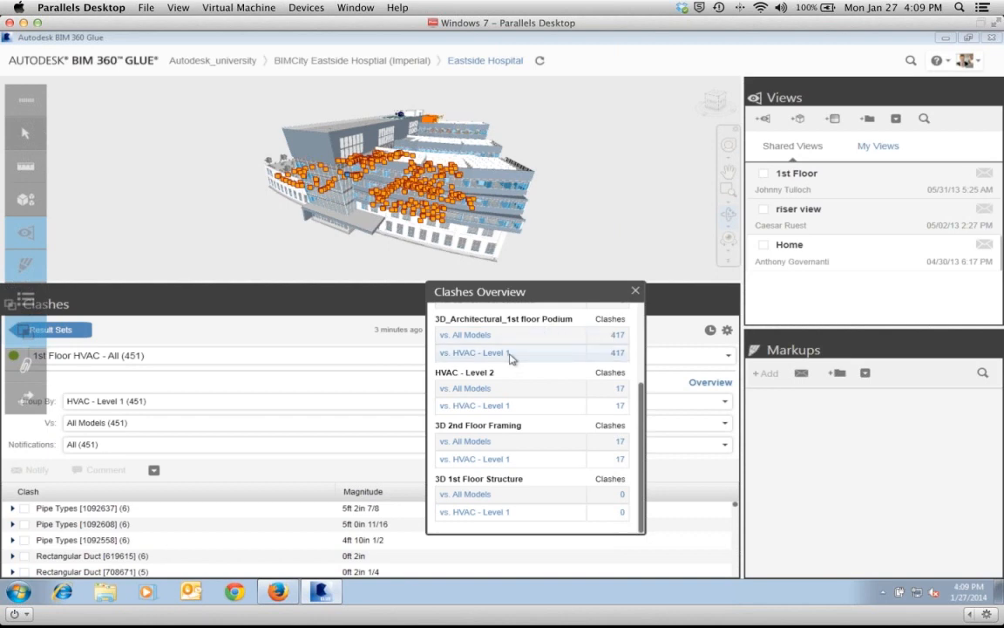
pyautogui.moveTo(509, 334)
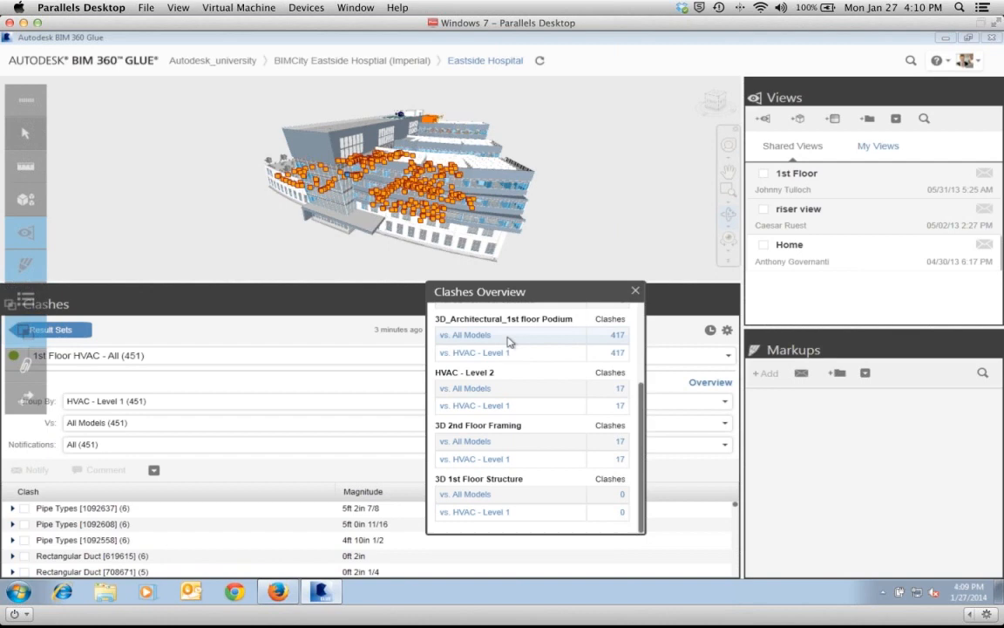
pyautogui.moveTo(645, 451)
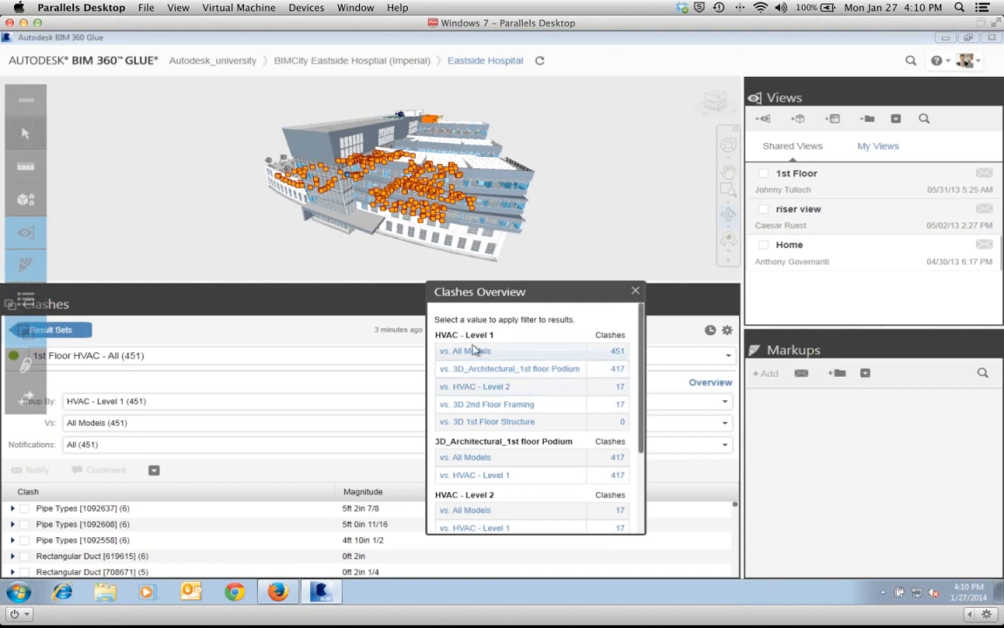
pyautogui.moveTo(599, 375)
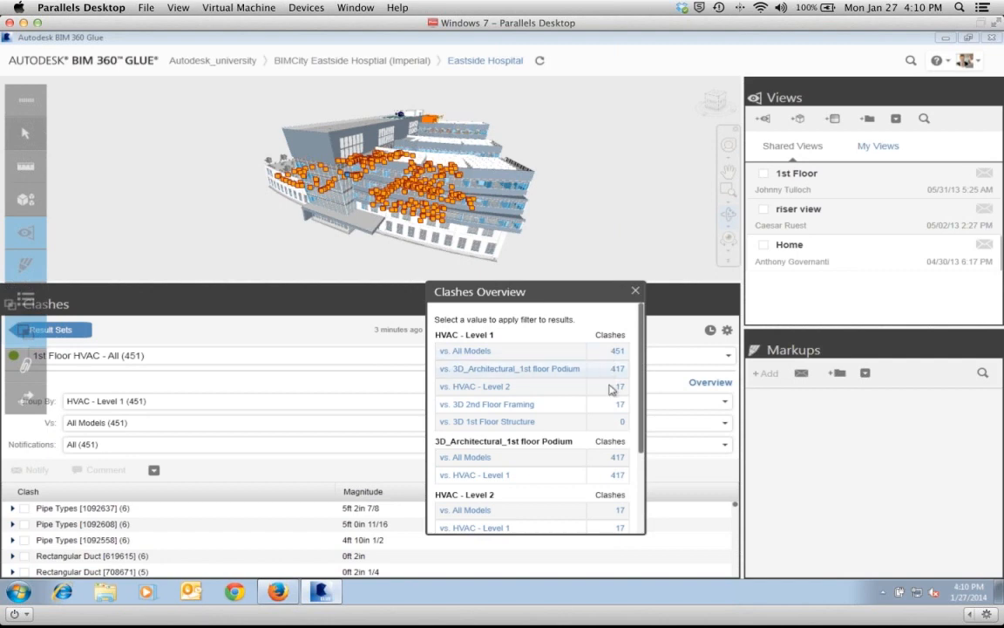
pyautogui.moveTo(505, 404)
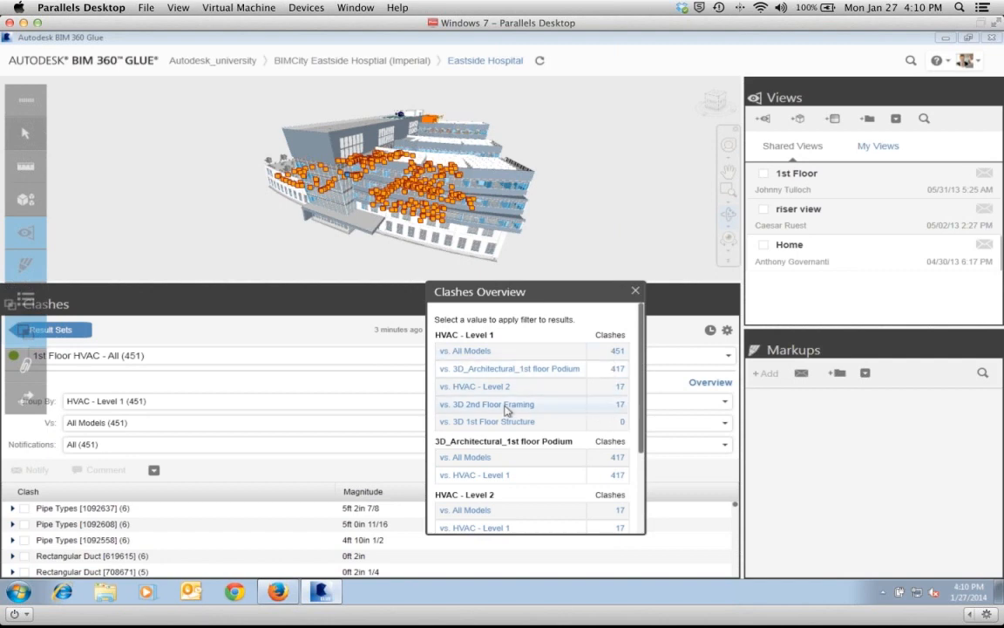
pyautogui.moveTo(478, 427)
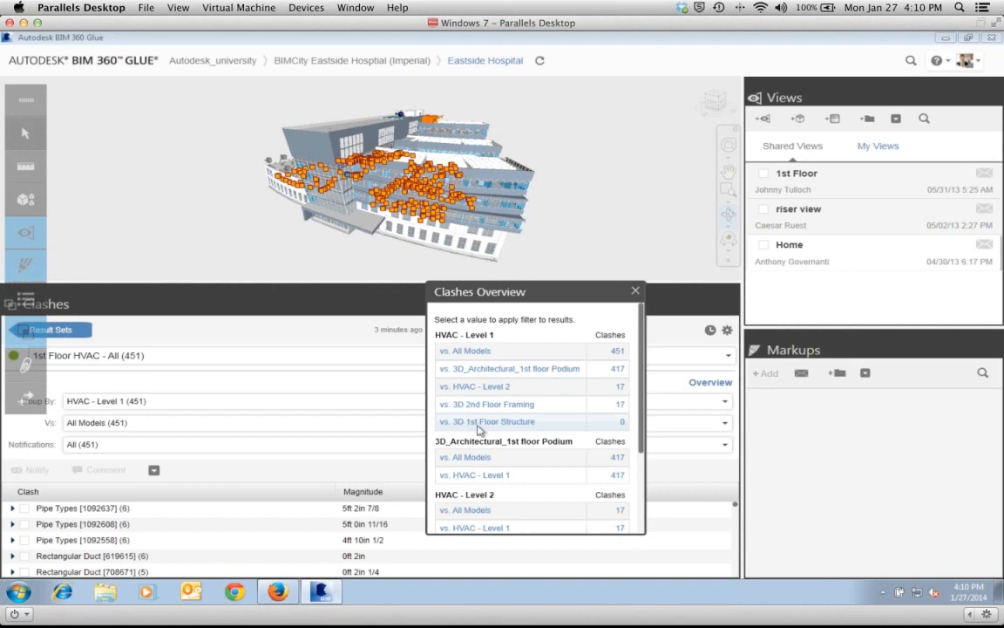
pyautogui.moveTo(481, 405)
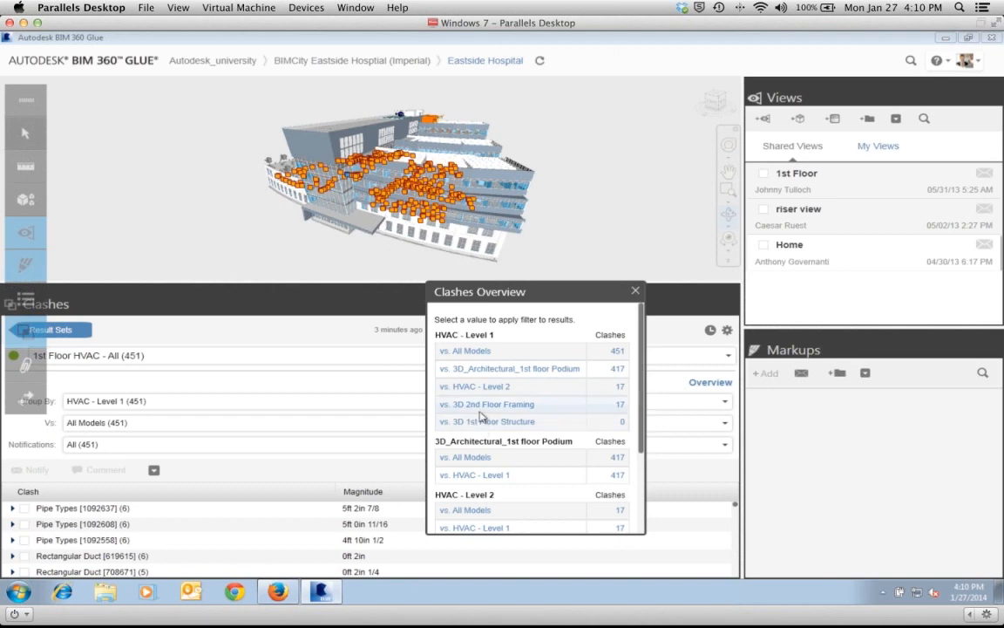
# - Filter clashes to vs. 3D 2nd Floor Framing and show details for Round Duct [732516]
pyautogui.click(488, 404)
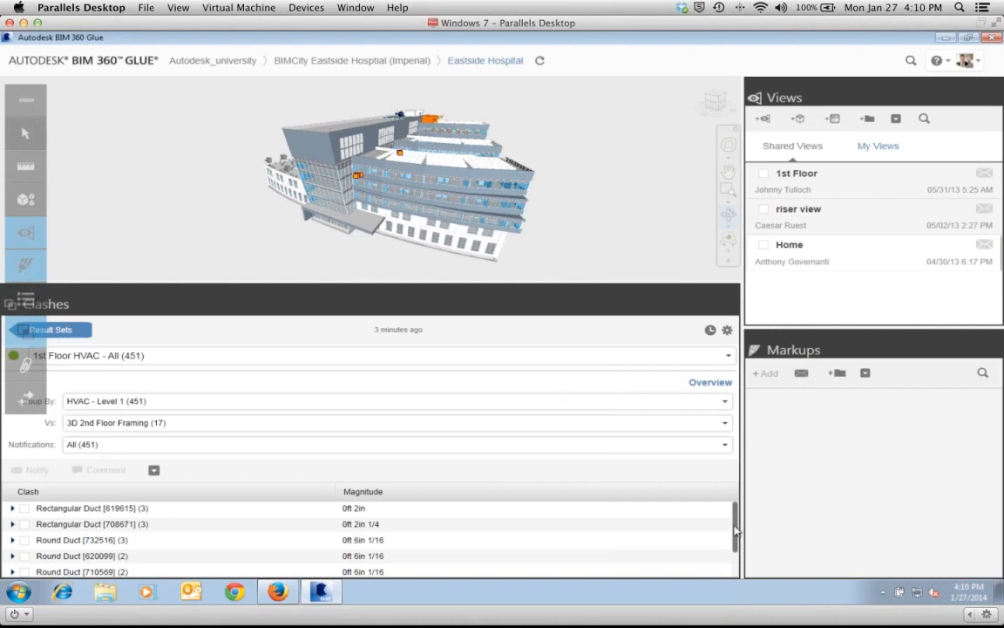
pyautogui.scroll(-3)
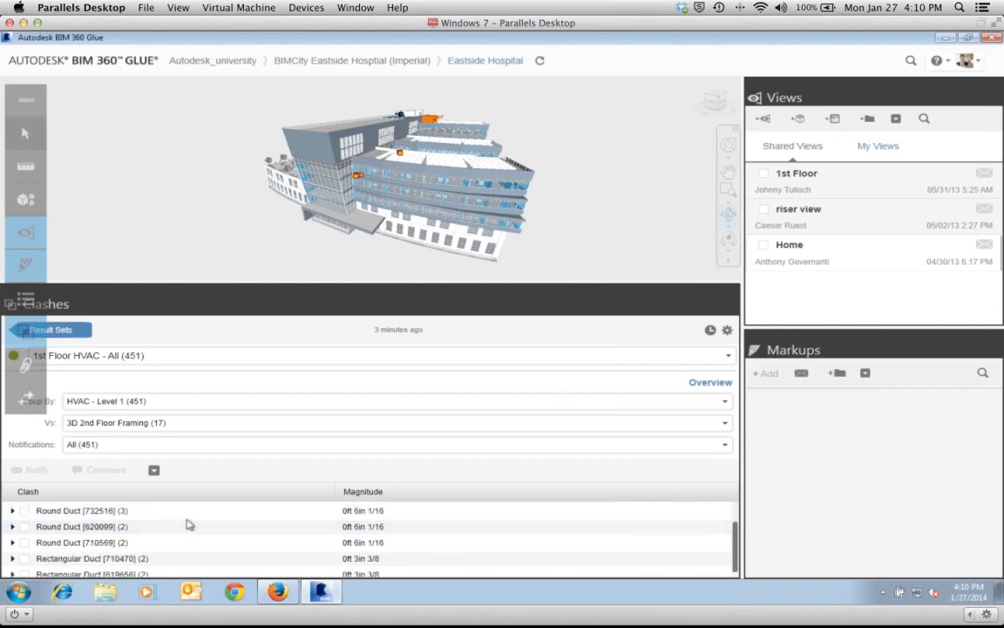
pyautogui.click(79, 509)
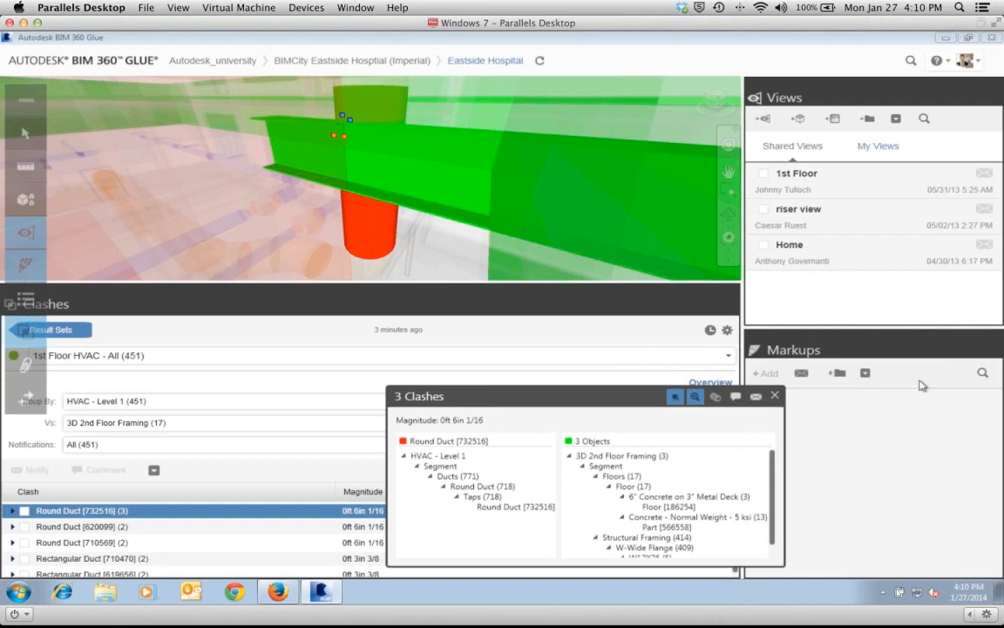
pyautogui.moveTo(819, 254)
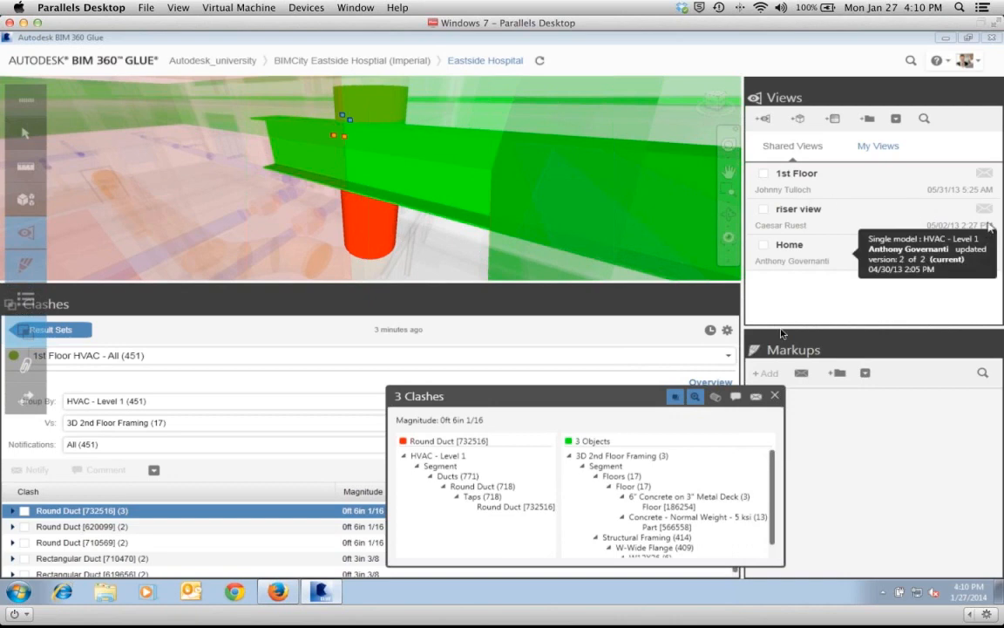
pyautogui.moveTo(840, 305)
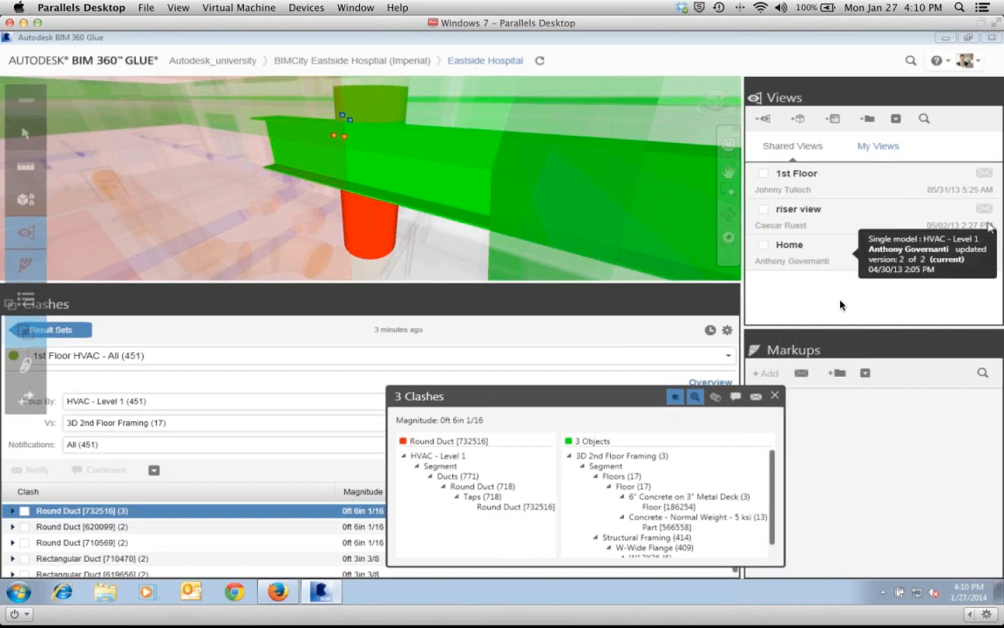
pyautogui.moveTo(837, 277)
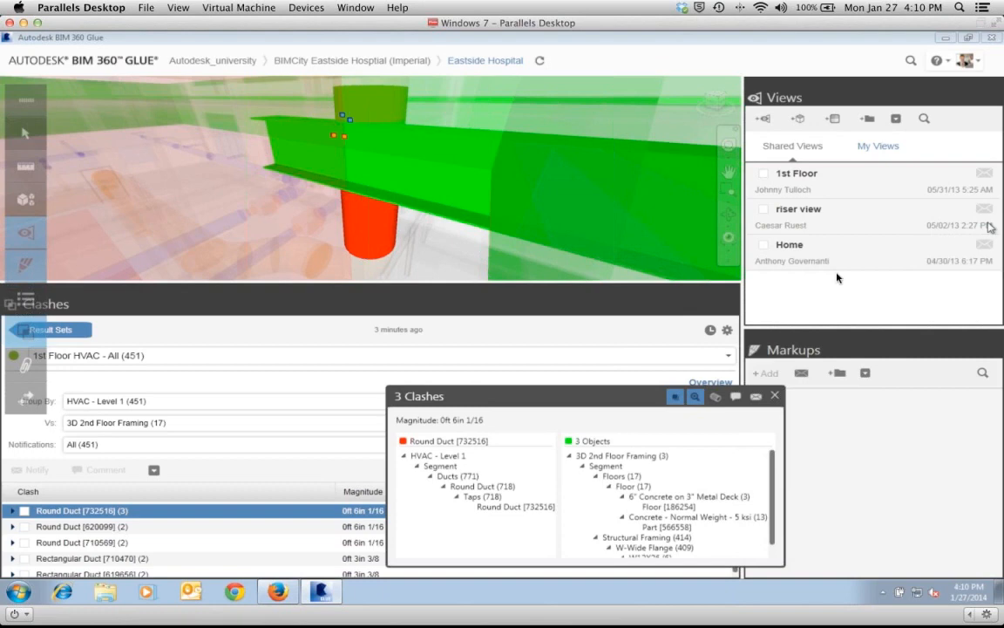
pyautogui.moveTo(830, 258)
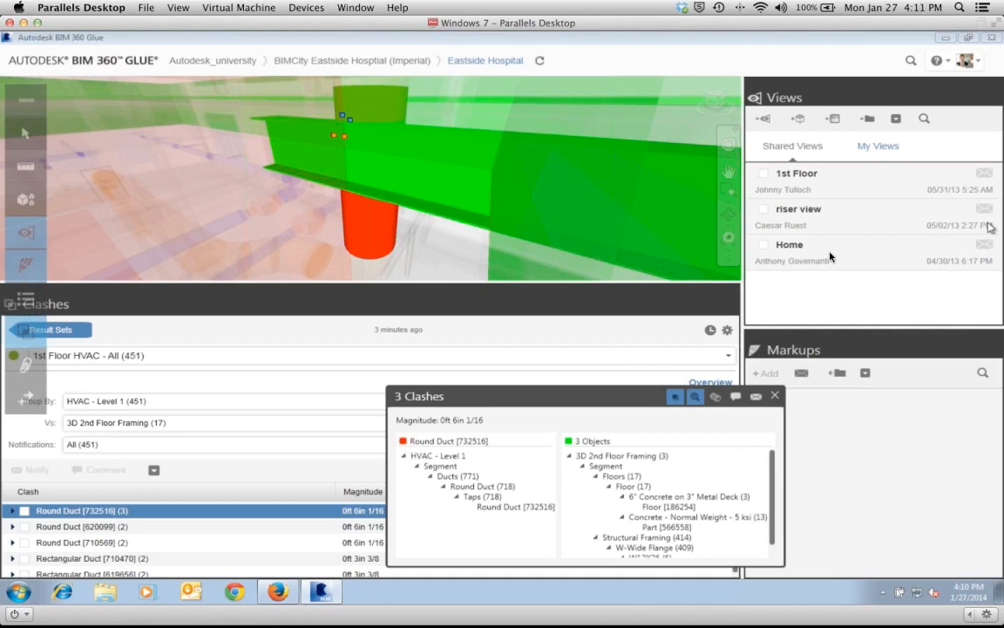
pyautogui.moveTo(681, 61)
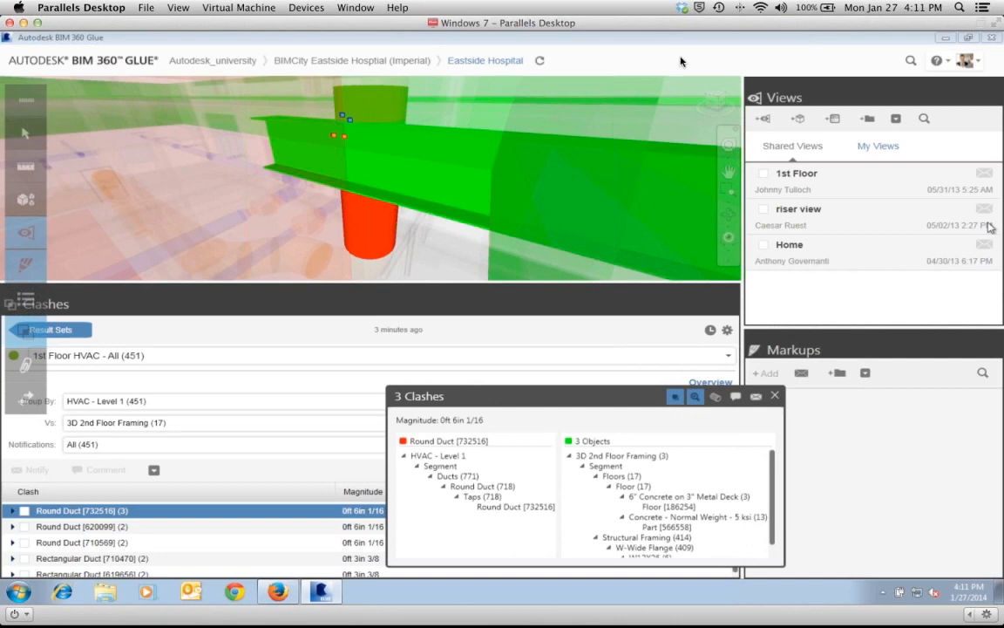
# - Return to the BIM 360 admin window via Firefox and show the Members reports scrolled down
pyautogui.click(277, 593)
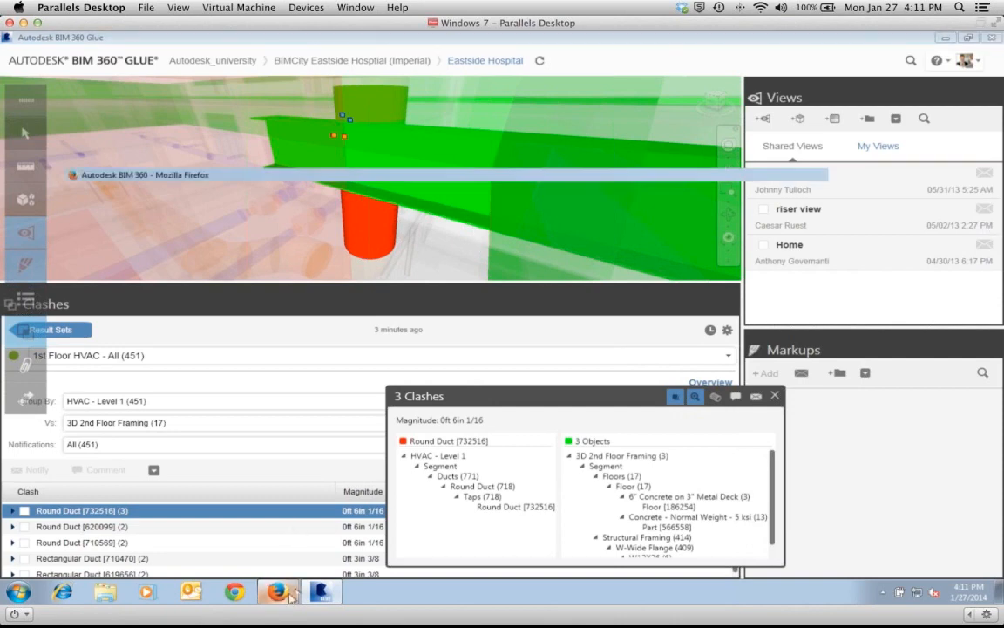
pyautogui.click(355, 7)
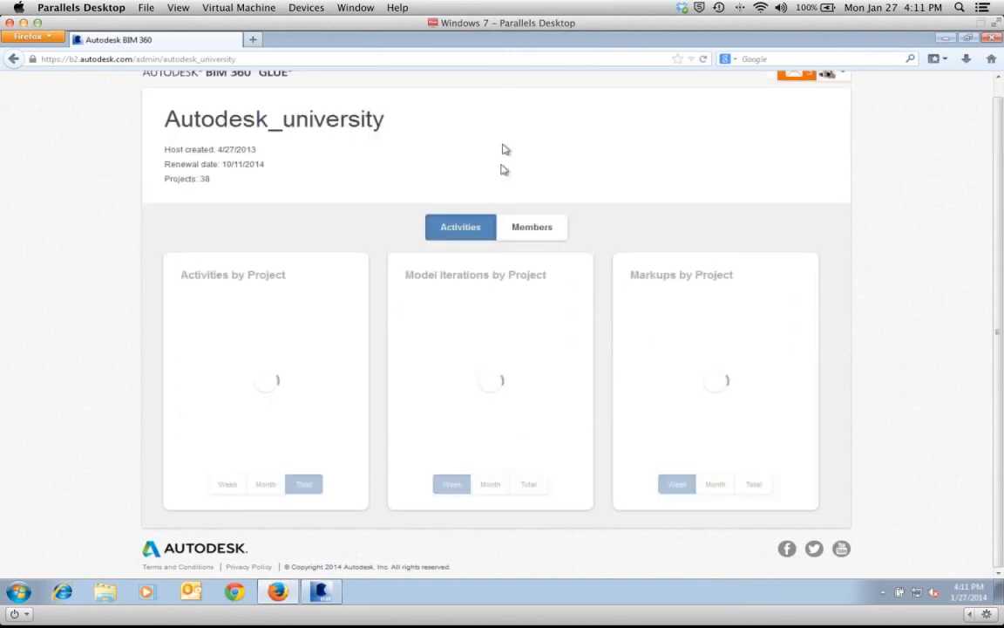
pyautogui.click(532, 227)
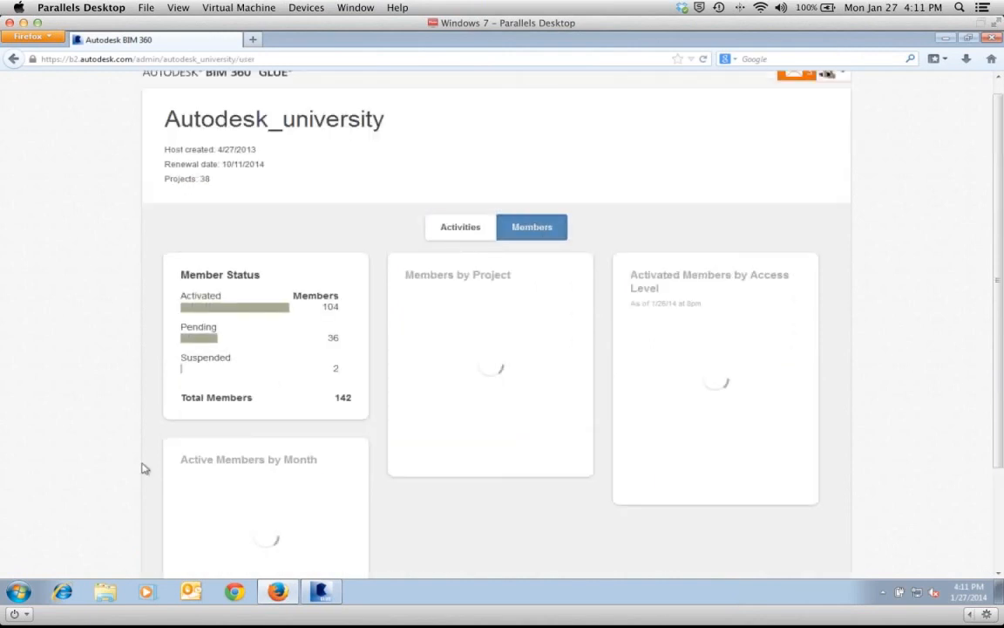
pyautogui.scroll(-3)
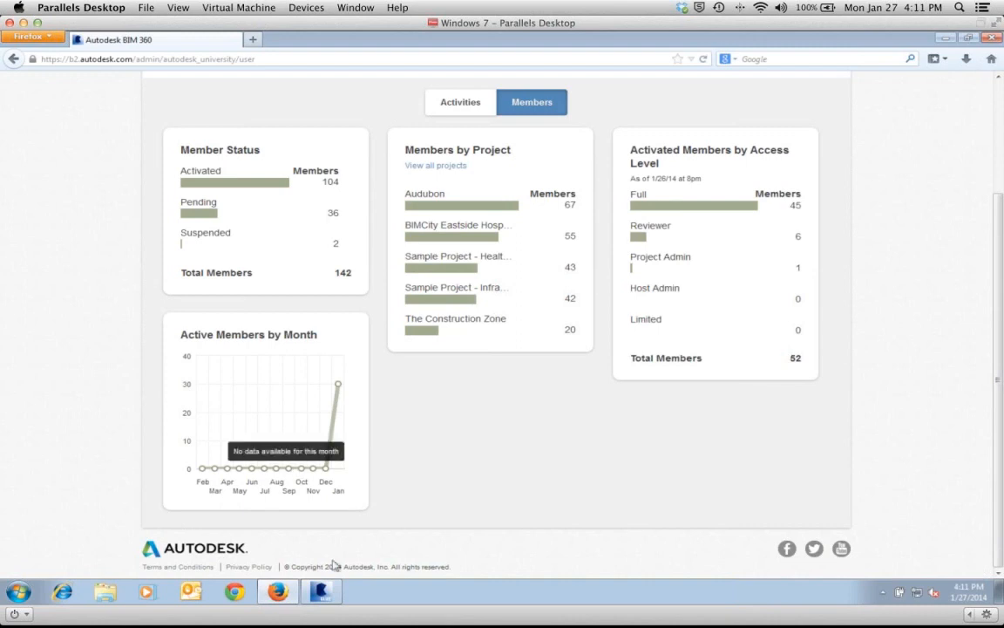
pyautogui.moveTo(446, 565)
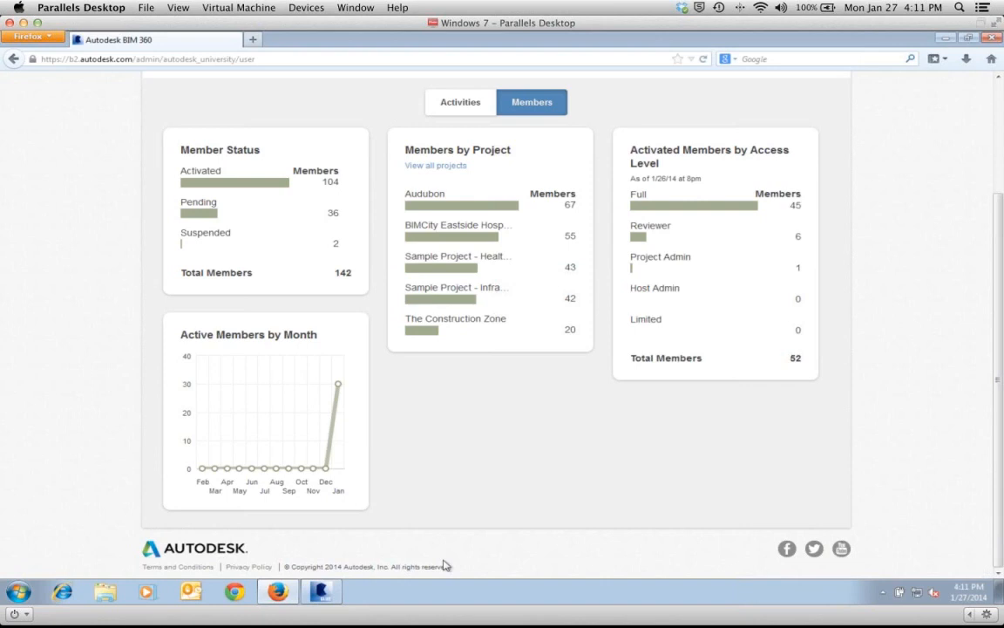
pyautogui.moveTo(460, 113)
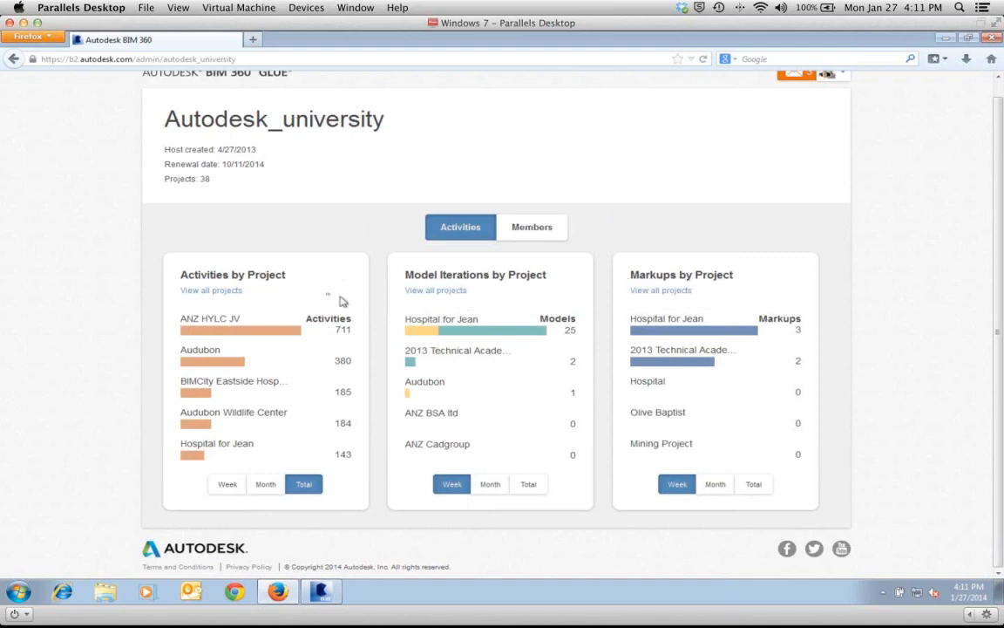
pyautogui.moveTo(225, 370)
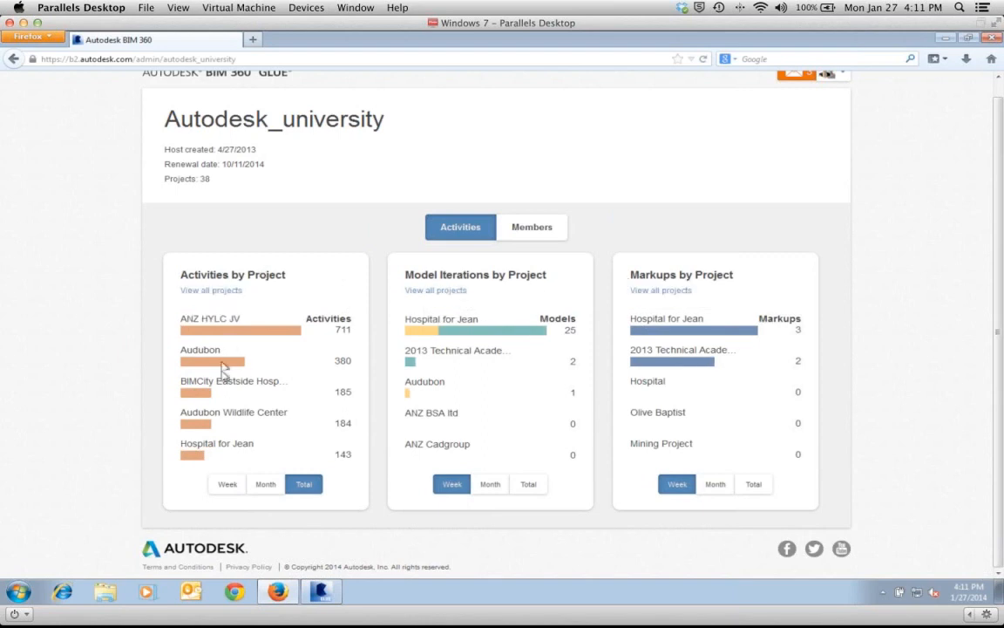
pyautogui.moveTo(340, 335)
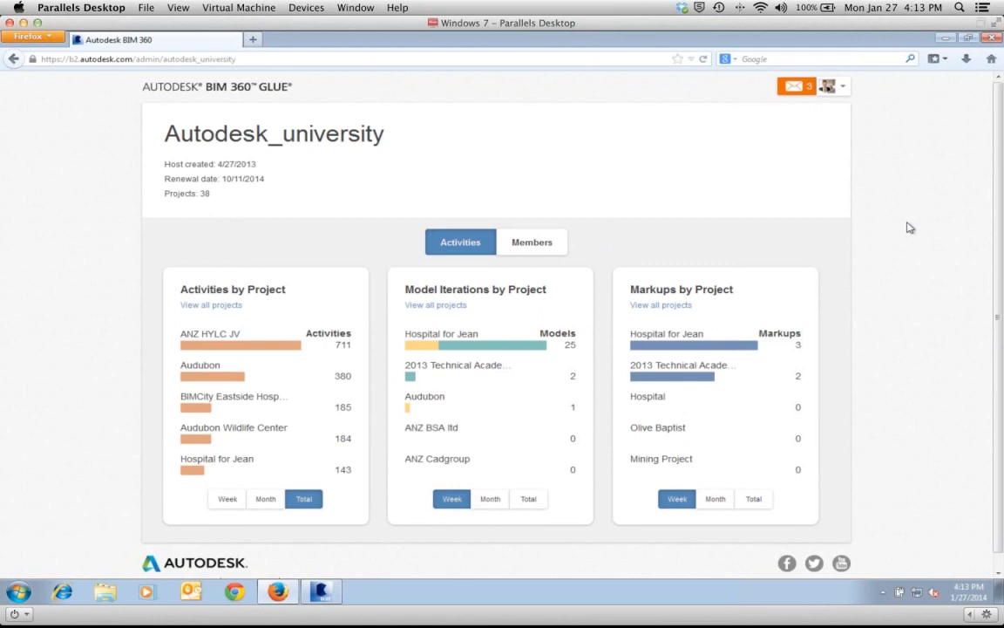
pyautogui.moveTo(687, 57)
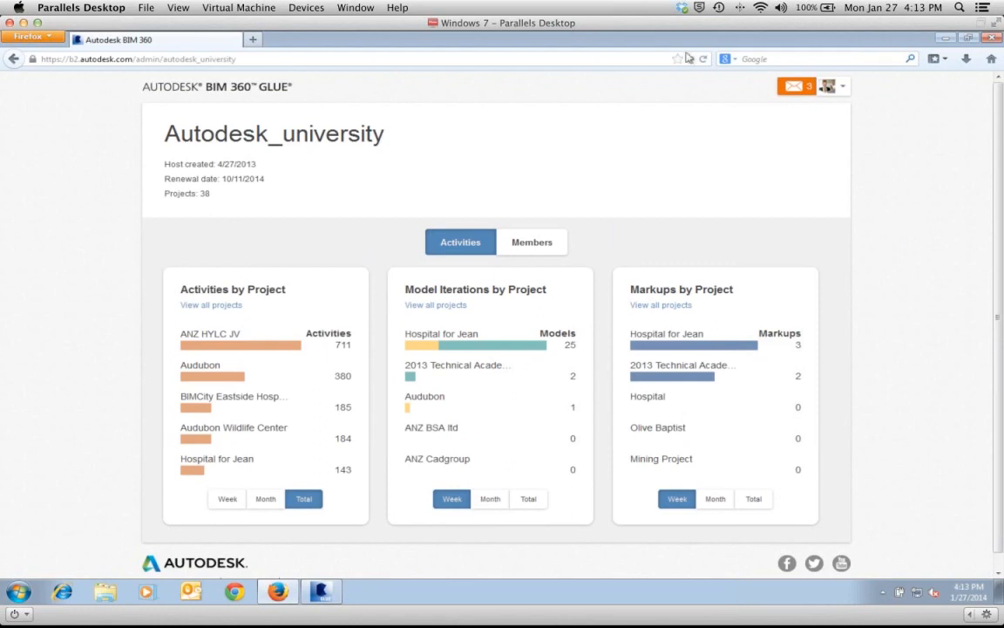
pyautogui.moveTo(213, 119)
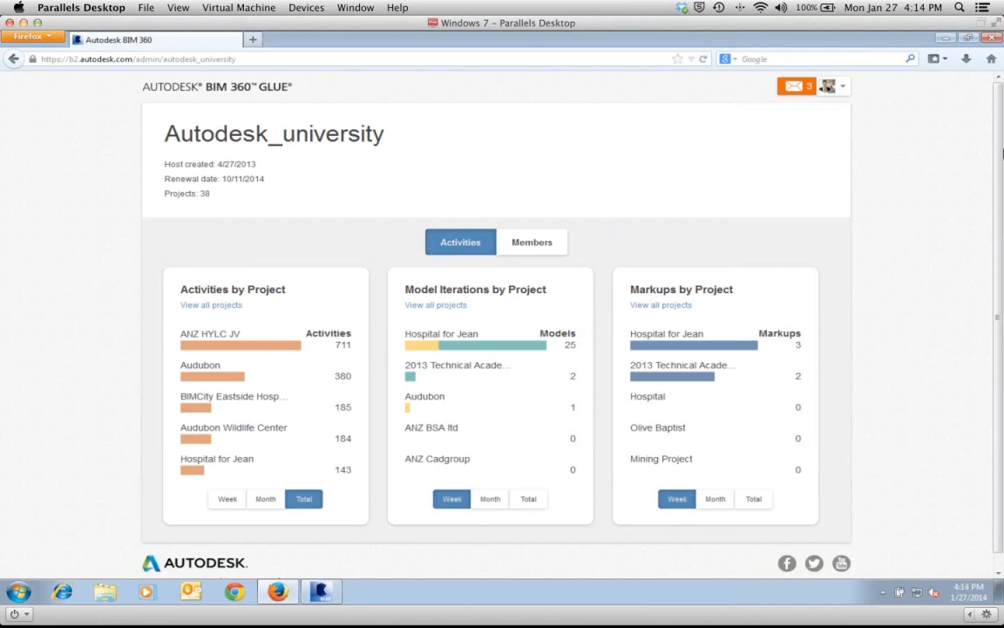
pyautogui.moveTo(854, 286)
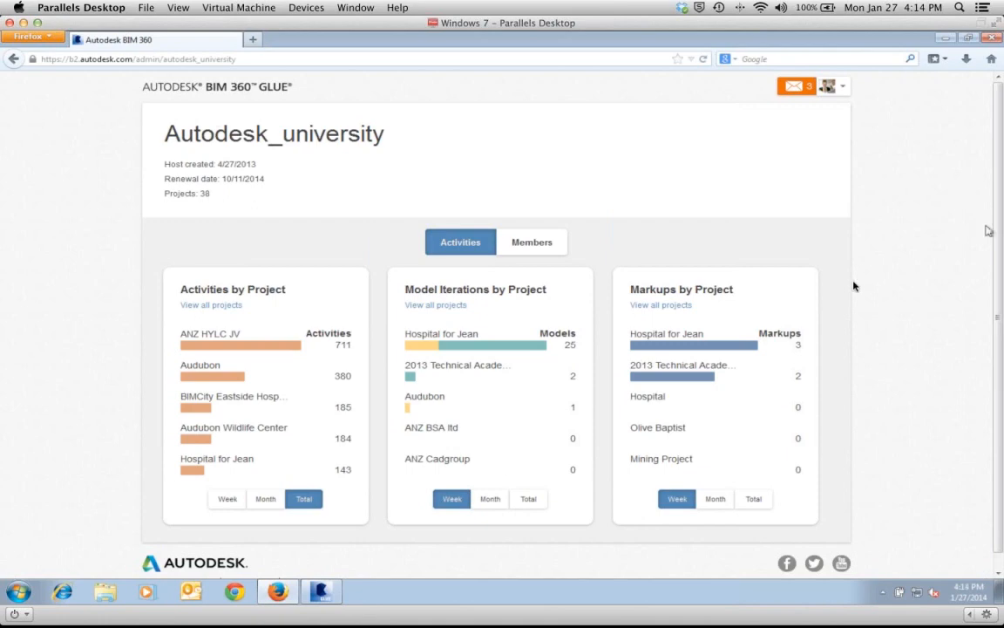
pyautogui.moveTo(767, 231)
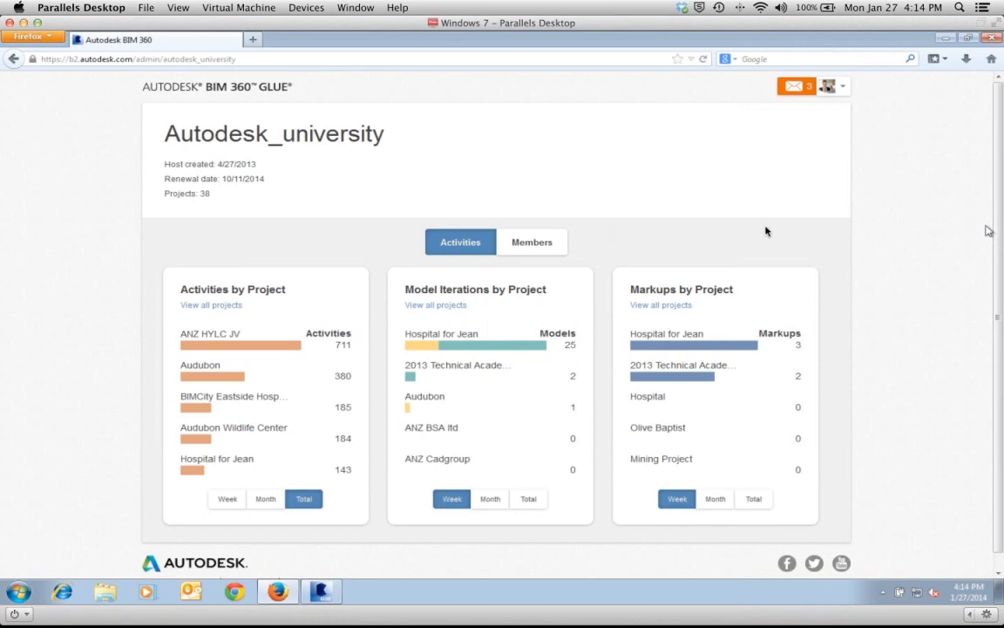
pyautogui.moveTo(771, 234)
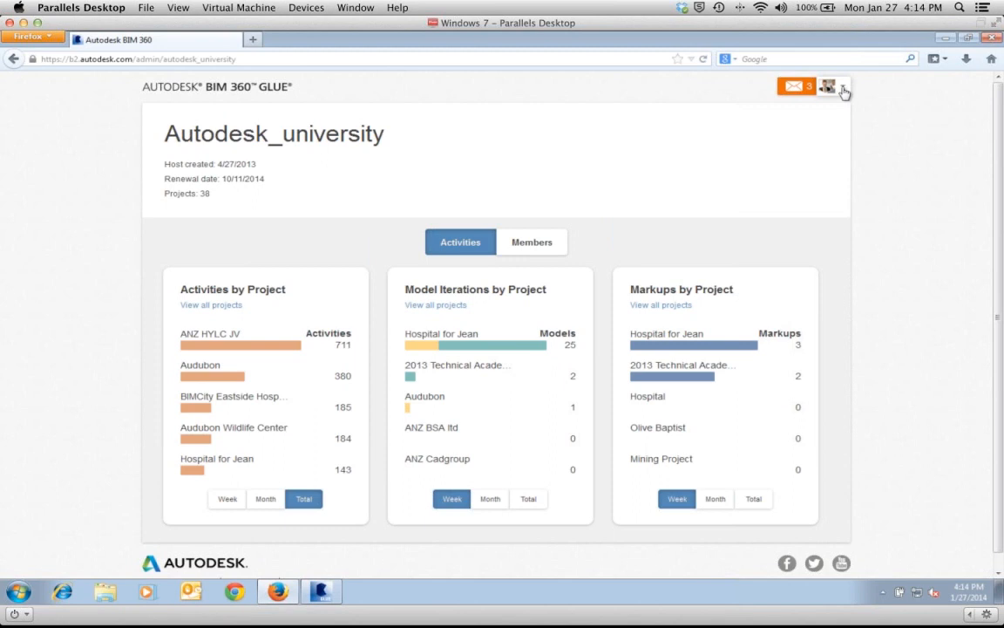
pyautogui.click(830, 87)
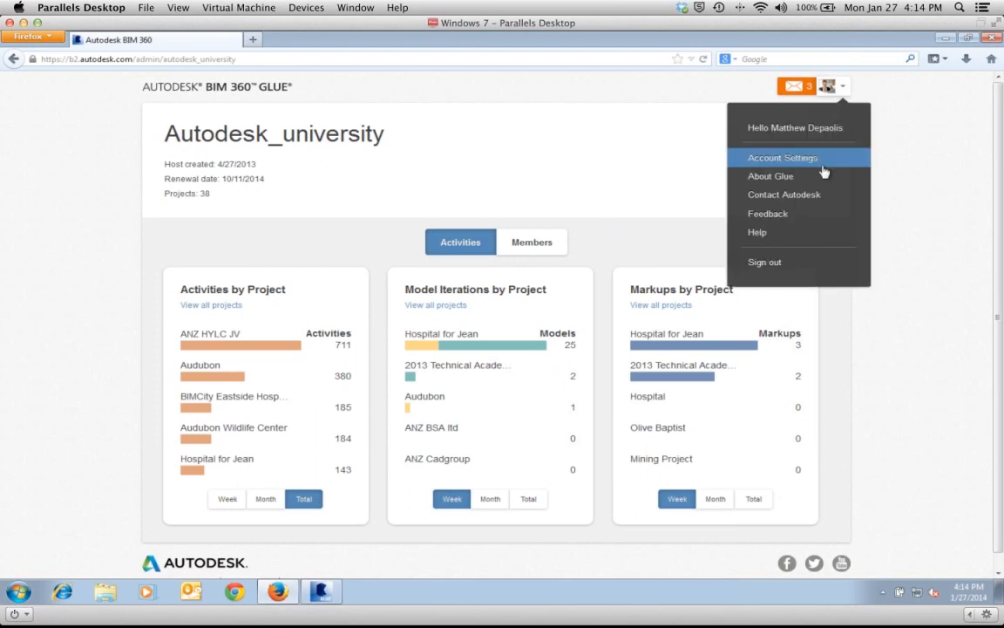
pyautogui.moveTo(767, 213)
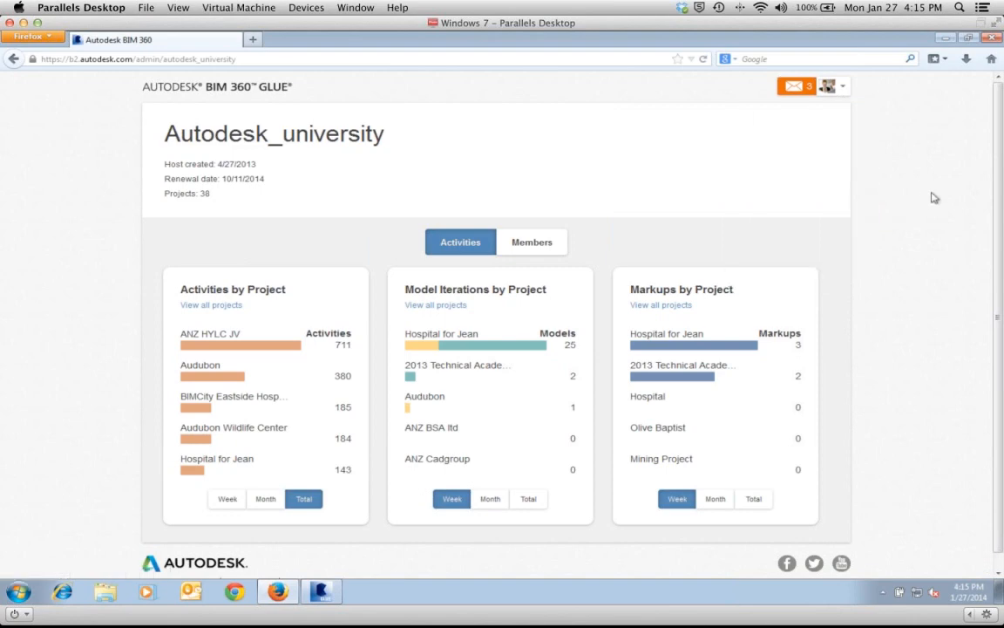
pyautogui.moveTo(959, 220)
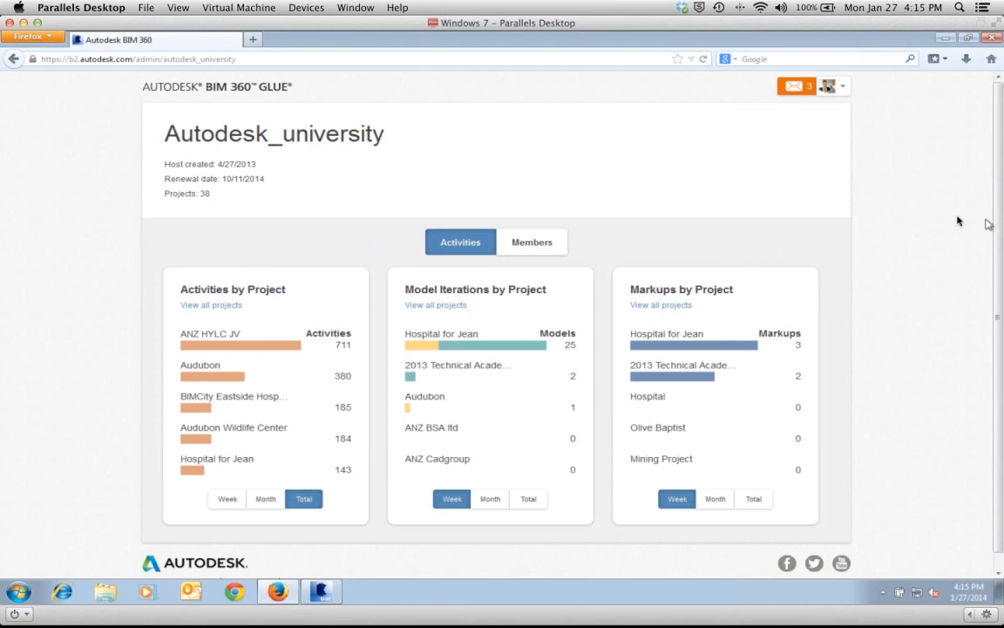
pyautogui.moveTo(816, 279)
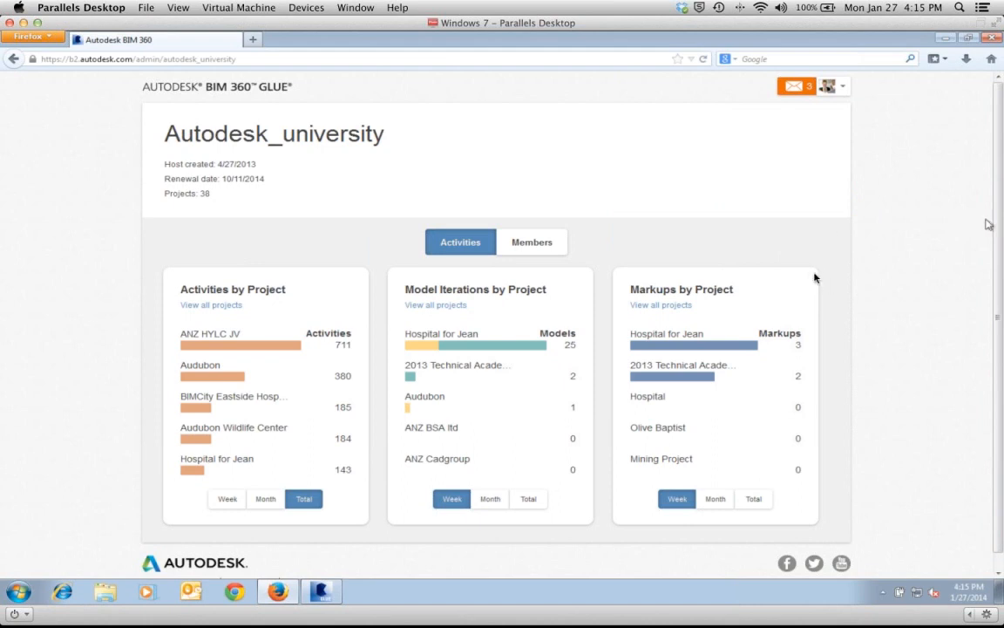
pyautogui.moveTo(769, 226)
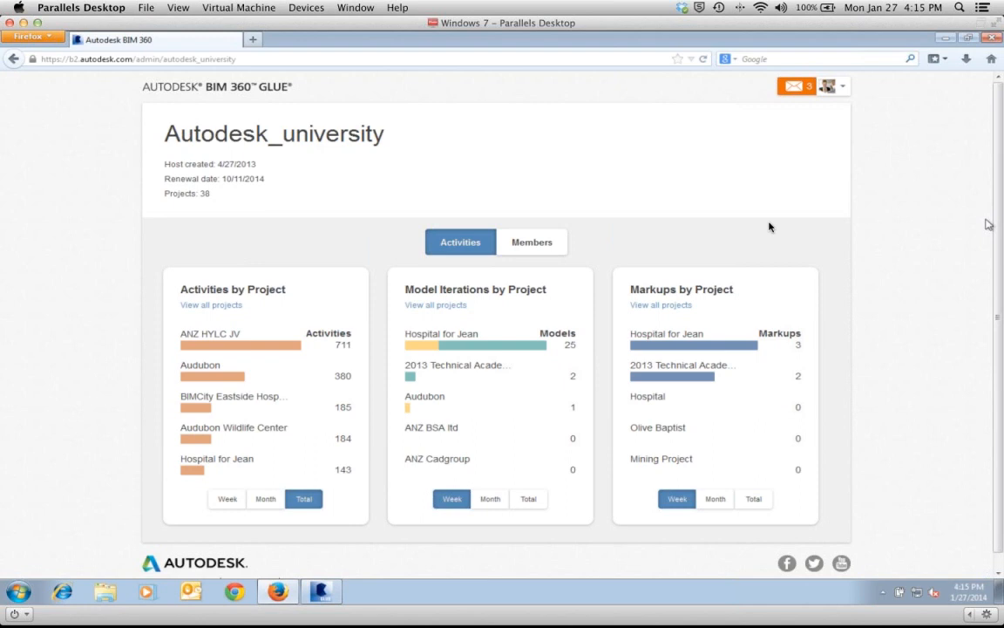
pyautogui.moveTo(854, 314)
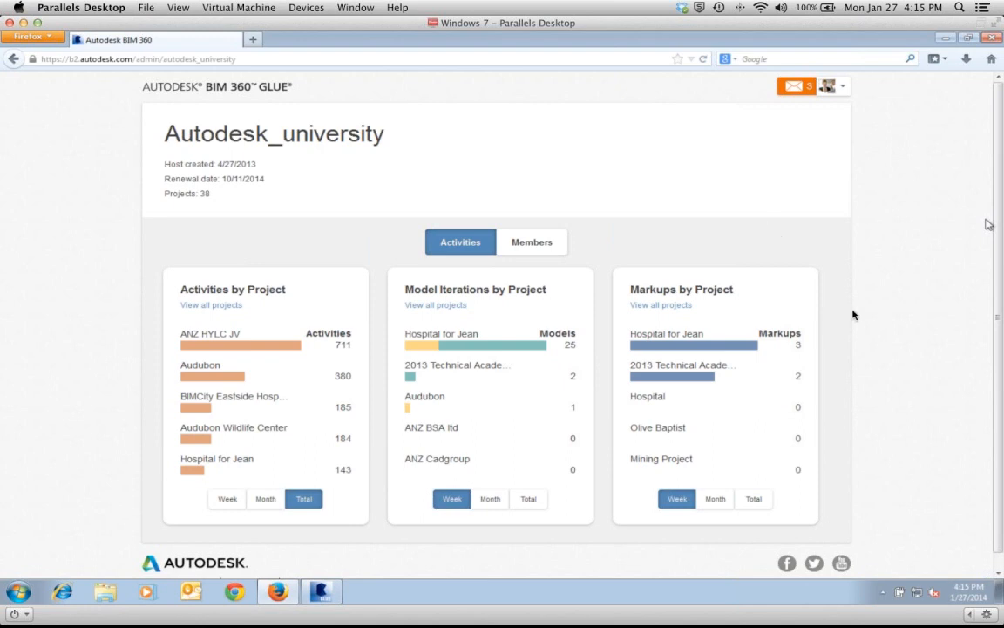
pyautogui.moveTo(851, 317)
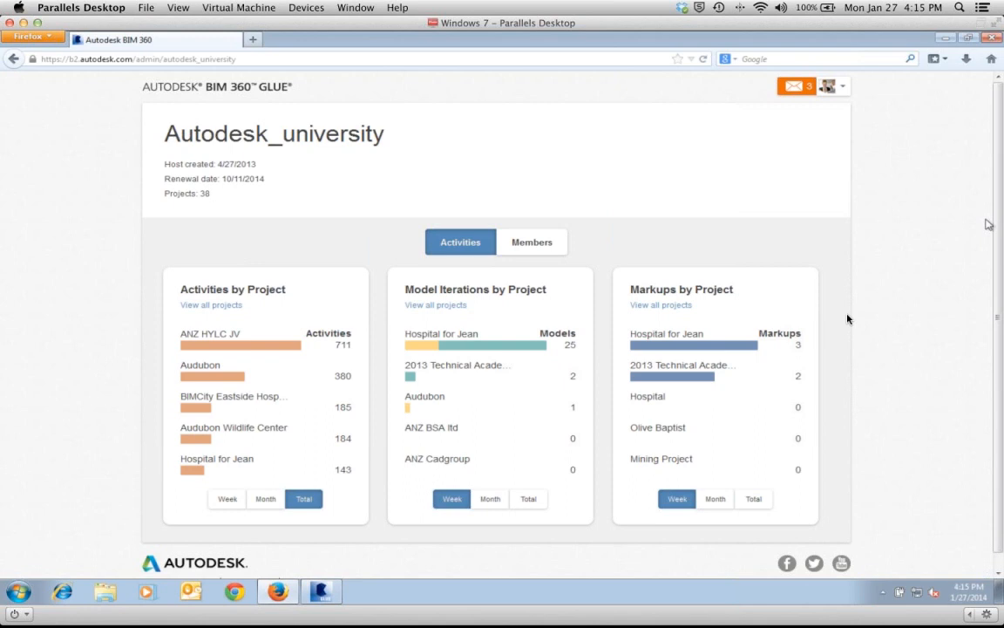
pyautogui.moveTo(765, 234)
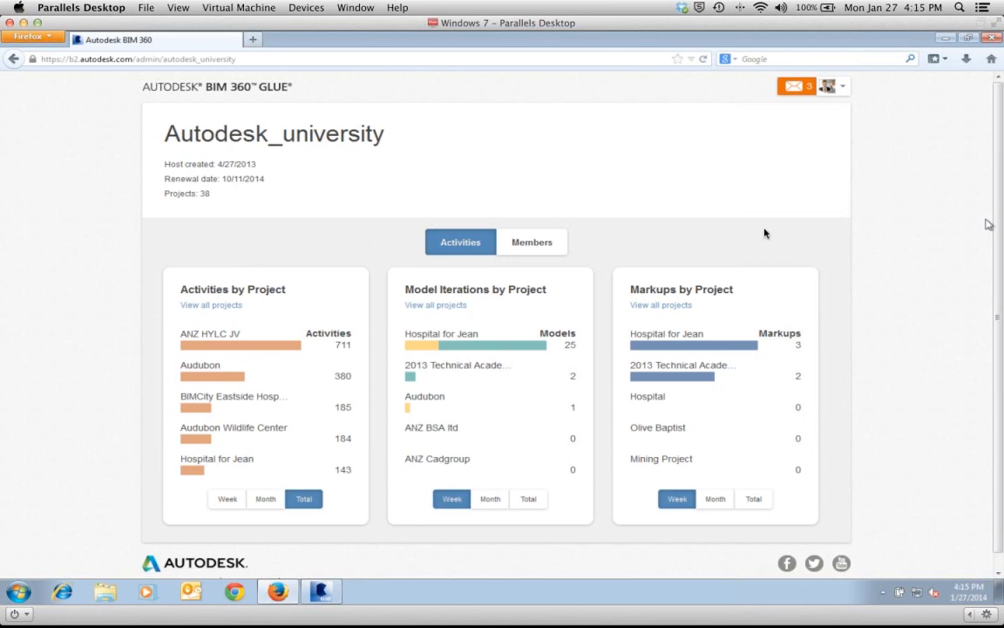
pyautogui.moveTo(767, 232)
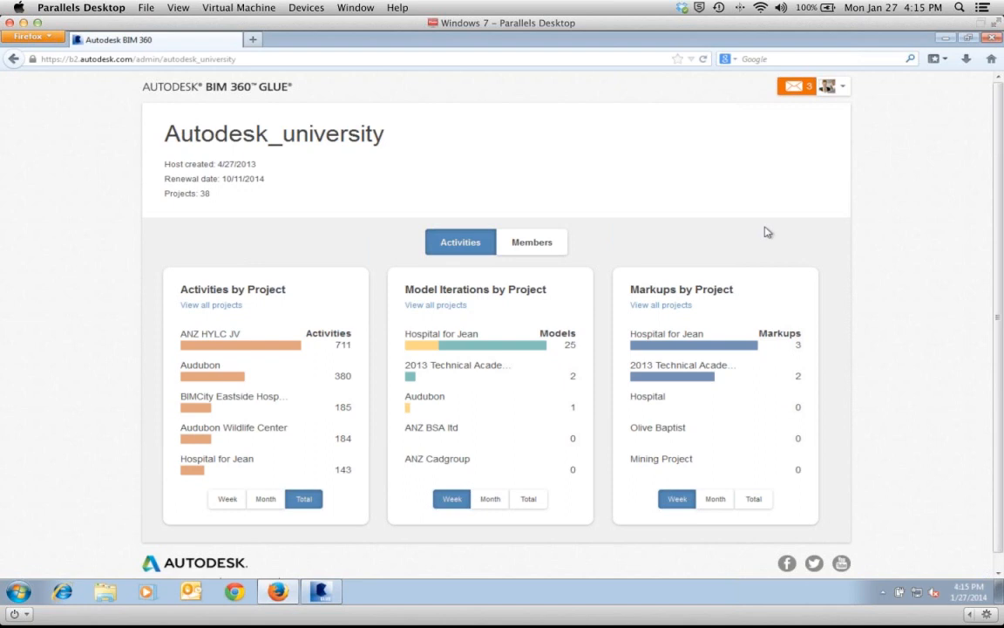
pyautogui.moveTo(532, 241)
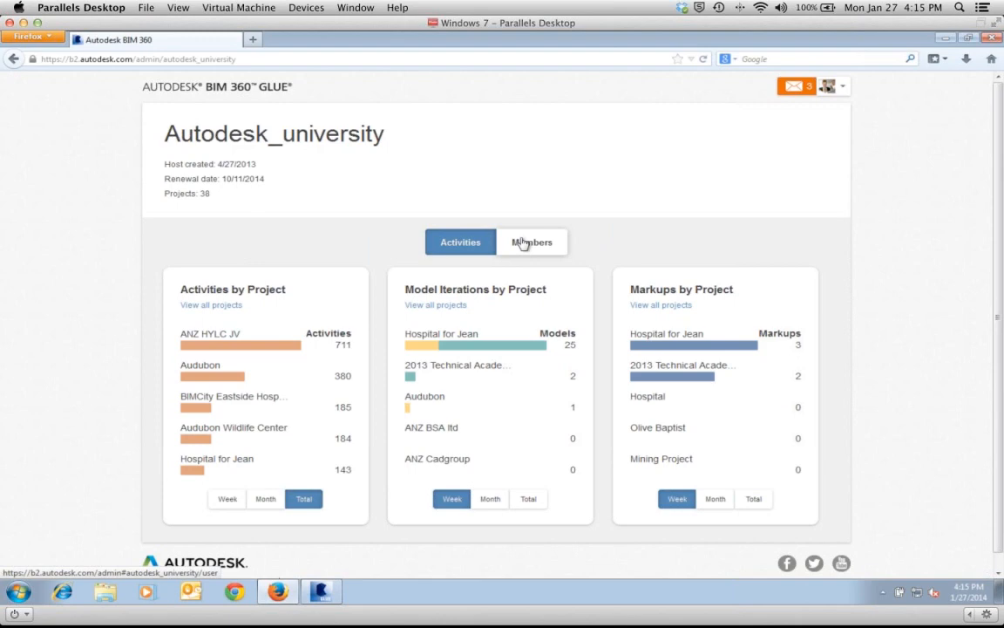
# - Show the Members reports again, reviewing 142 total members, members by project and access levels
pyautogui.click(532, 240)
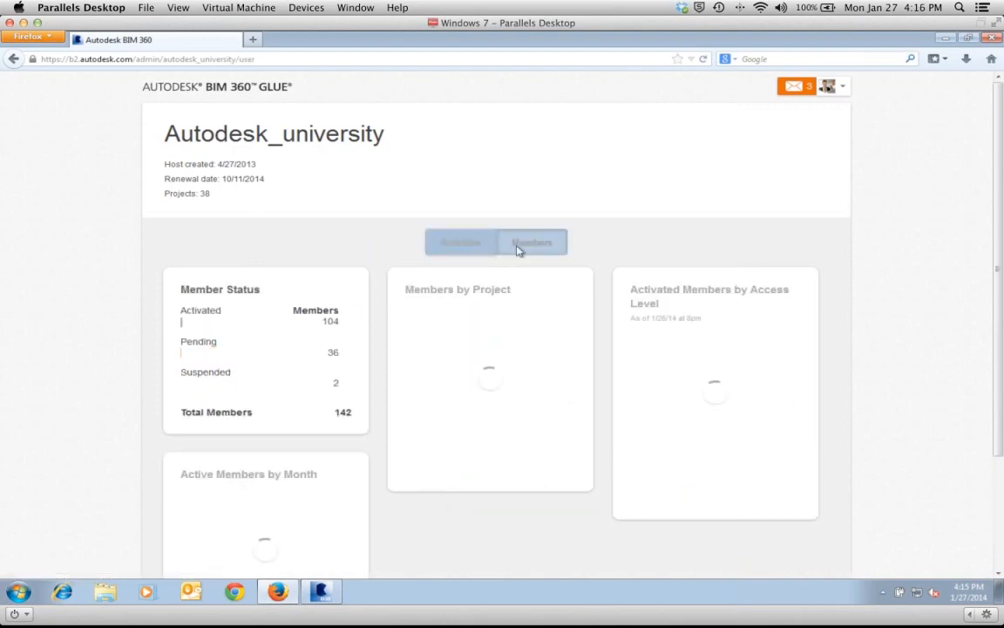
pyautogui.scroll(-3)
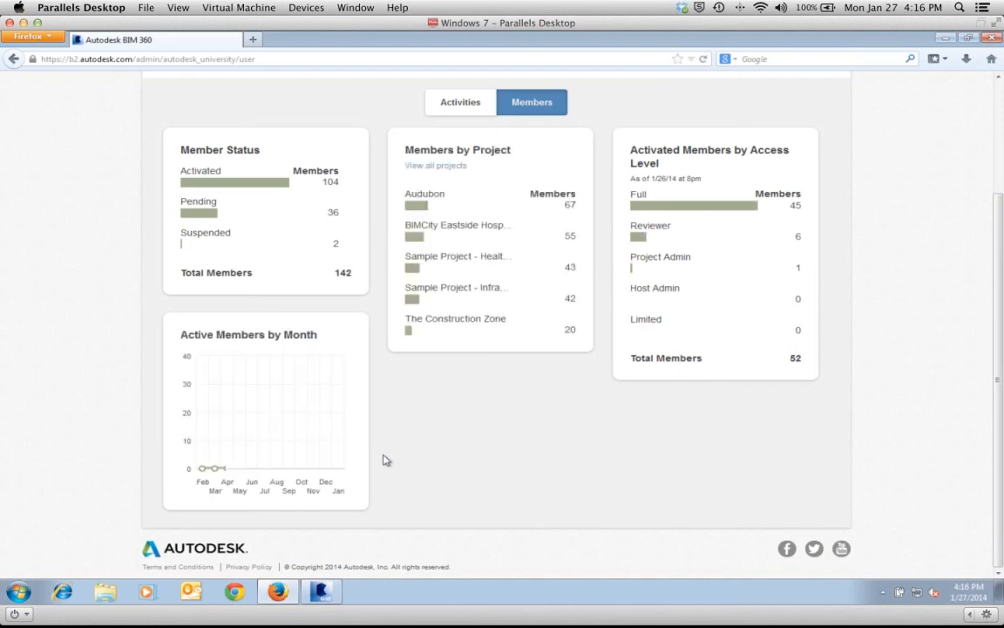
pyautogui.moveTo(288, 467)
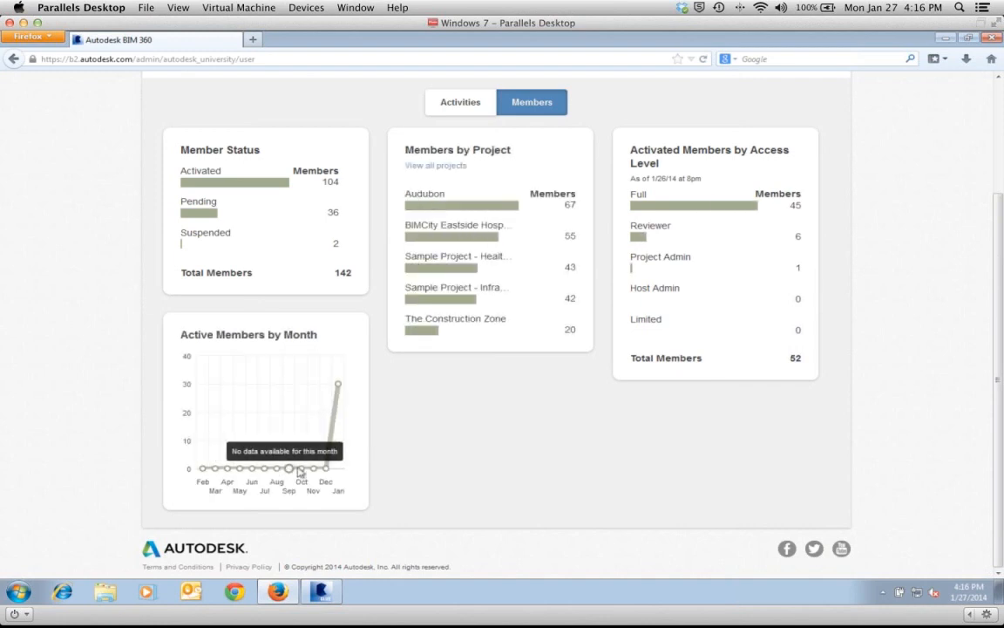
pyautogui.moveTo(460, 415)
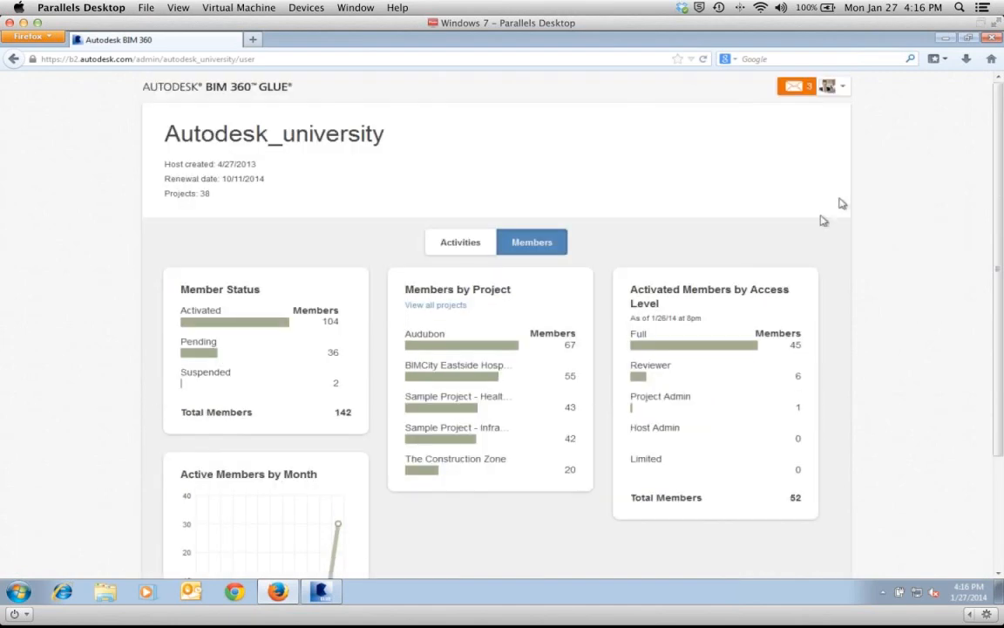
pyautogui.click(833, 86)
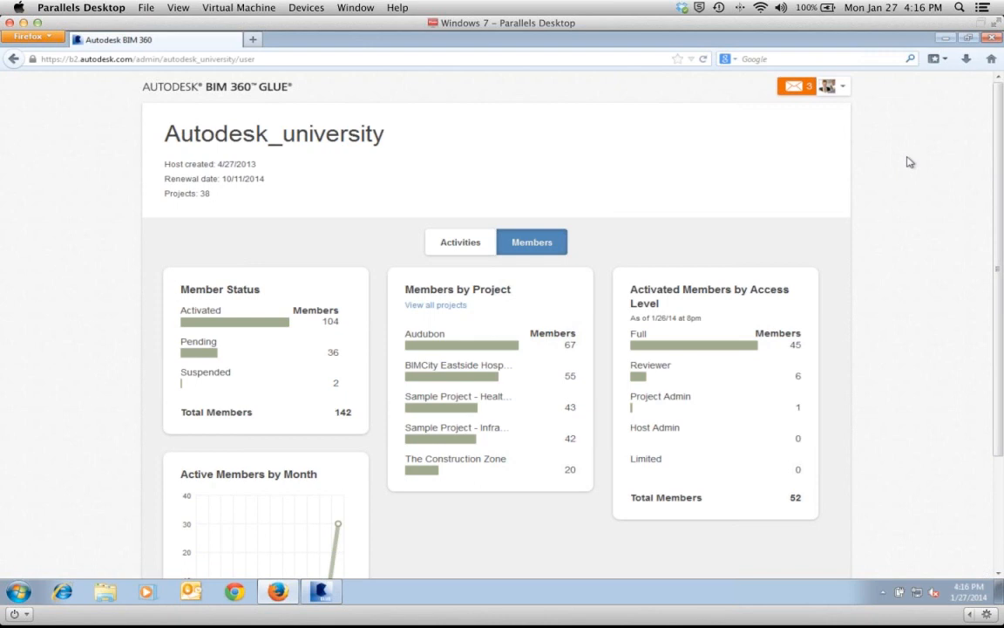
pyautogui.moveTo(992, 234)
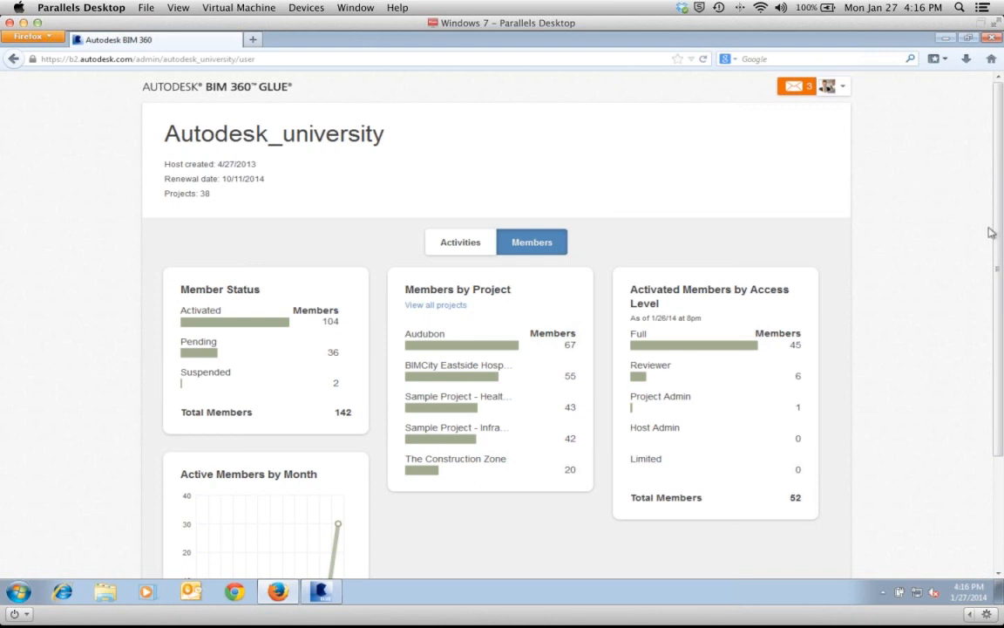
pyautogui.moveTo(888, 272)
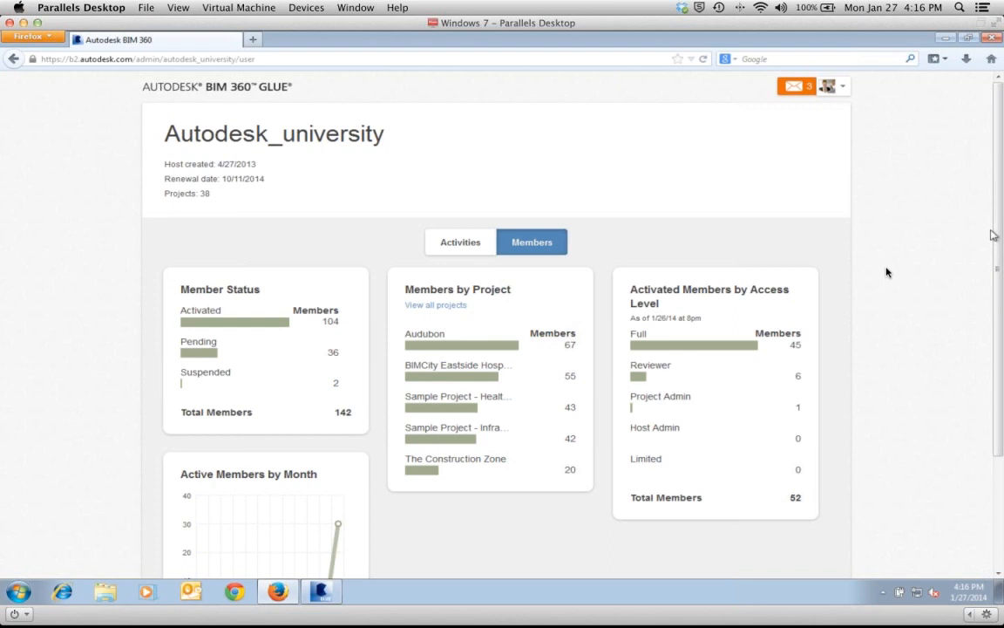
pyautogui.moveTo(764, 233)
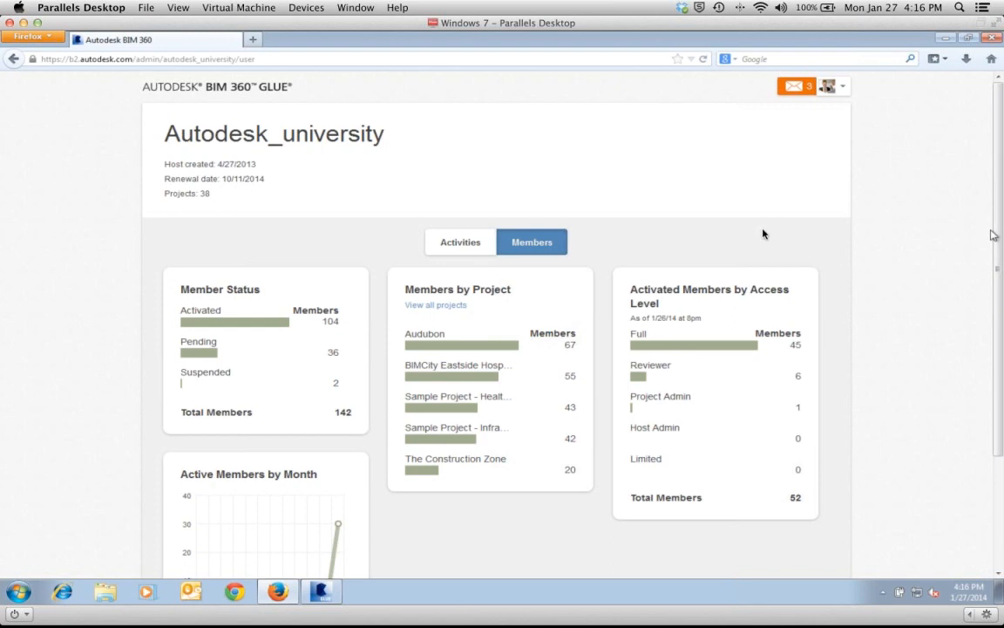
pyautogui.moveTo(765, 232)
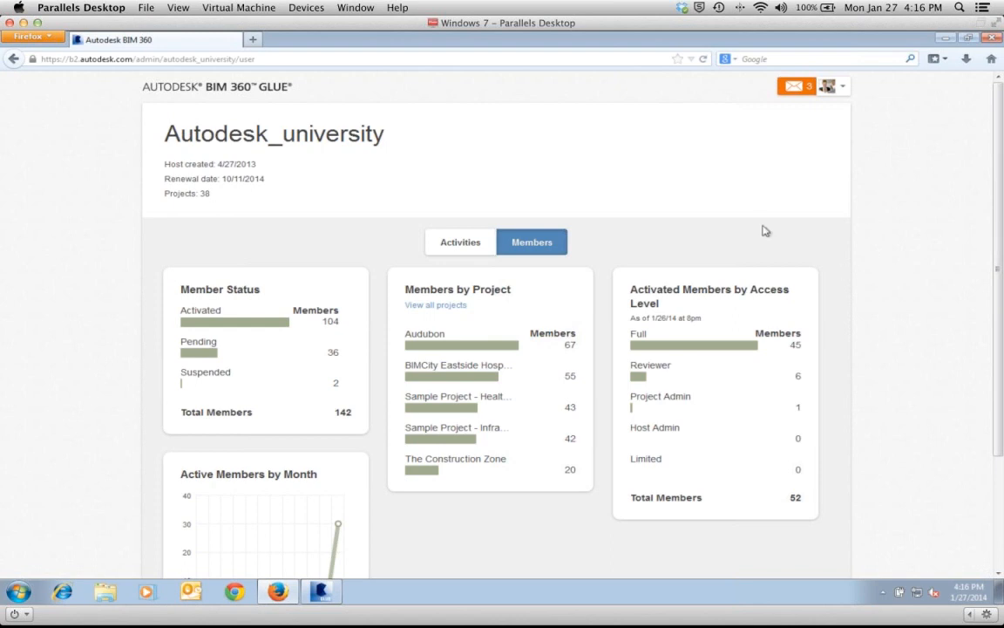
pyautogui.moveTo(844, 91)
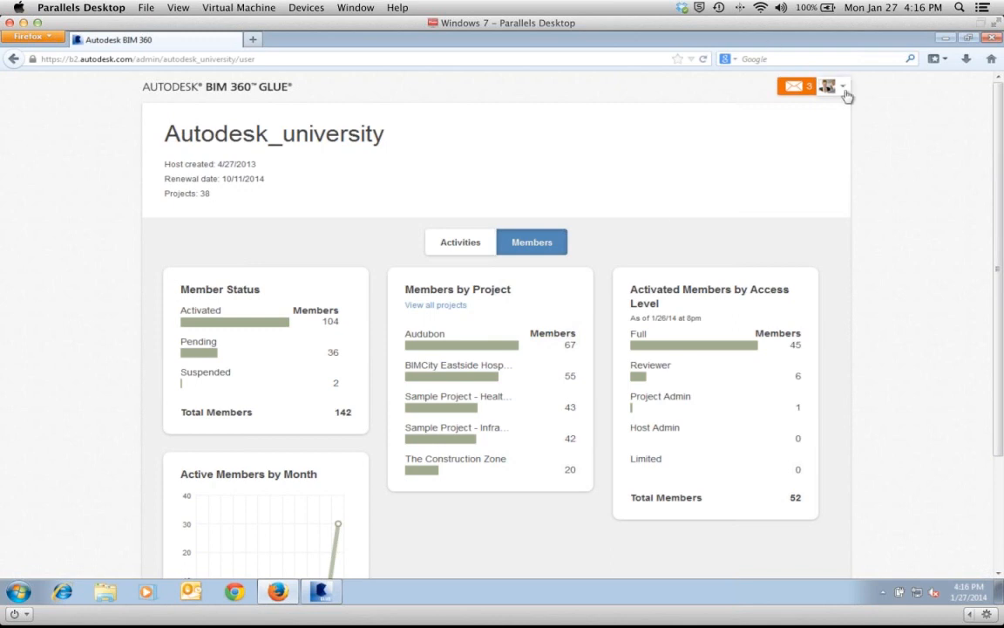
# - Choose Help from the avatar menu to reach the New in BIM 360 Glue page
pyautogui.click(843, 88)
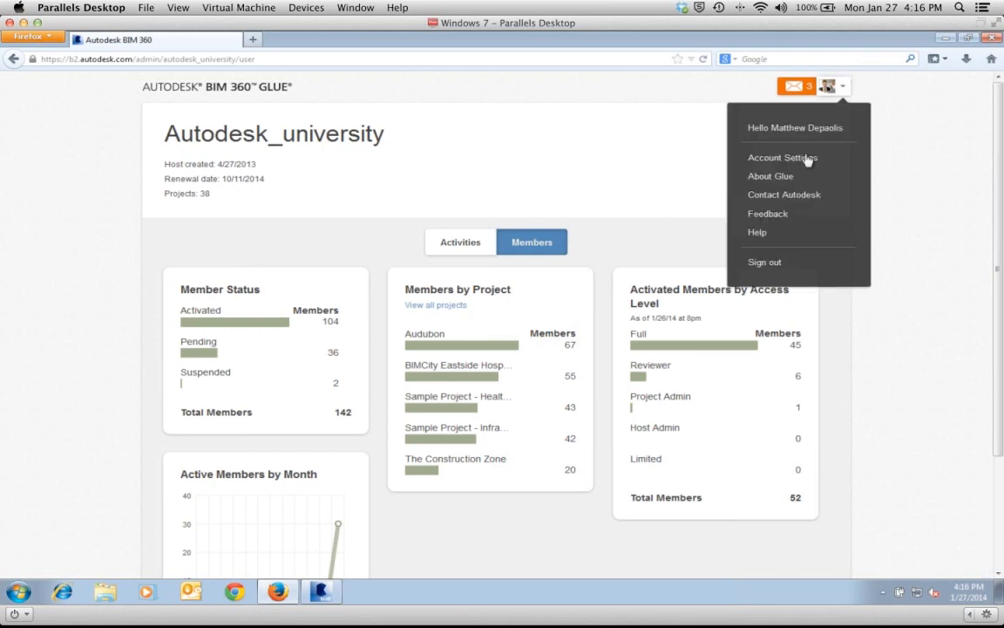
pyautogui.click(756, 232)
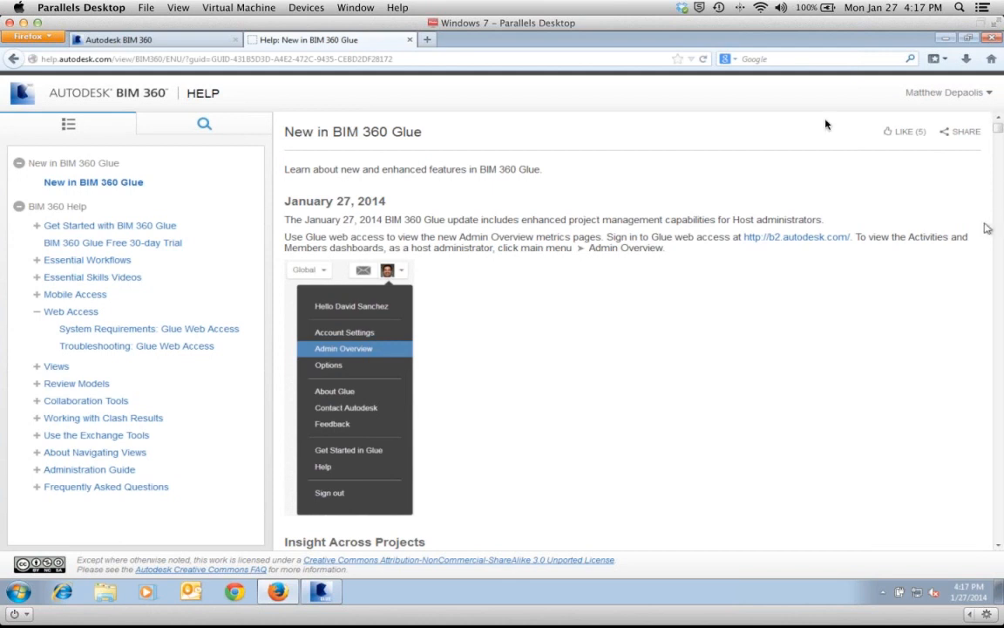
pyautogui.moveTo(870, 100)
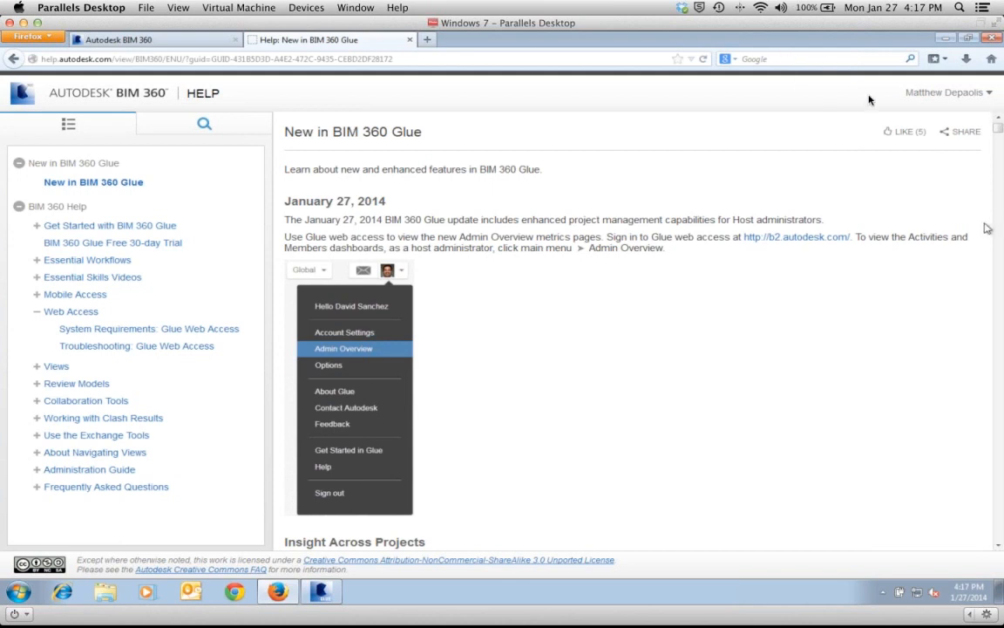